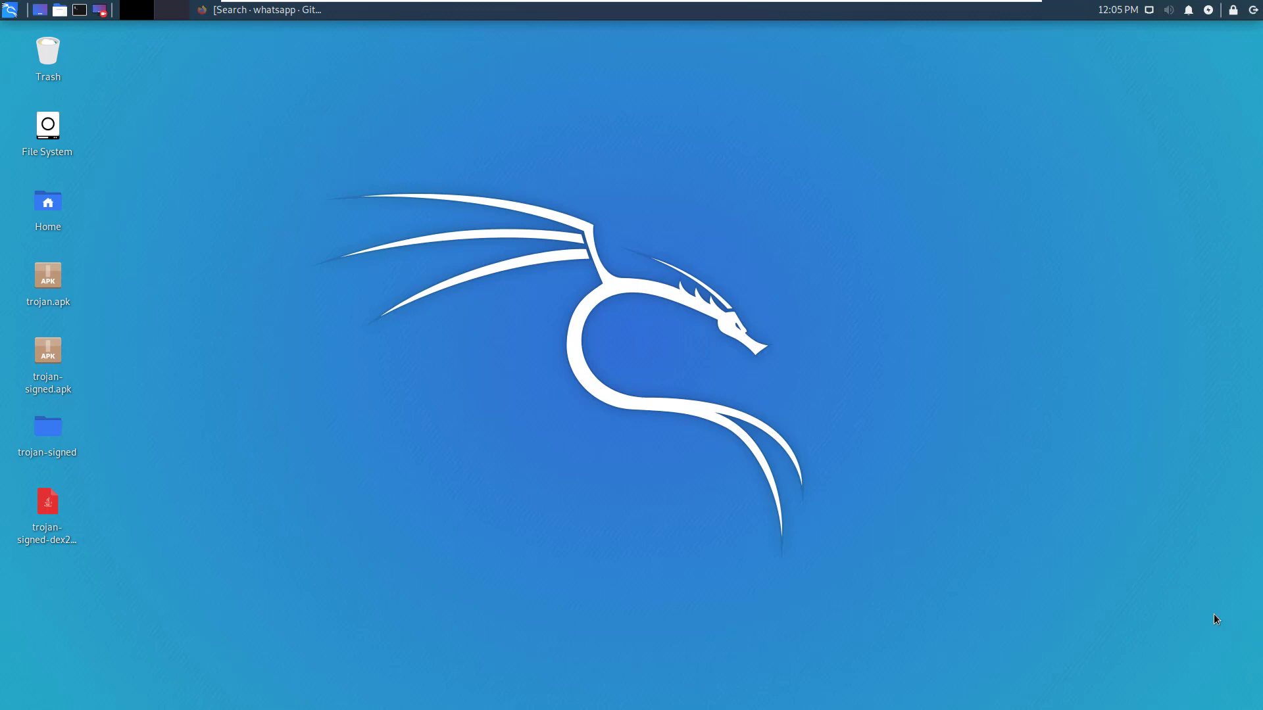
# Open the trojan-signed folder and view AndroidManifest.xml full-screen in the terminal editor.
pyautogui.click(48, 427)
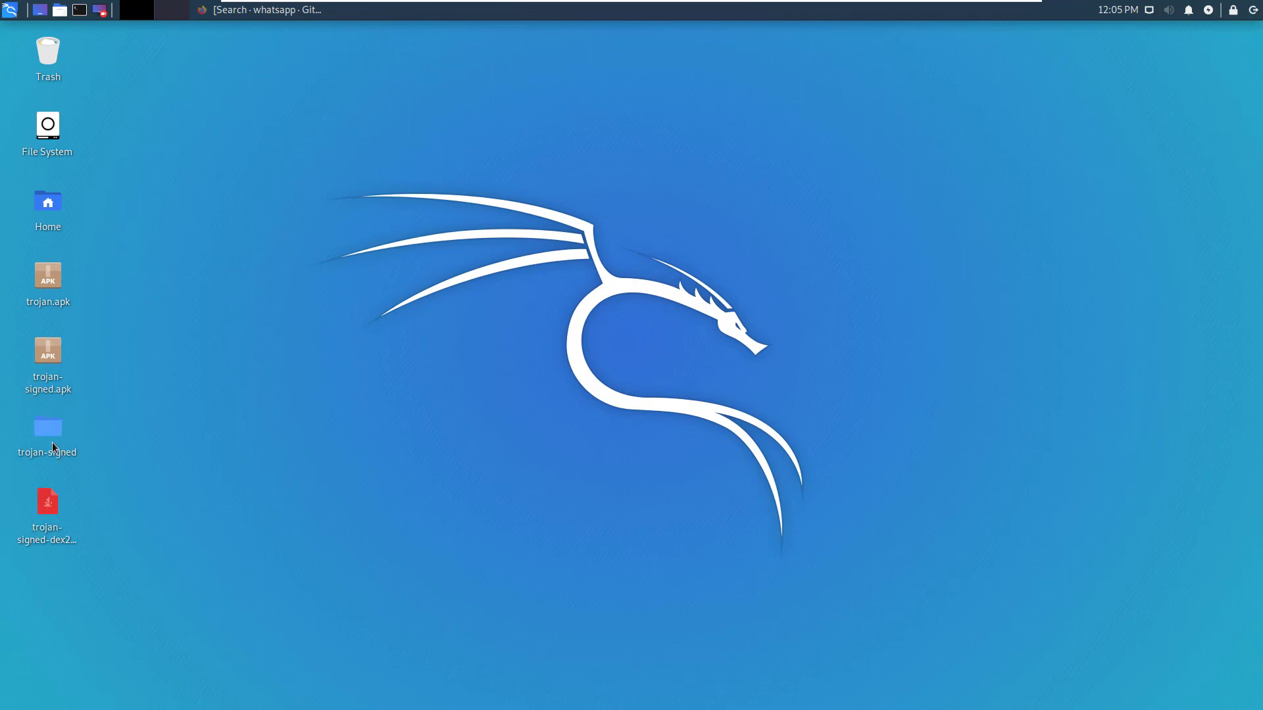
pyautogui.doubleClick(47, 427)
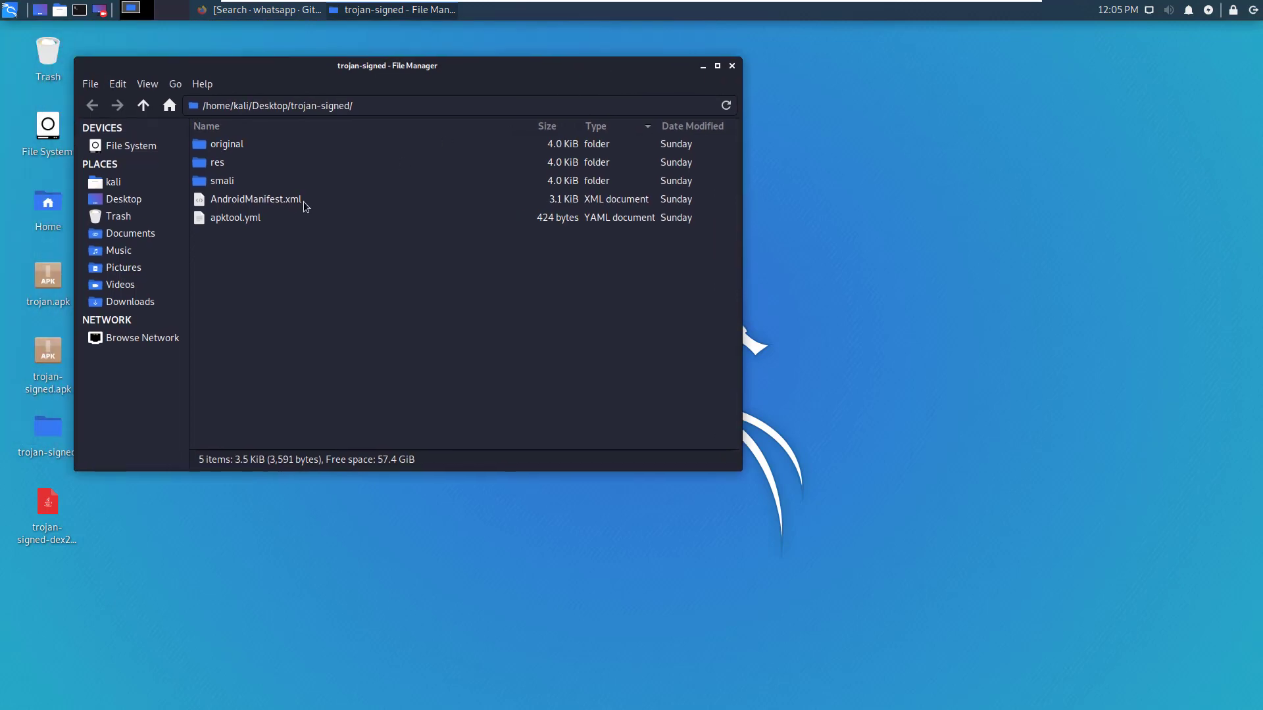
pyautogui.click(255, 198)
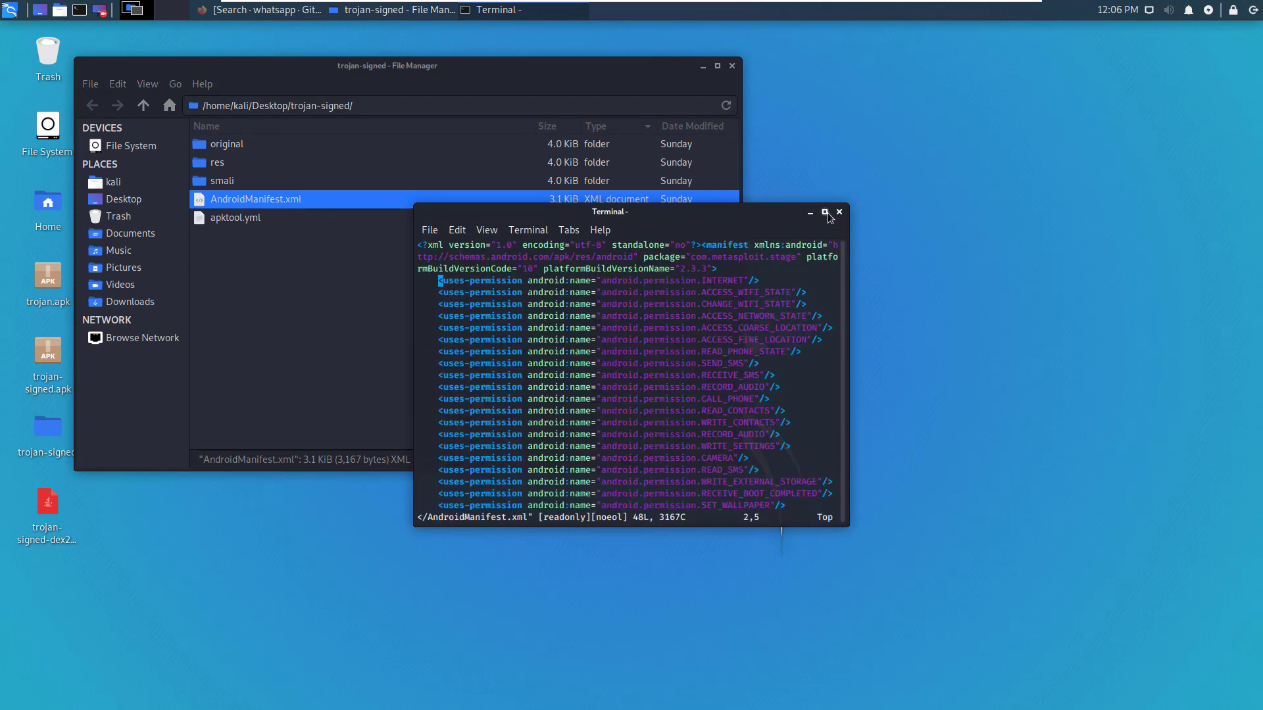
pyautogui.click(824, 212)
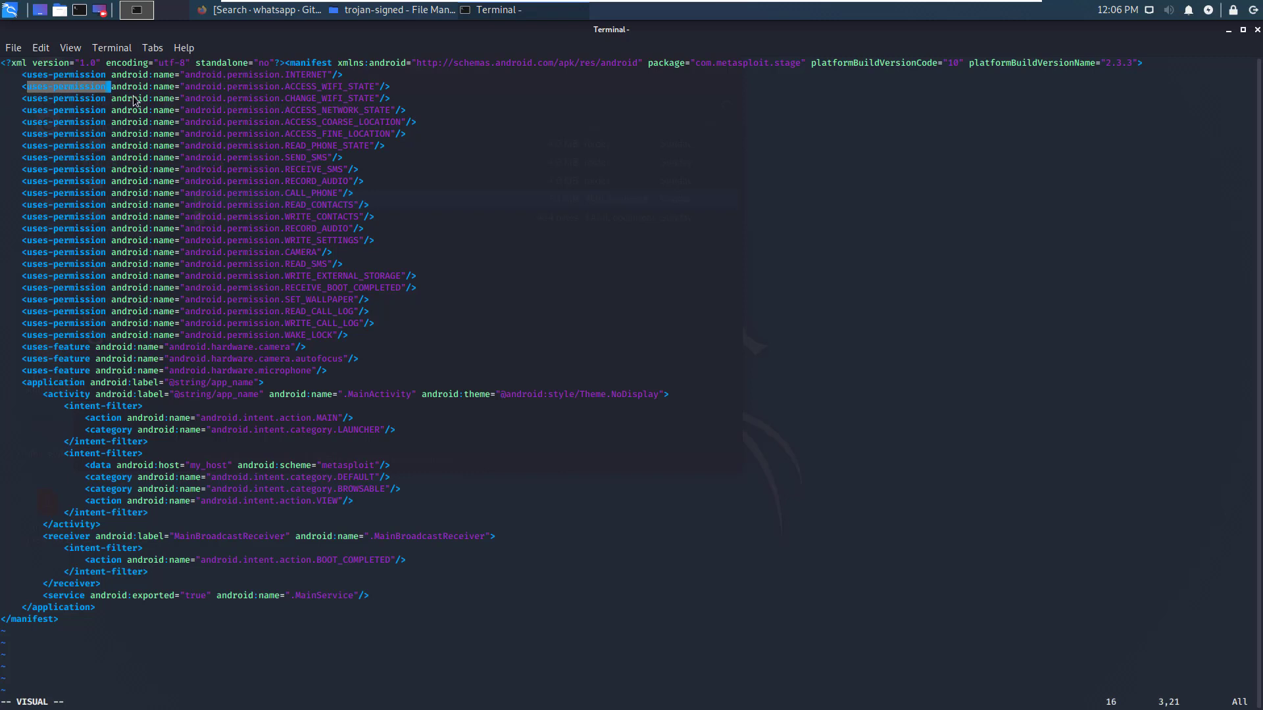
pyautogui.press('Escape')
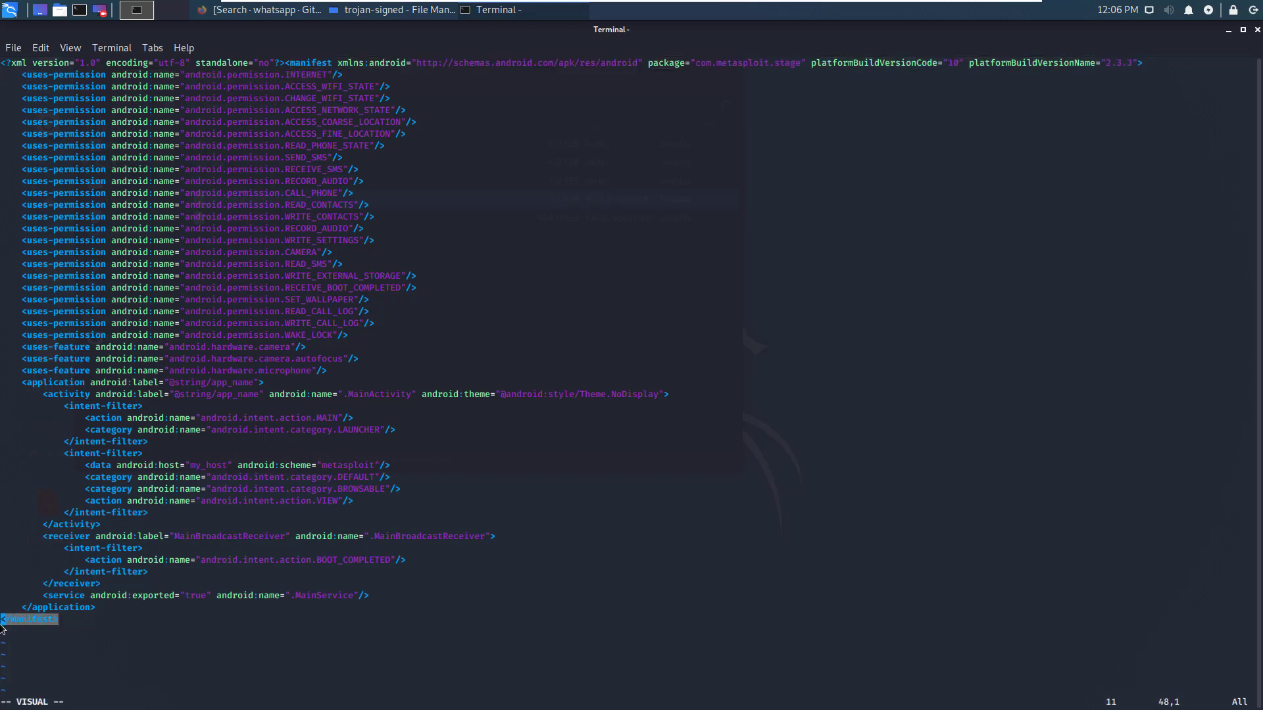
pyautogui.moveTo(24, 107)
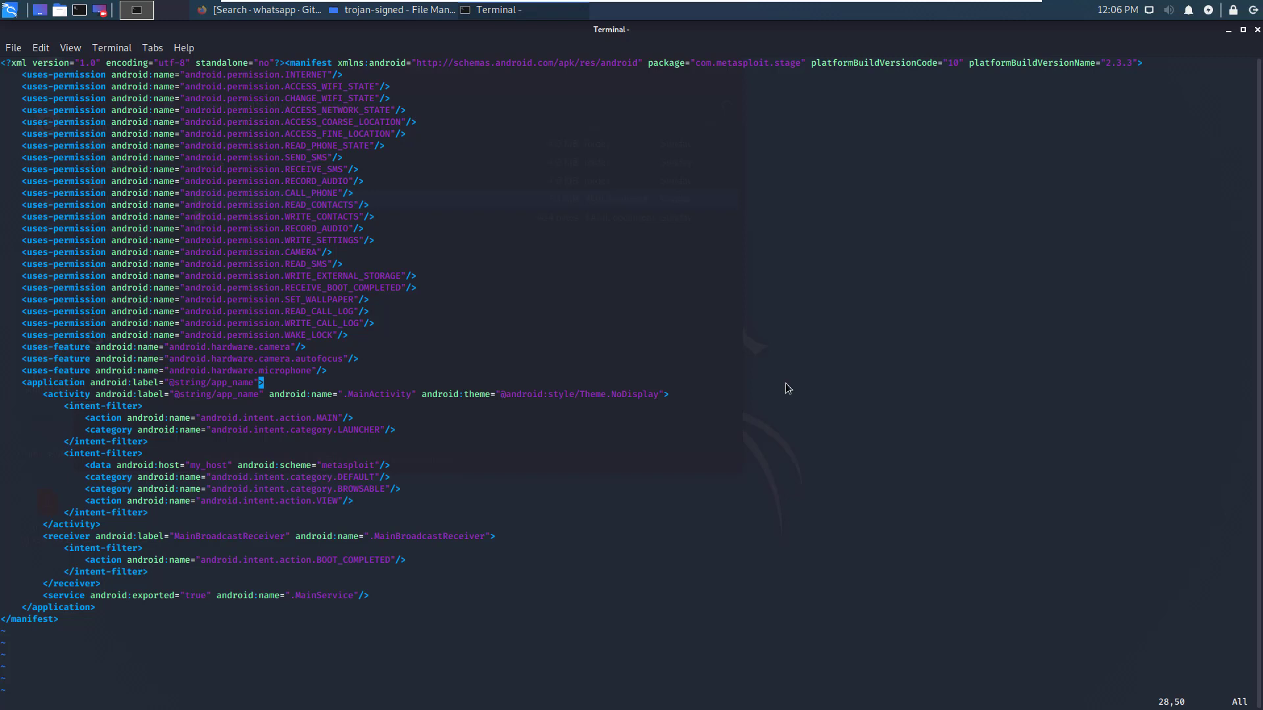
pyautogui.moveTo(299, 108)
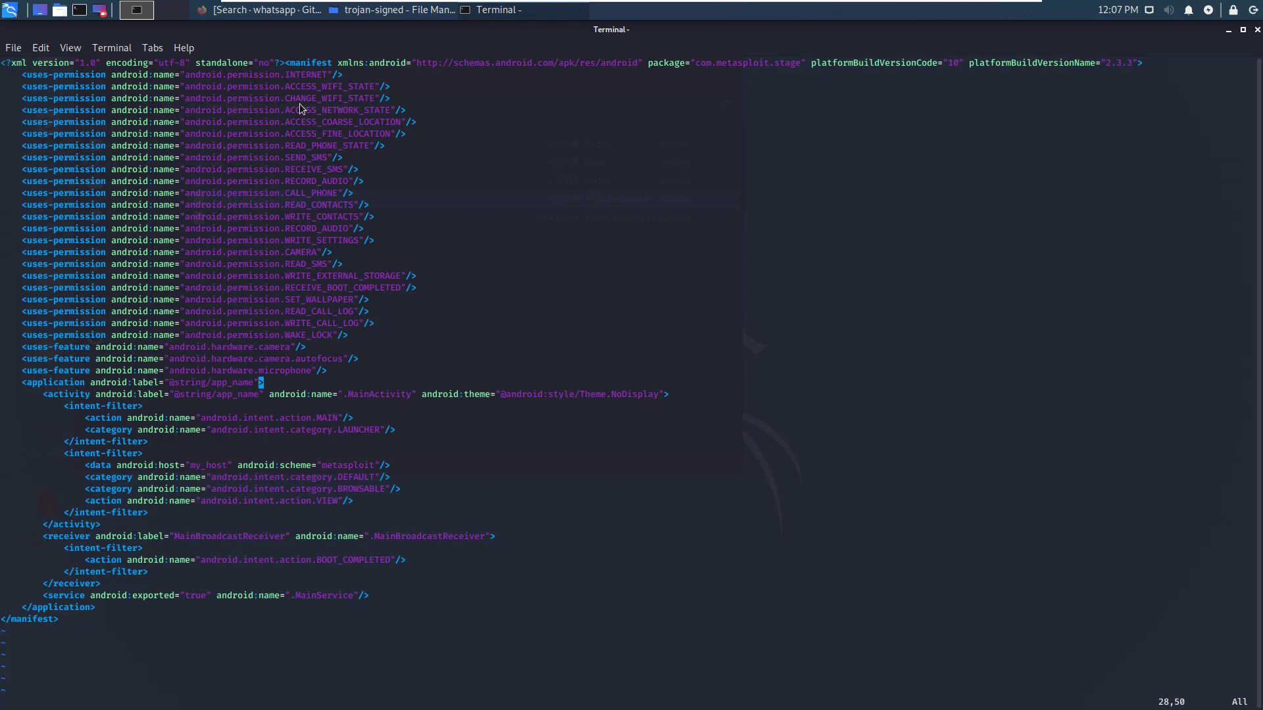
pyautogui.moveTo(513, 111)
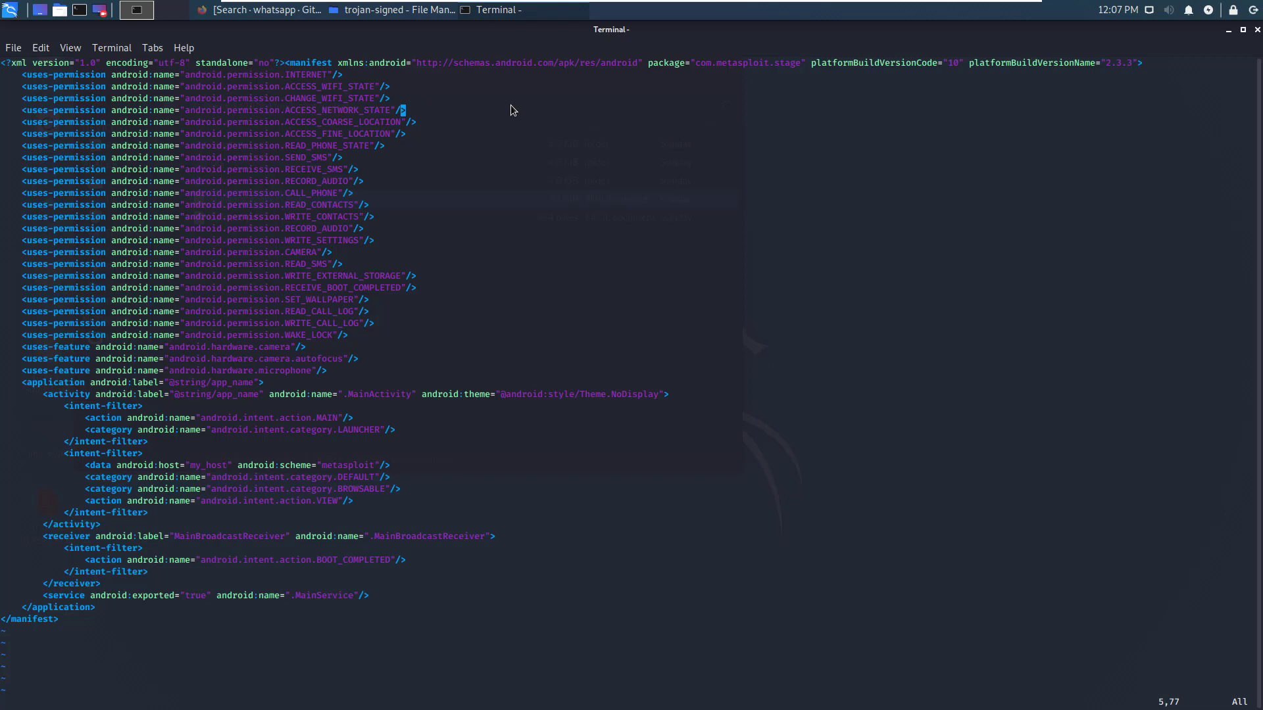
pyautogui.moveTo(447, 119)
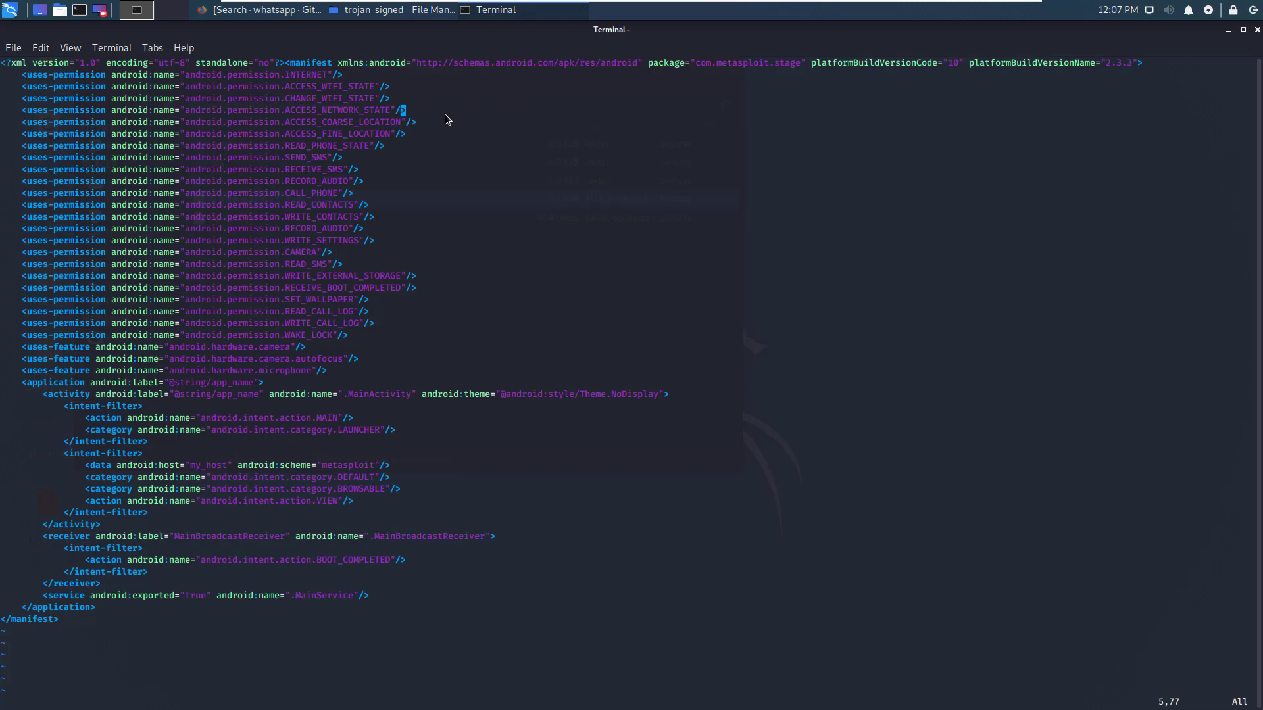
pyautogui.moveTo(309, 154)
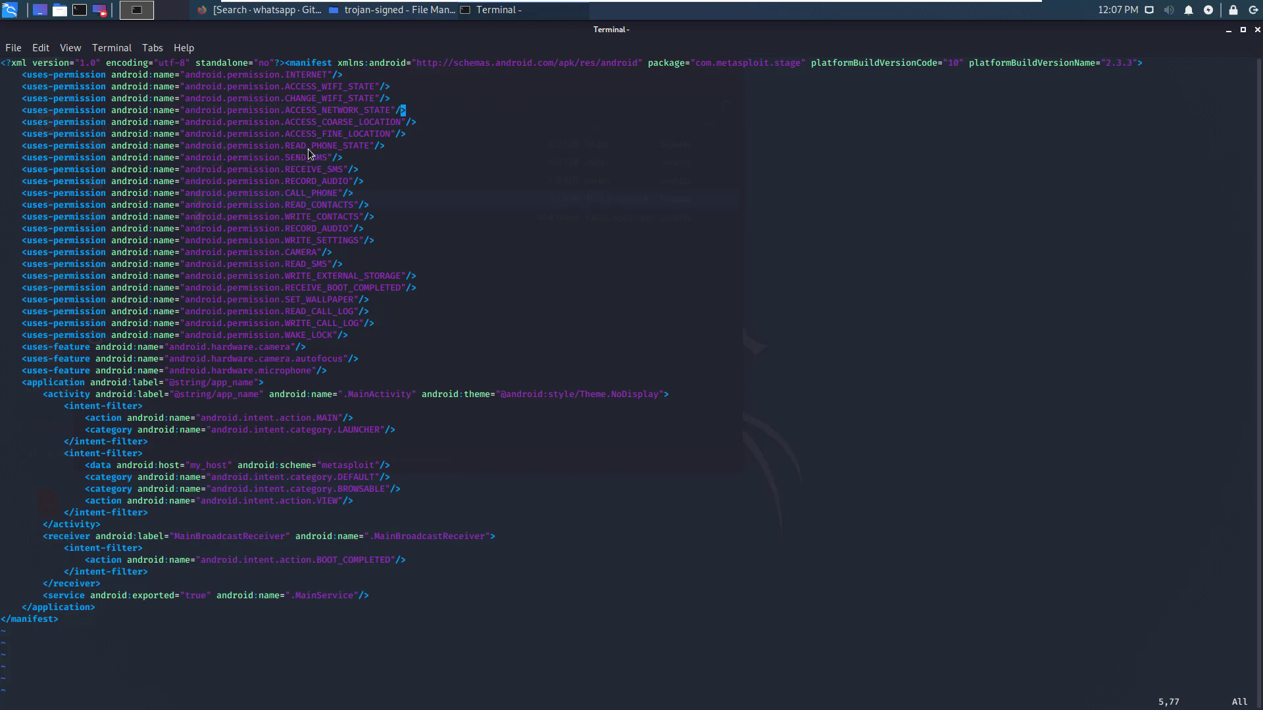
pyautogui.moveTo(313, 168)
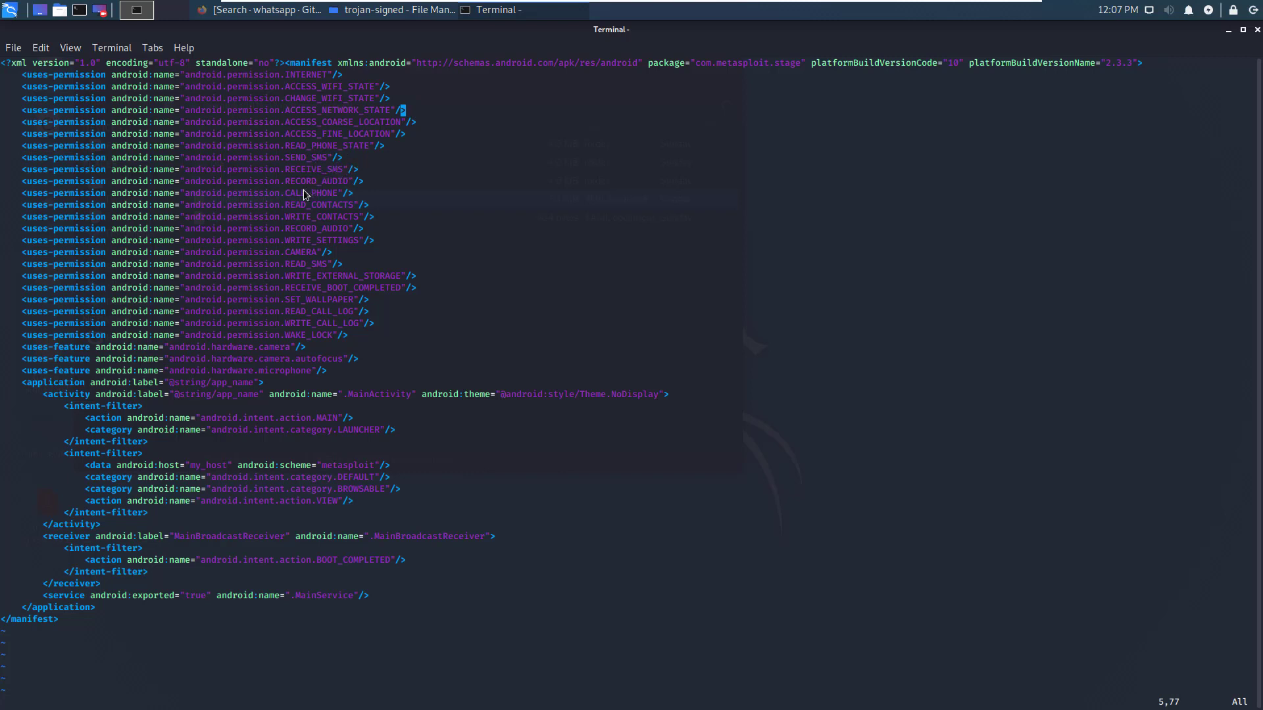
pyautogui.moveTo(304, 212)
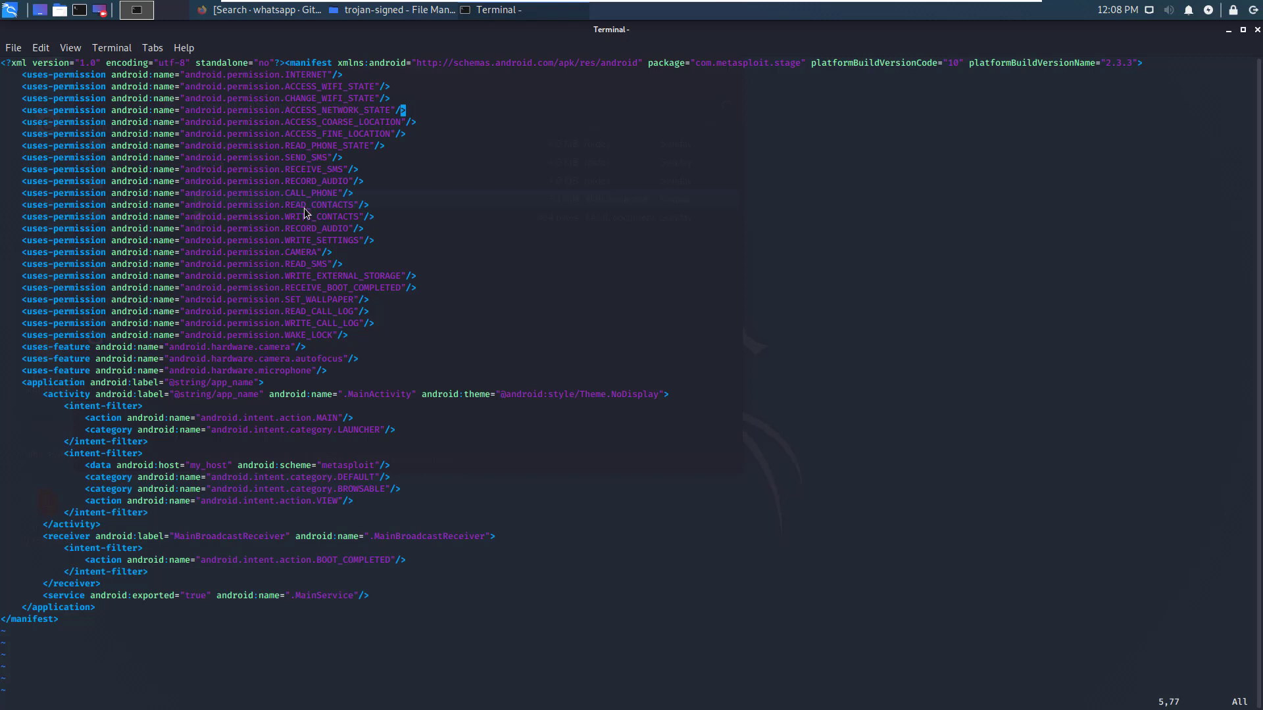
pyautogui.moveTo(351, 228)
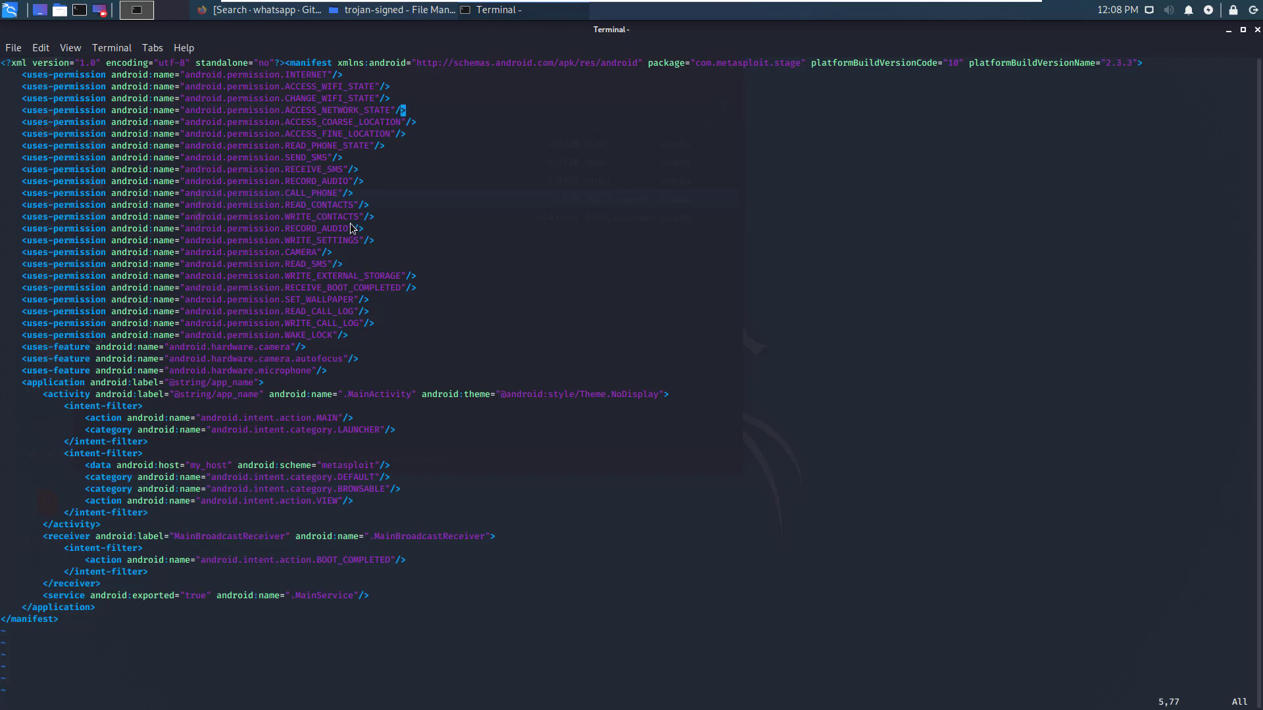
pyautogui.moveTo(290, 252)
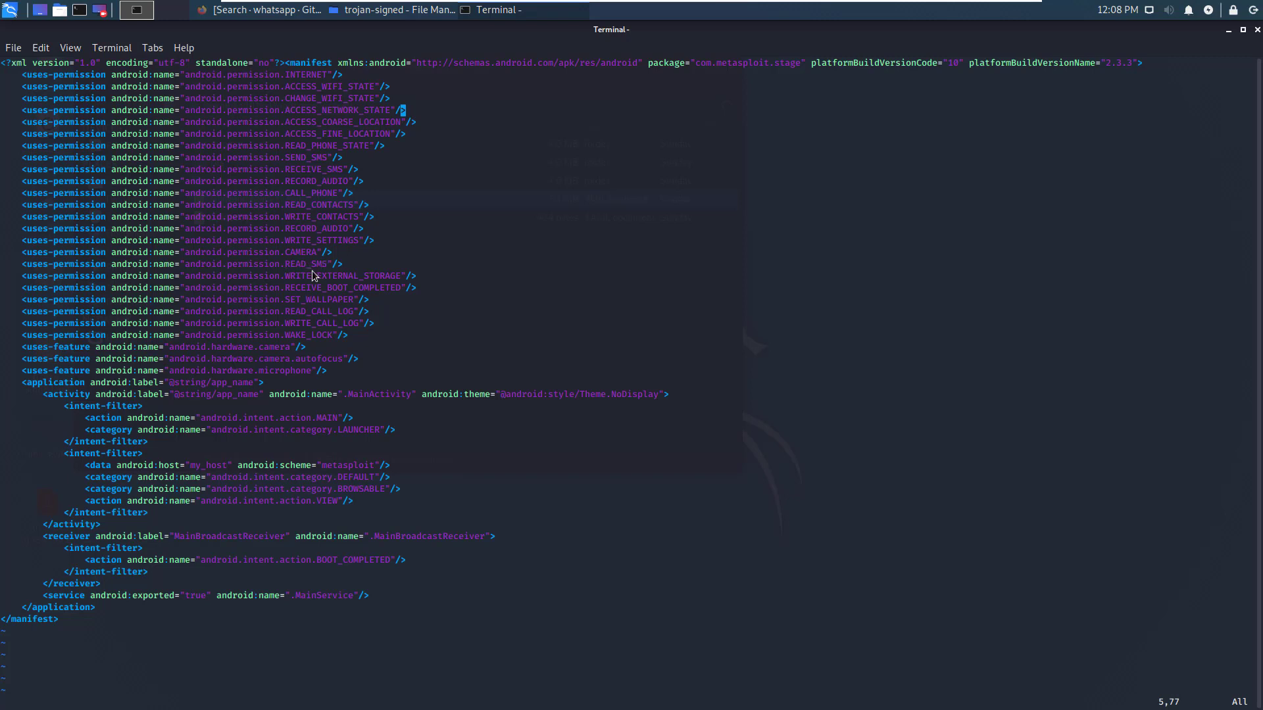
pyautogui.moveTo(362, 351)
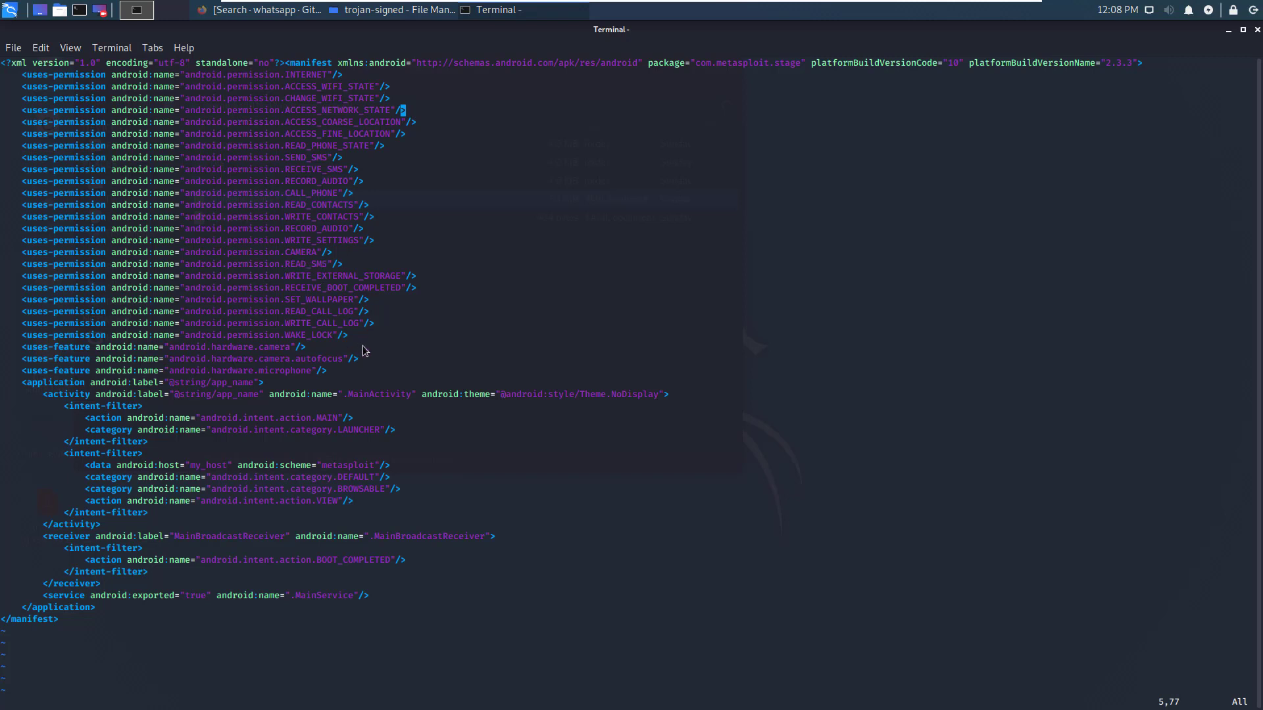
pyautogui.moveTo(351, 329)
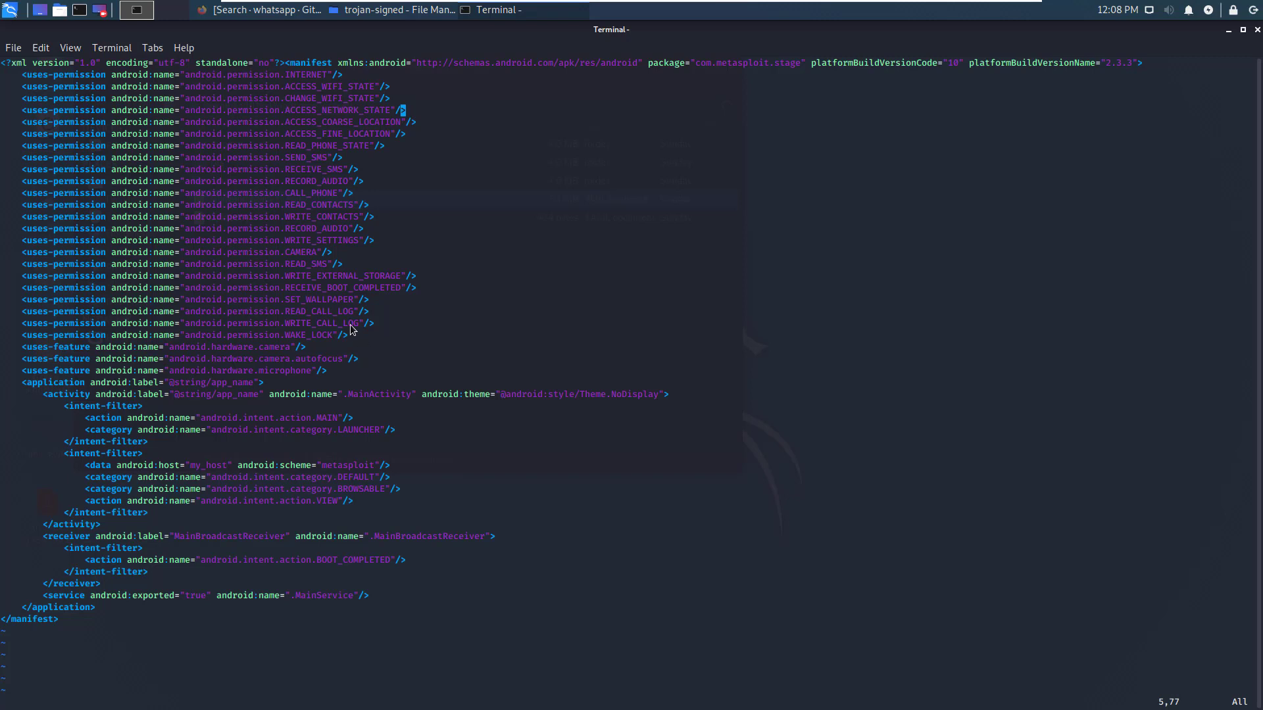
pyautogui.moveTo(1, 90)
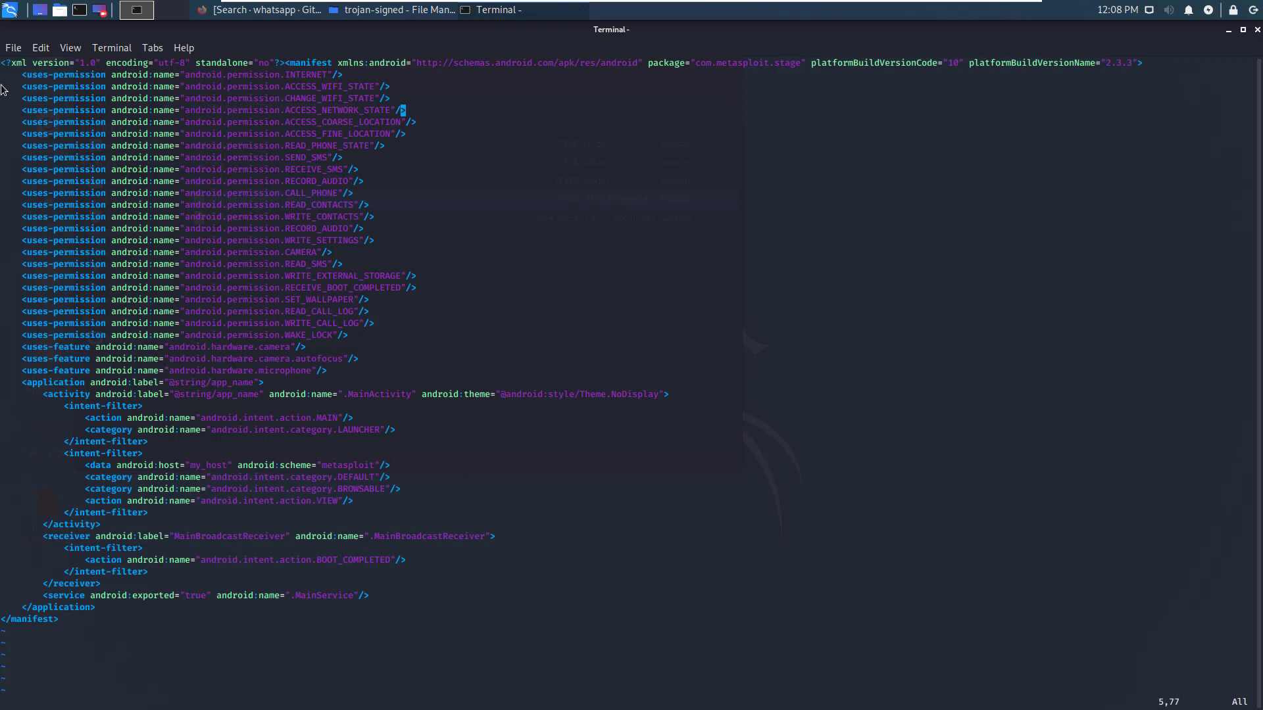
pyautogui.moveTo(75, 398)
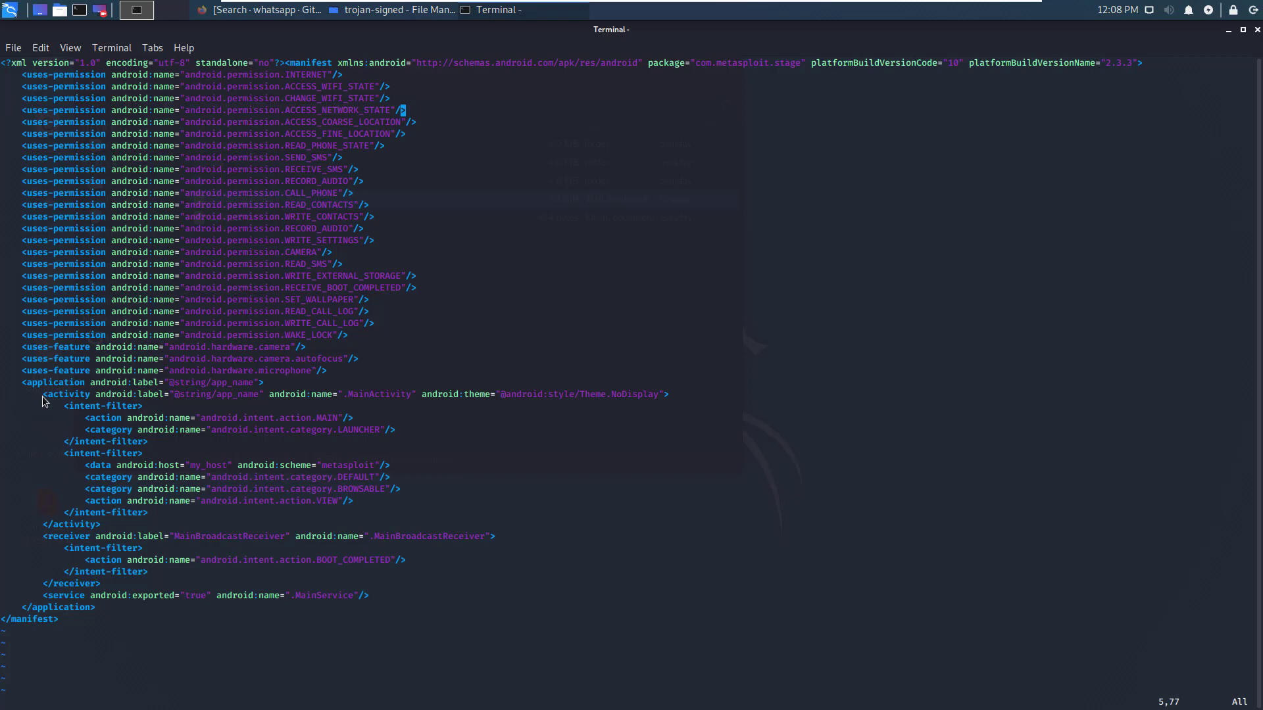
pyautogui.moveTo(388, 251)
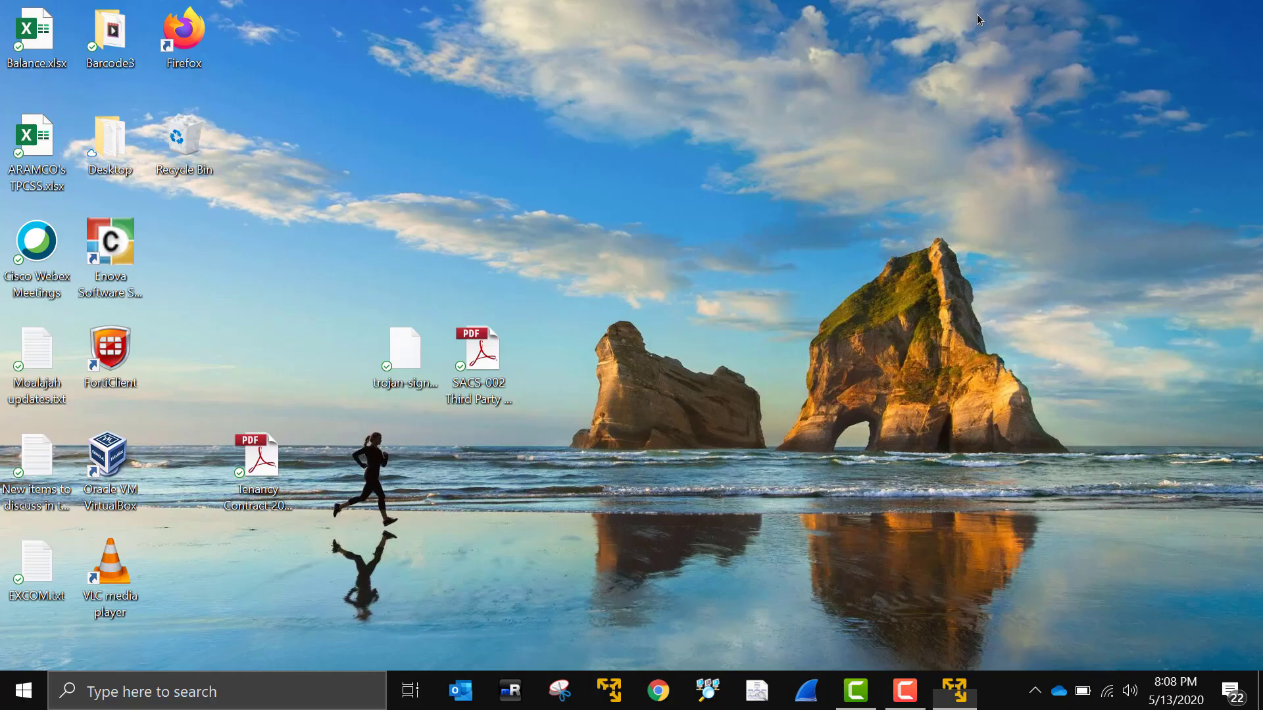
# Leave the vim view of AndroidManifest.xml to get back to the desktop.
pyautogui.click(904, 691)
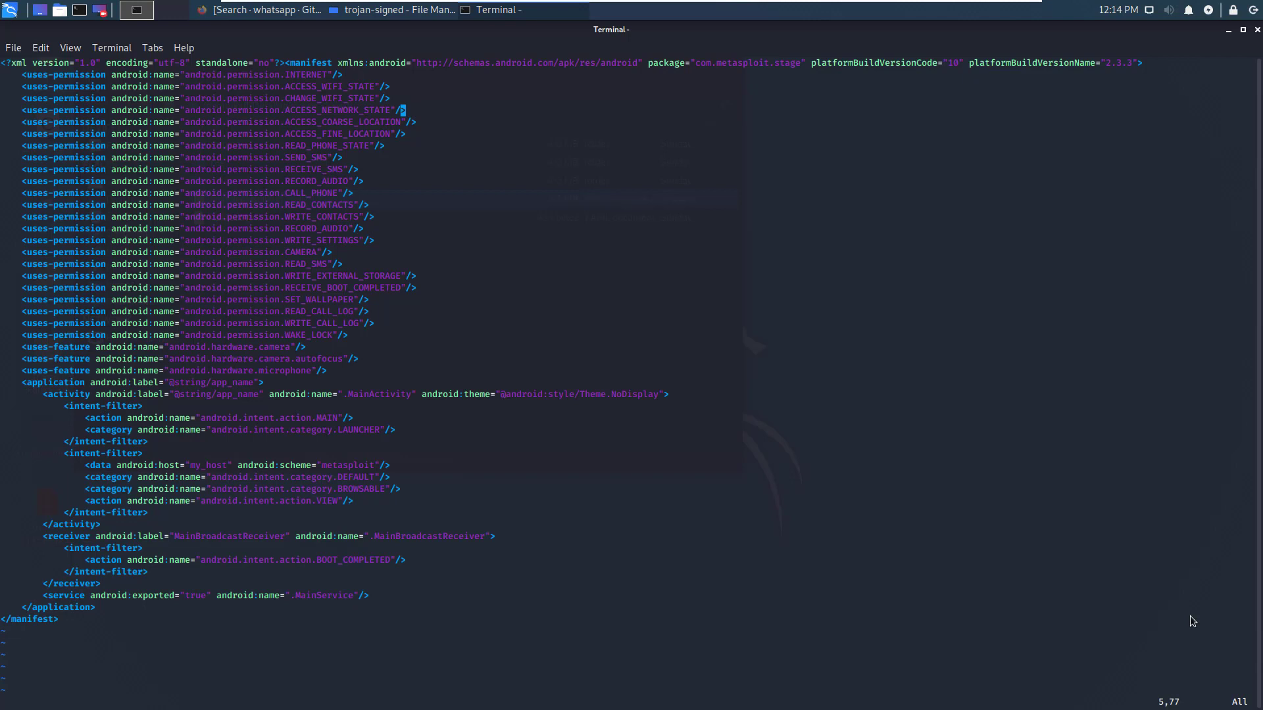
pyautogui.moveTo(997, 585)
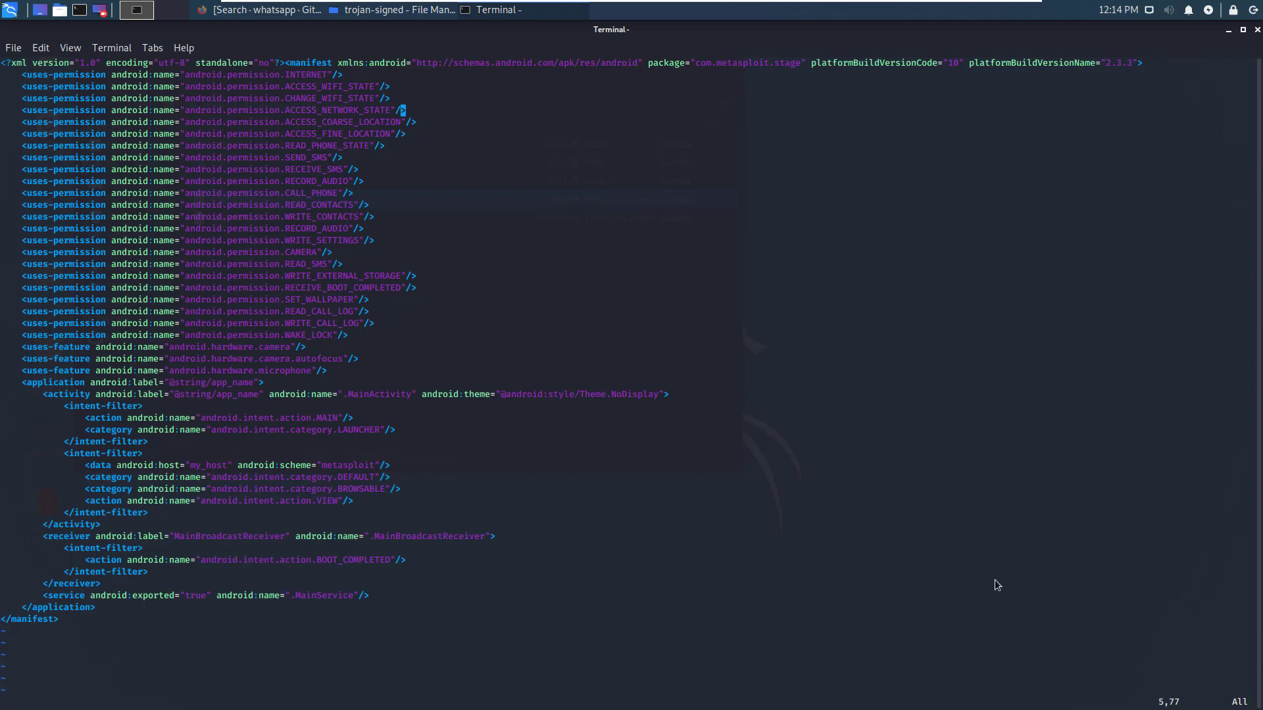
pyautogui.moveTo(929, 562)
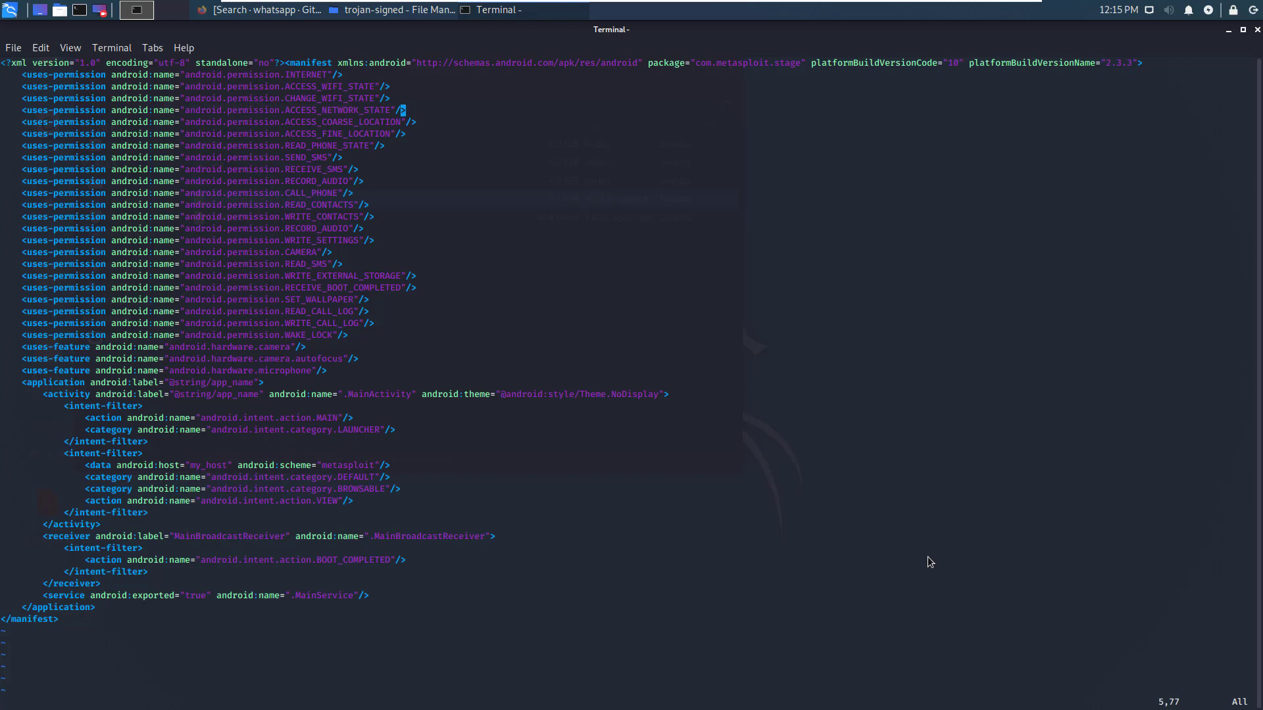
pyautogui.moveTo(907, 4)
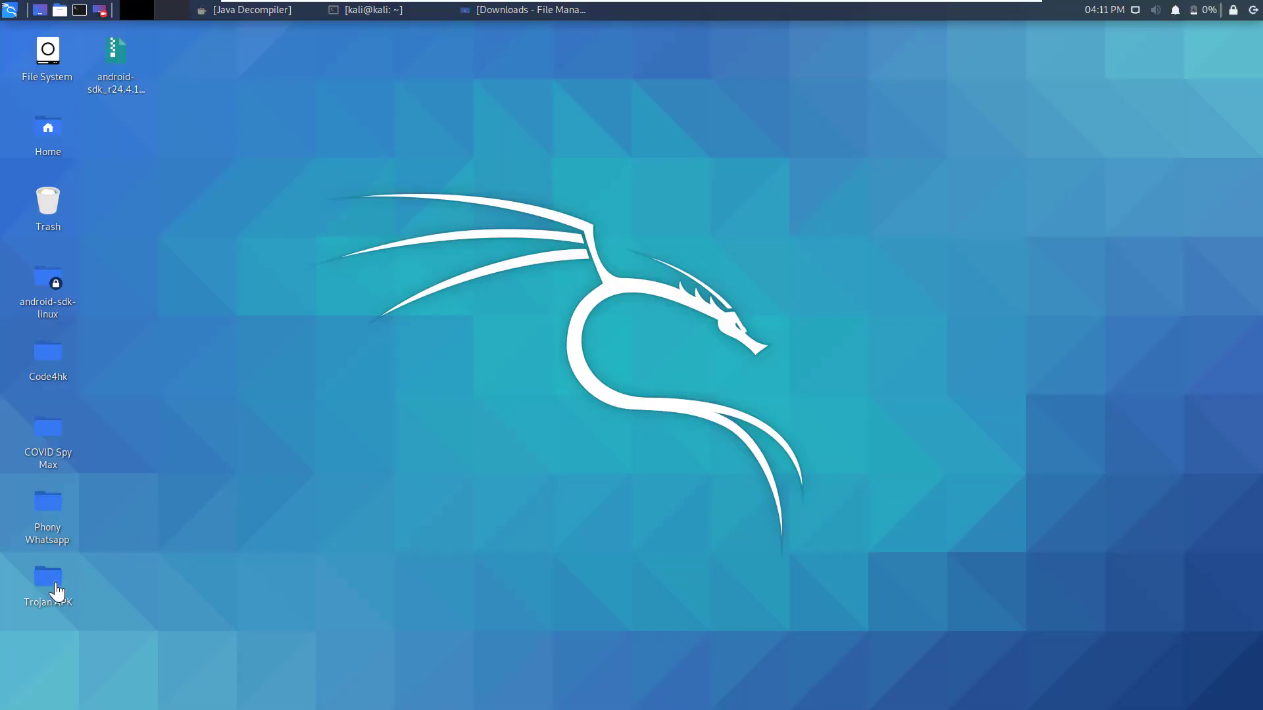
pyautogui.moveTo(48, 578)
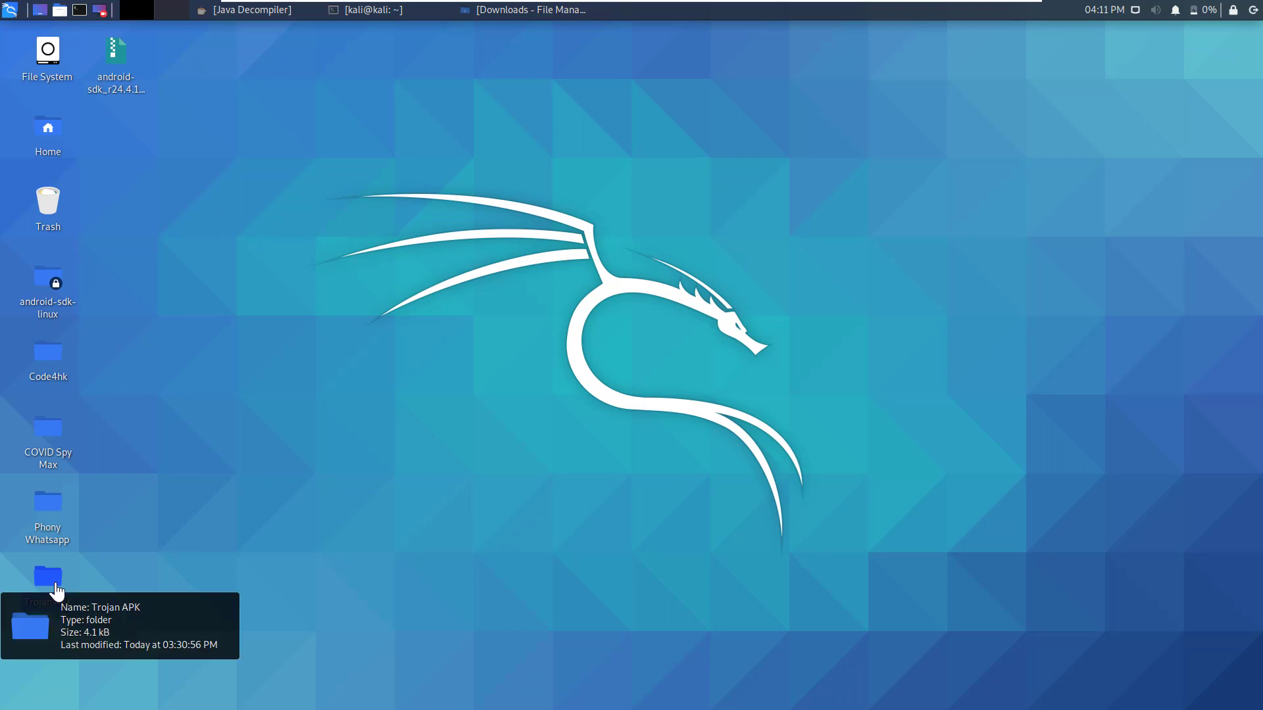
# Open Trojan APK/trojan-signed and select AndroidManifest.xml beside res and smali.
pyautogui.rightClick(47, 576)
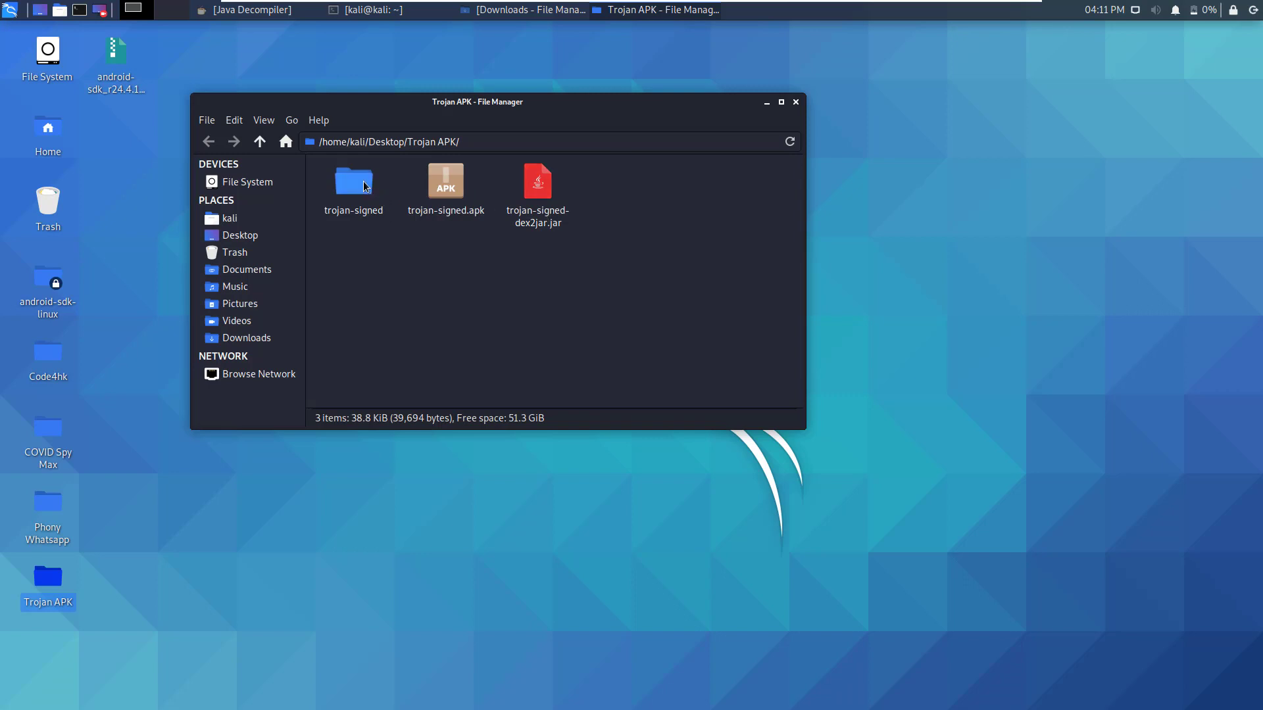
pyautogui.click(352, 181)
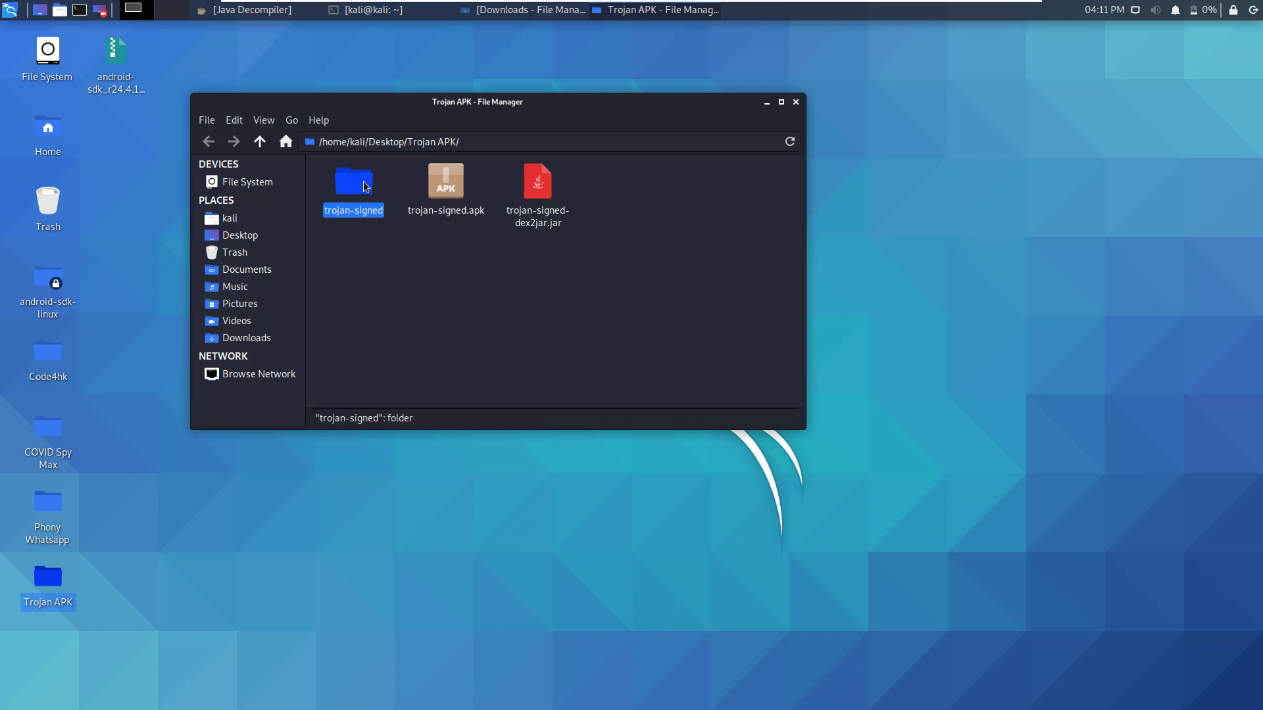
pyautogui.doubleClick(353, 180)
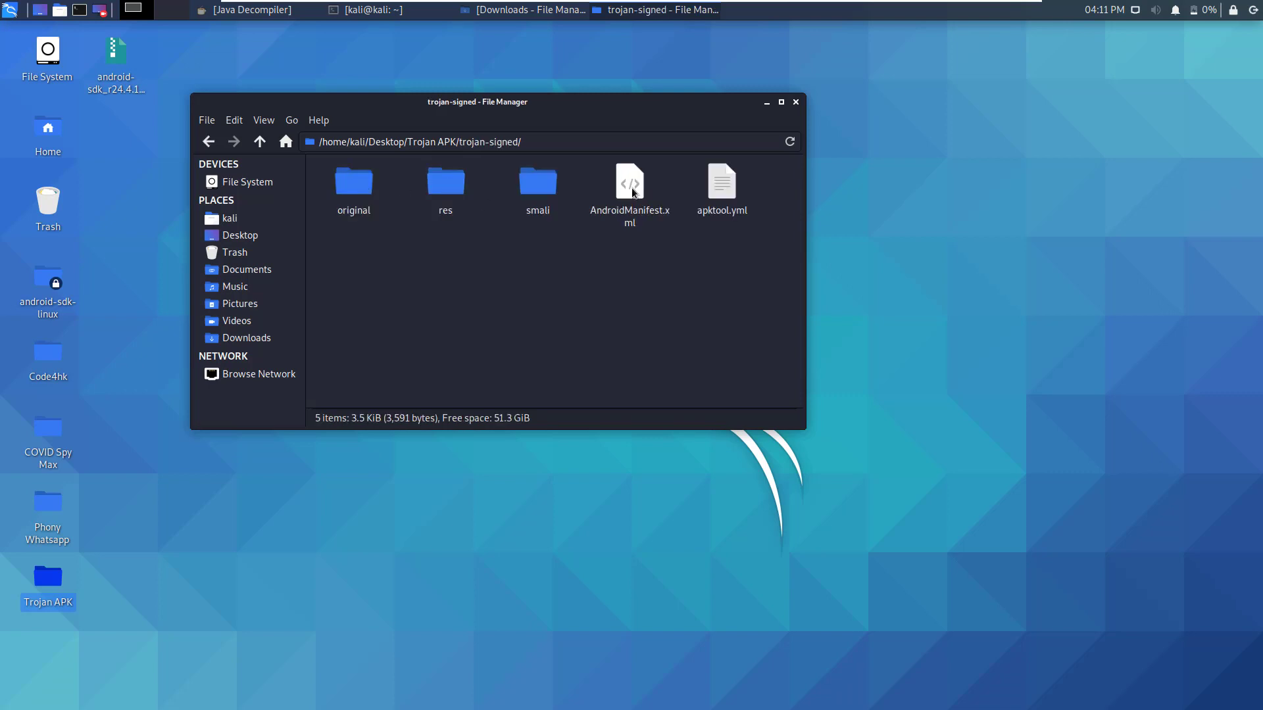
pyautogui.click(629, 189)
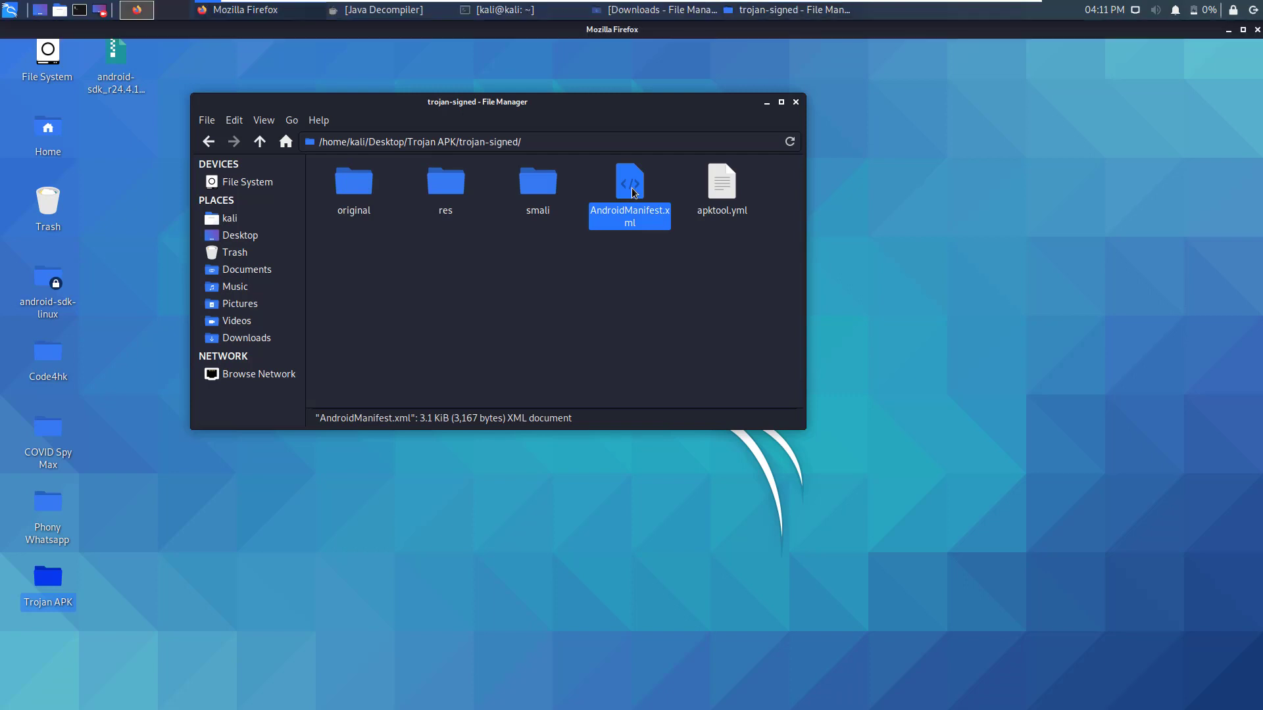
# Open AndroidManifest.xml in Firefox, scroll through it, and re-expand the MainActivity node.
pyautogui.doubleClick(630, 181)
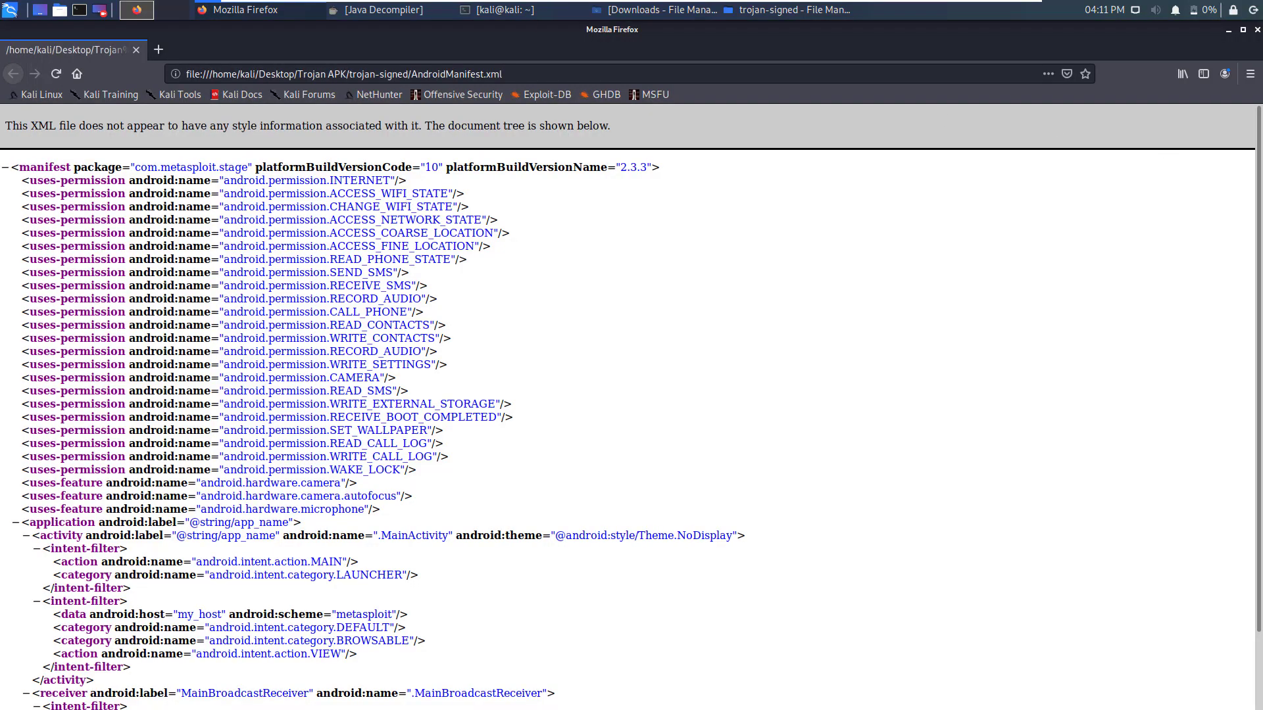
pyautogui.scroll(-3)
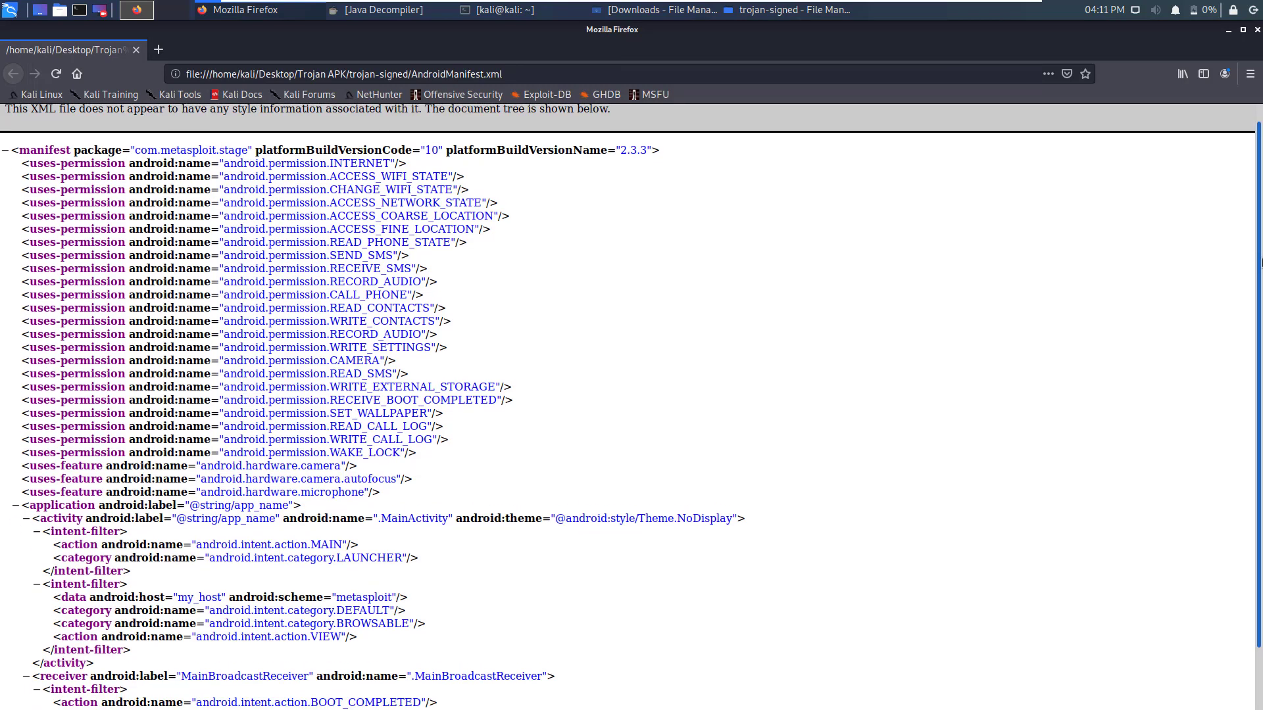
pyautogui.scroll(-3)
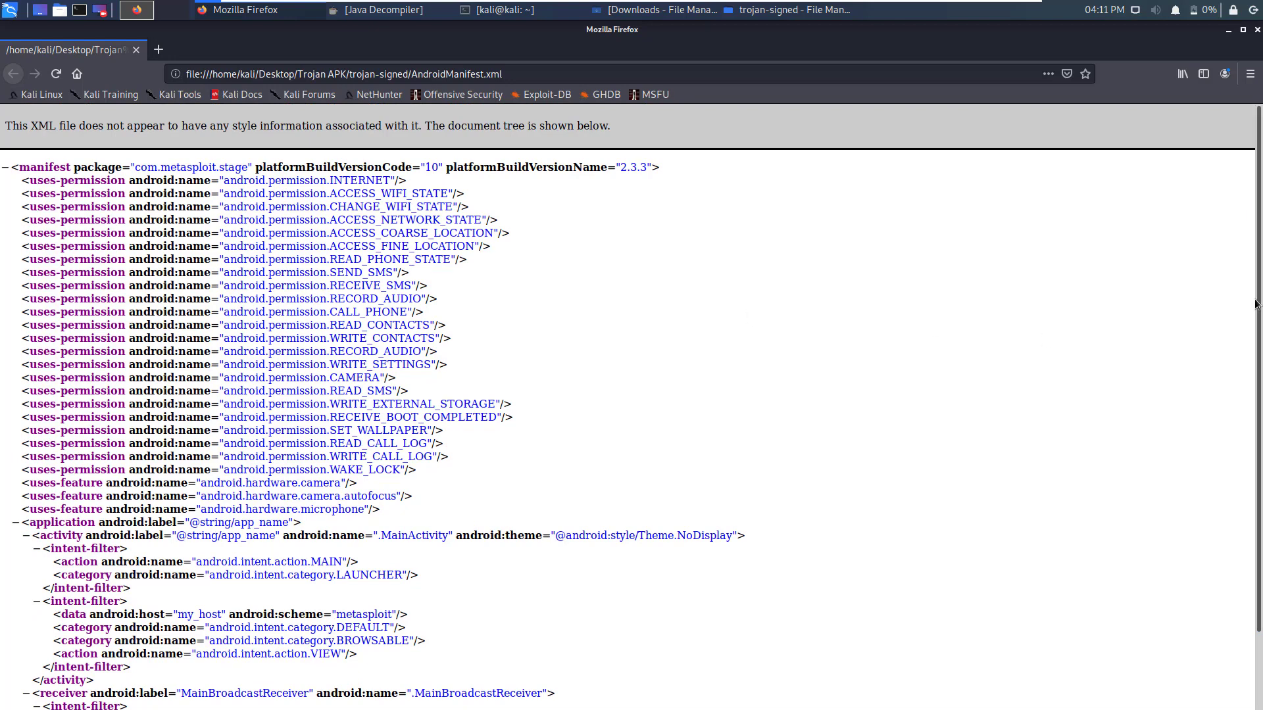
pyautogui.scroll(-3)
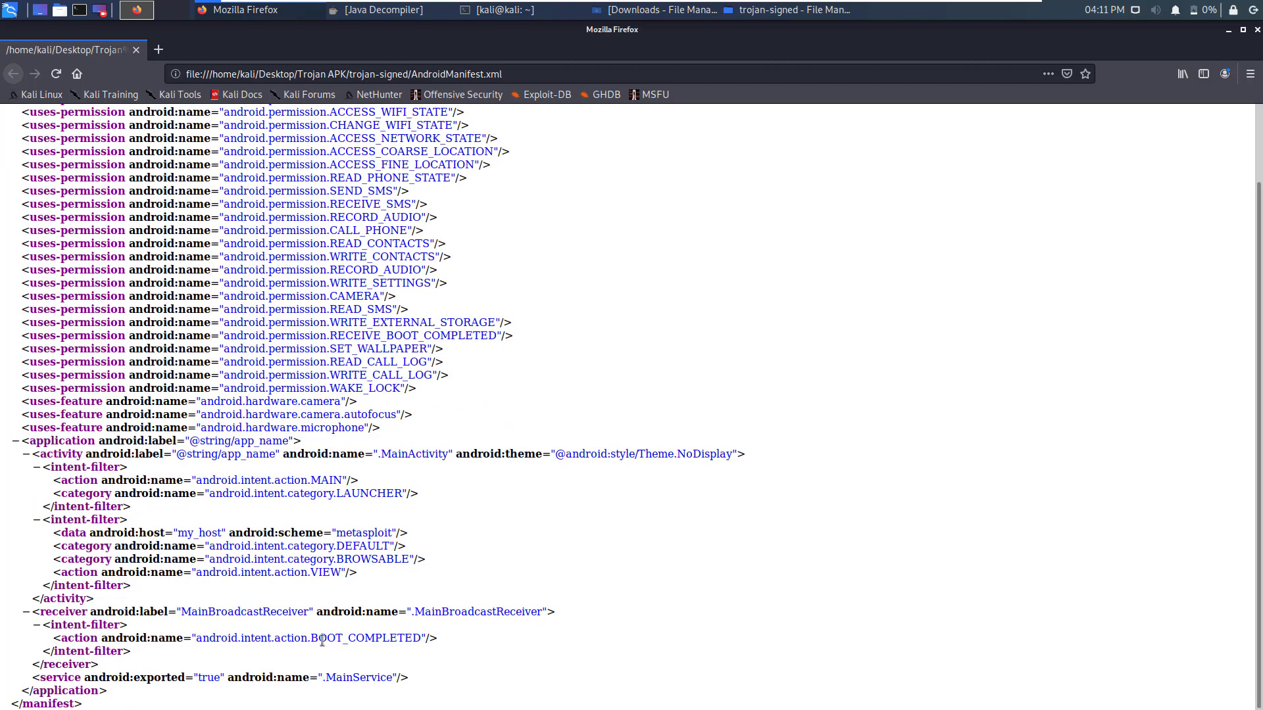
pyautogui.moveTo(497, 551)
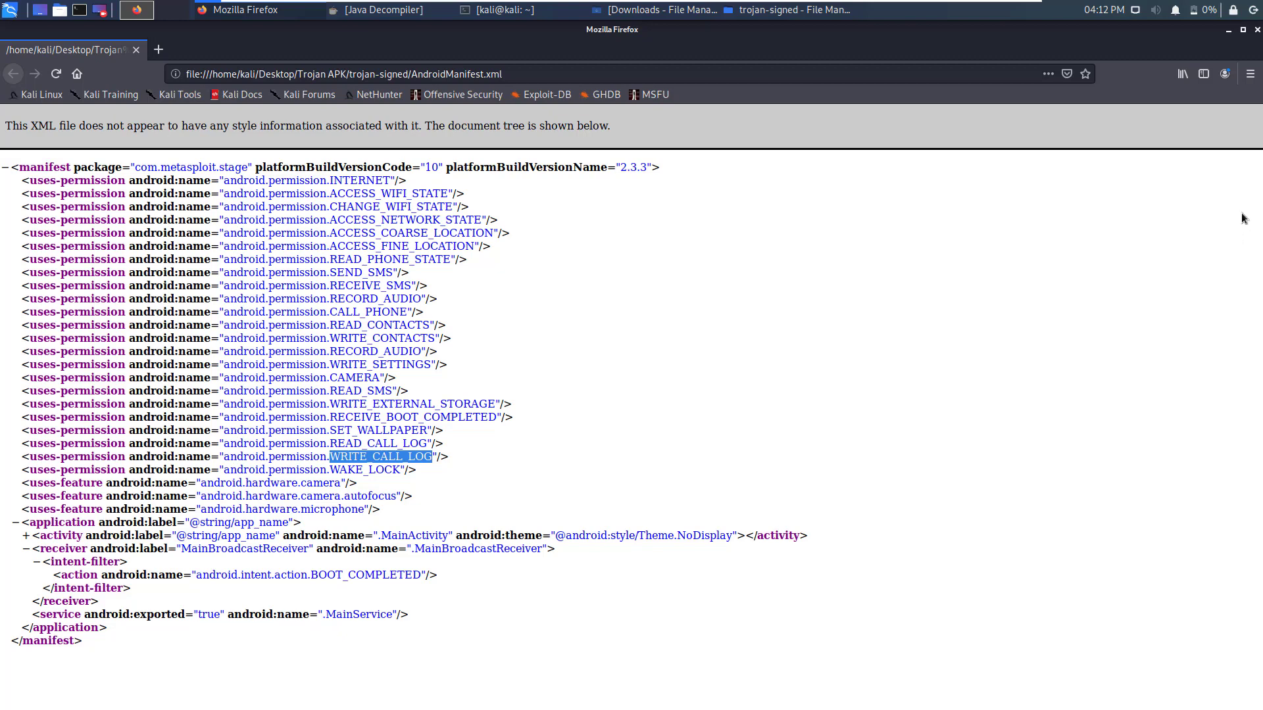
pyautogui.click(25, 535)
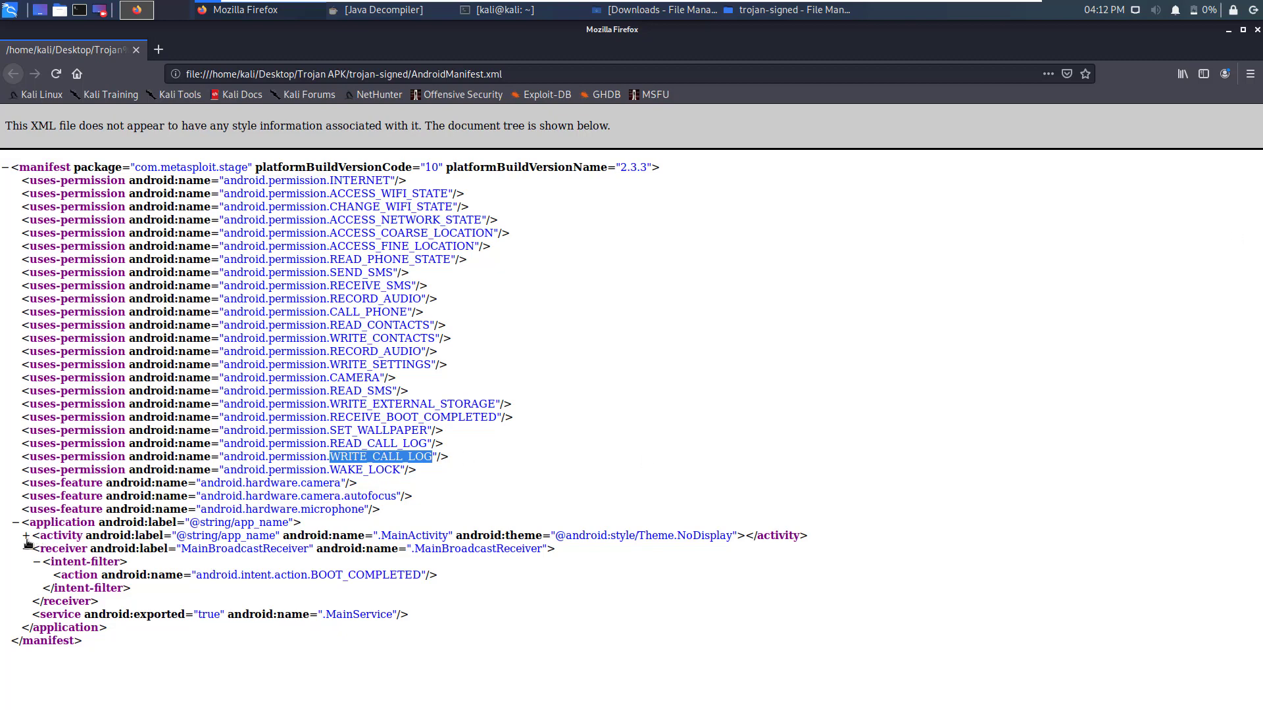
pyautogui.click(26, 535)
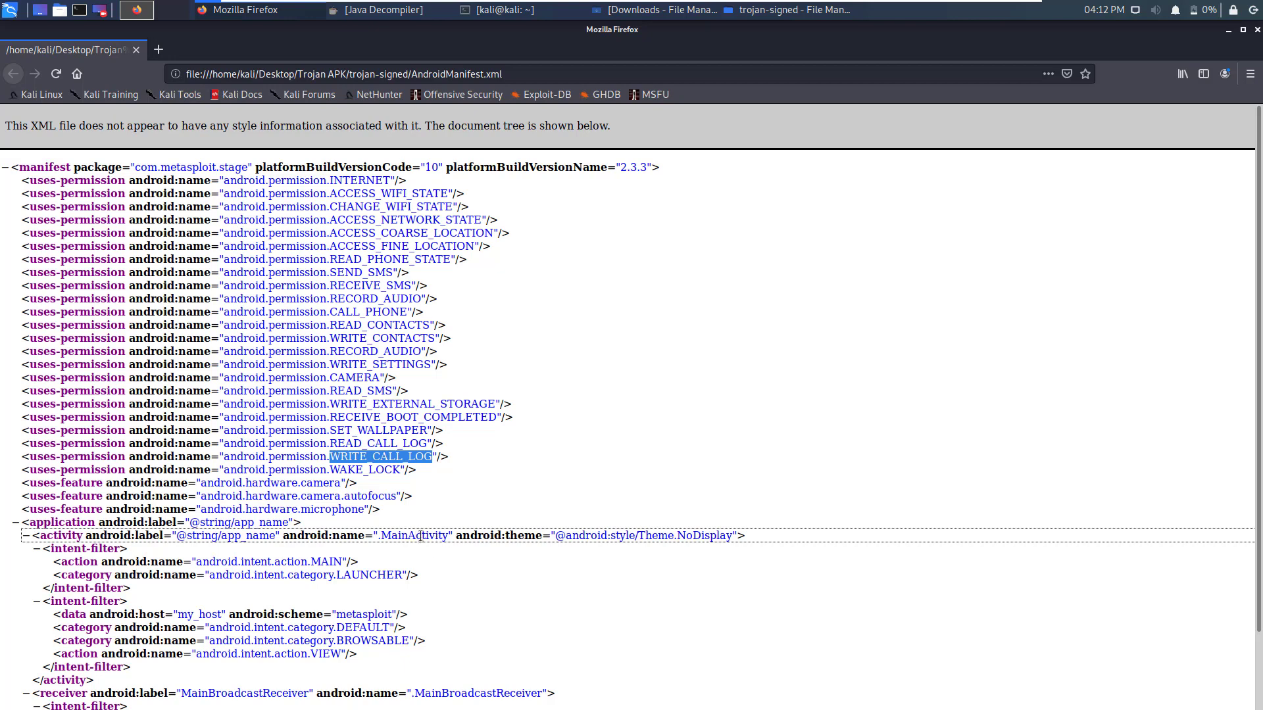
pyautogui.moveTo(432, 537)
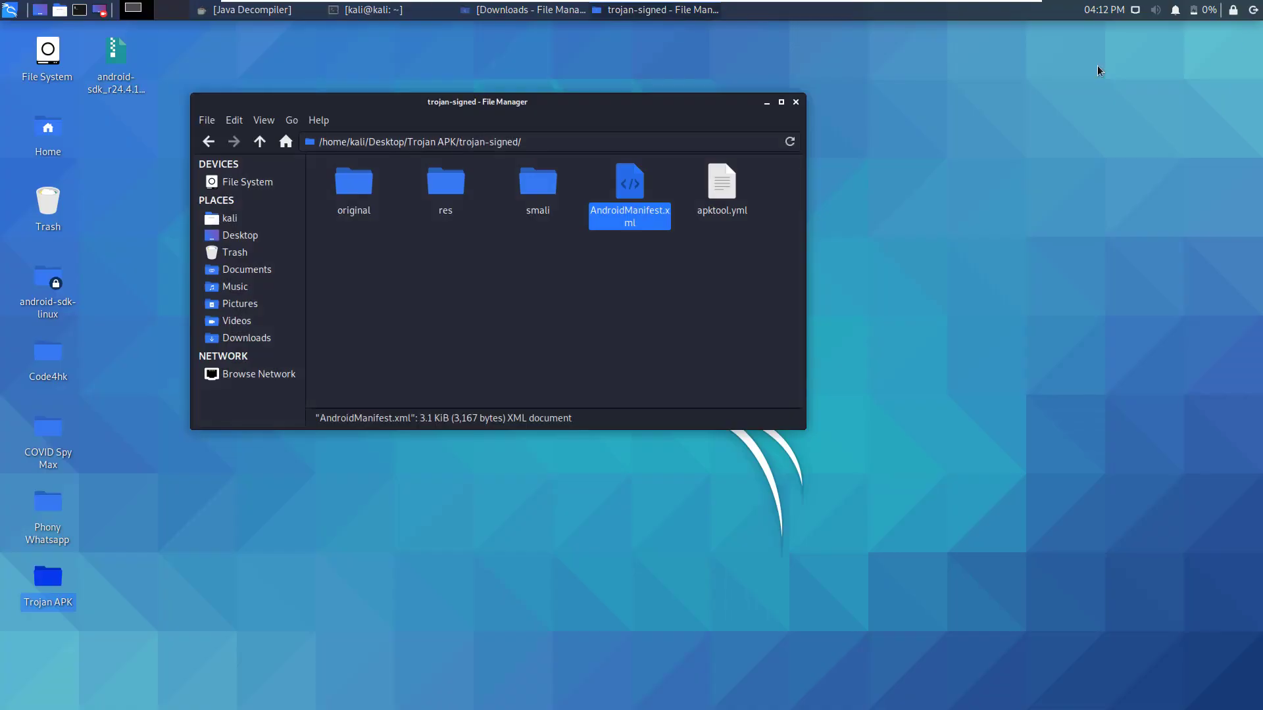
# Load trojan-signed-dex2jar.jar from the Trojan APK folder into JD-GUI.
pyautogui.click(259, 142)
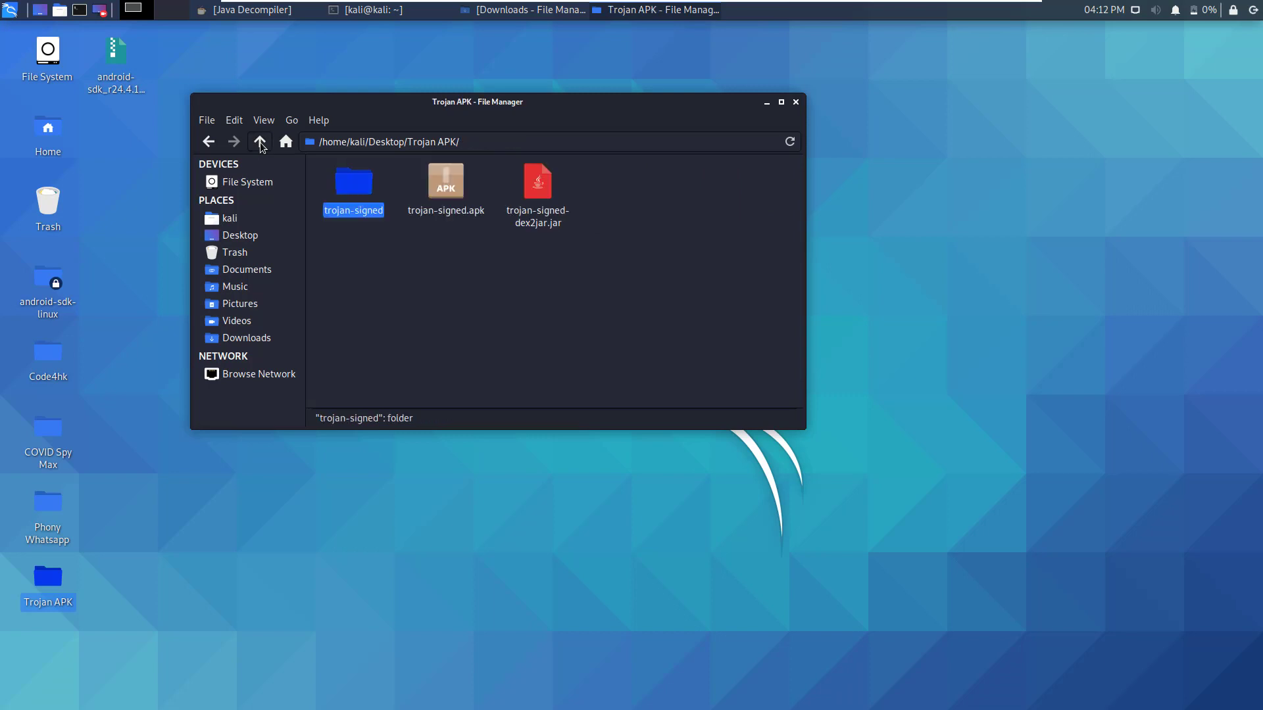
pyautogui.click(251, 10)
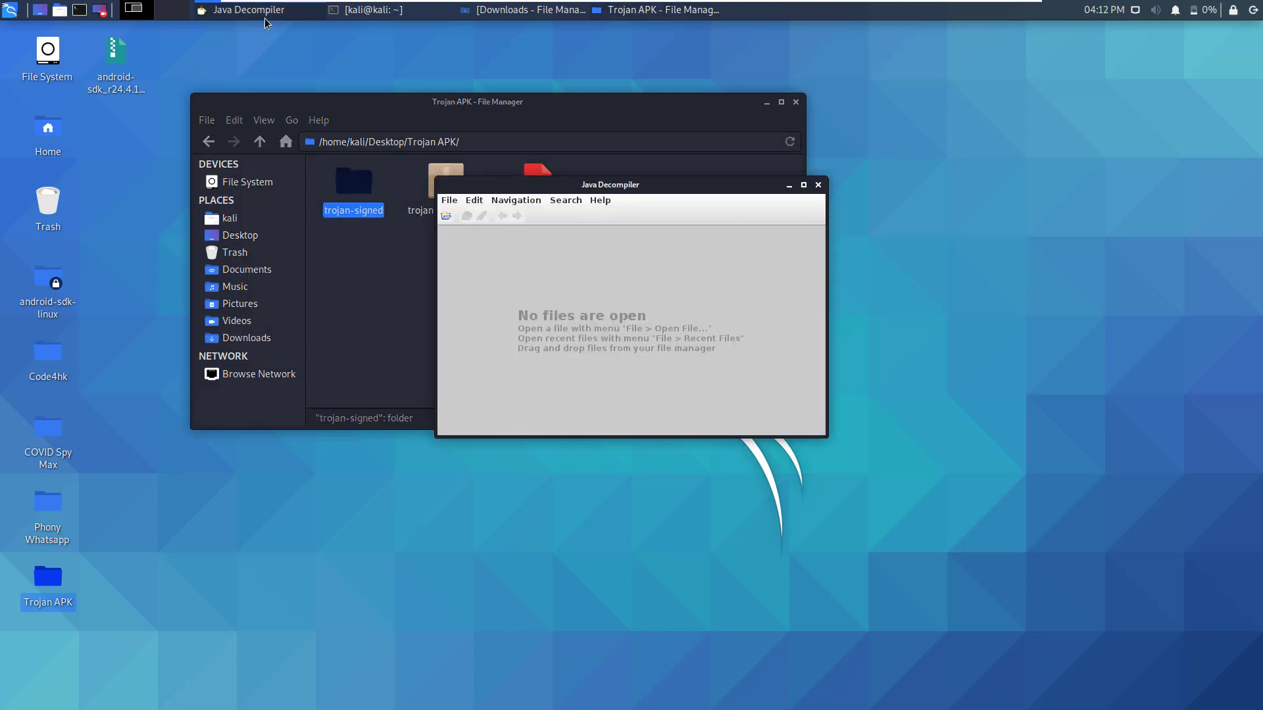
pyautogui.moveTo(610, 184); pyautogui.dragTo(560, 157)
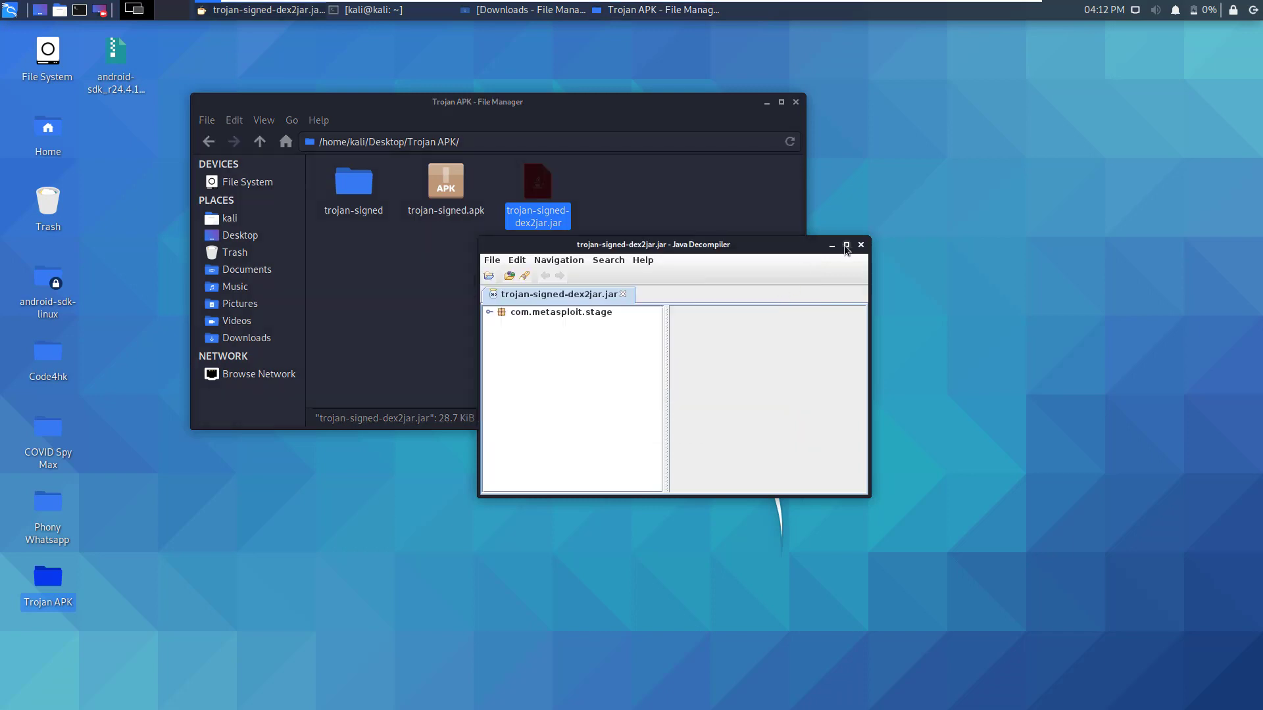
pyautogui.moveTo(616, 165)
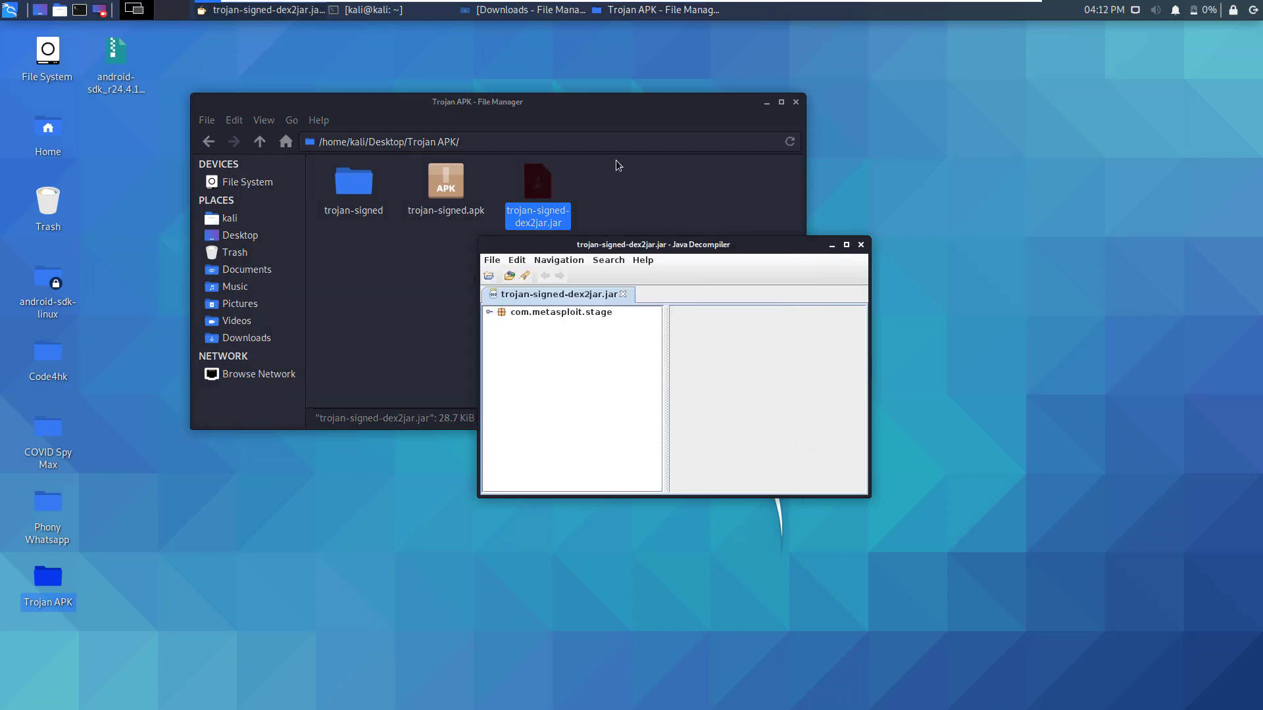
# Hide Thunar, enlarge the JD-GUI window, and expand the com.metasploit.stage package.
pyautogui.moveTo(654, 244); pyautogui.dragTo(653, 105)
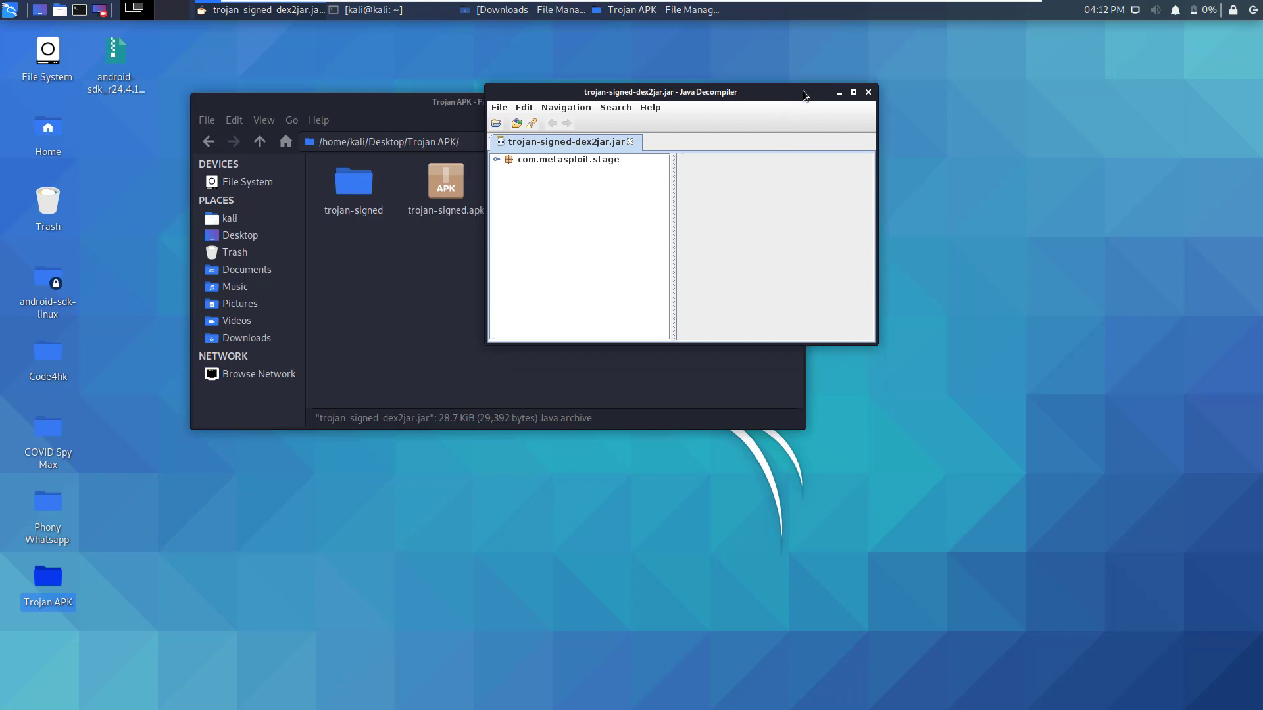
pyautogui.moveTo(660, 90); pyautogui.dragTo(603, 179)
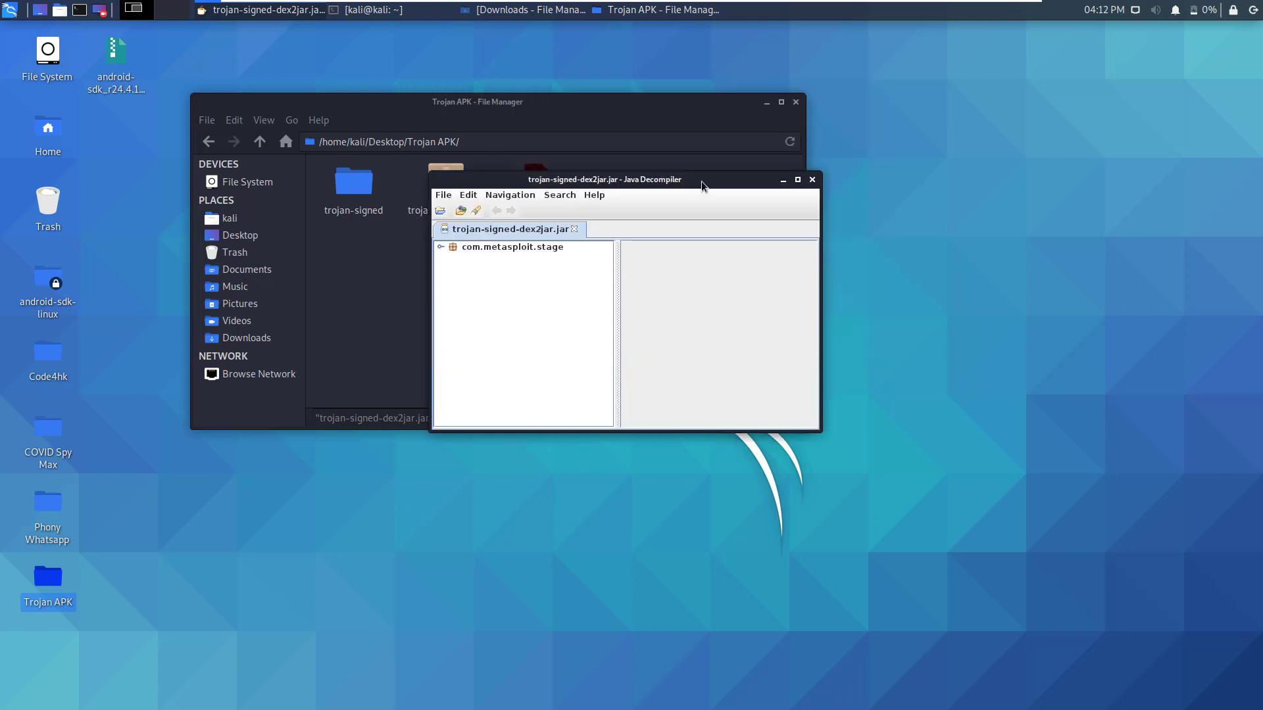
pyautogui.click(781, 179)
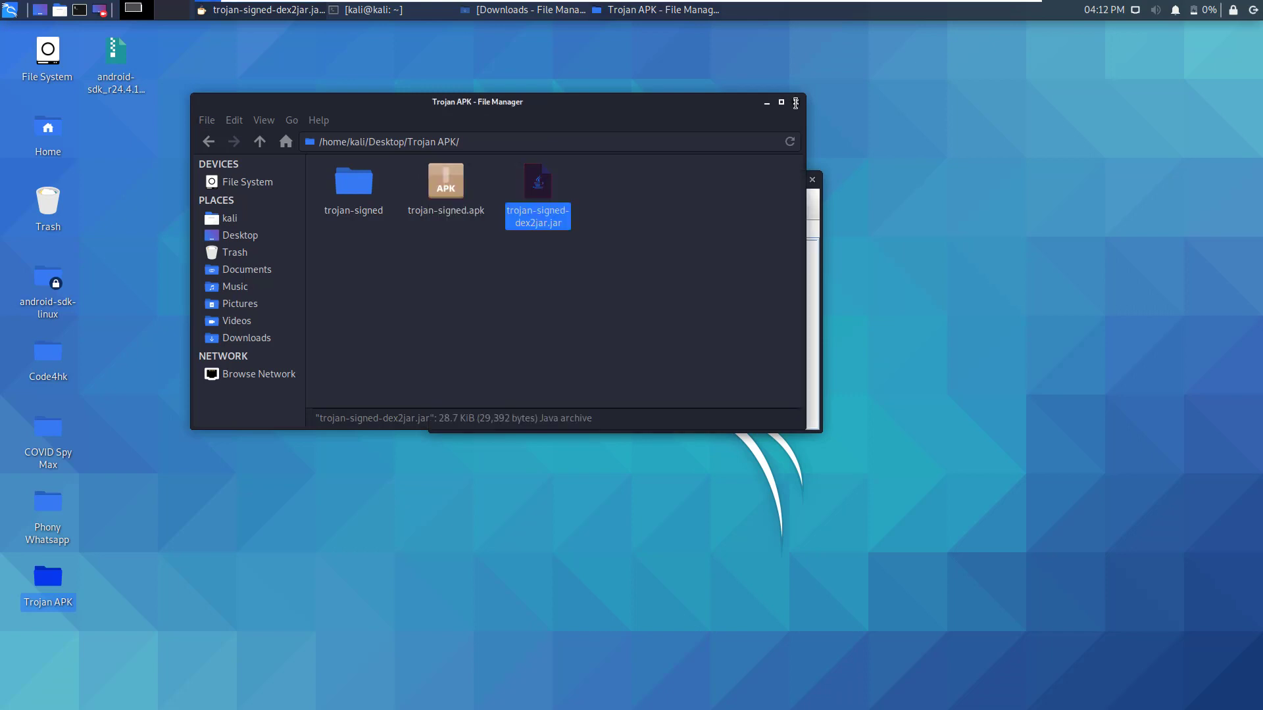
pyautogui.doubleClick(537, 197)
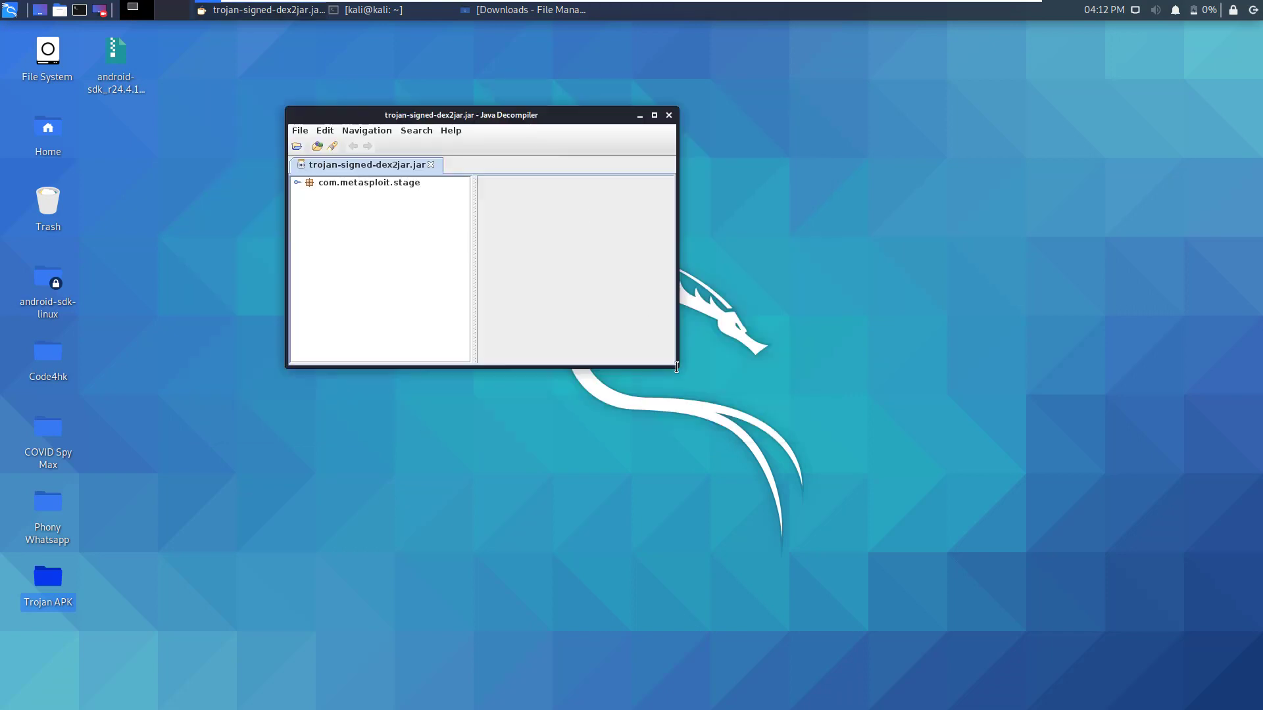
pyautogui.moveTo(674, 367); pyautogui.dragTo(912, 555)
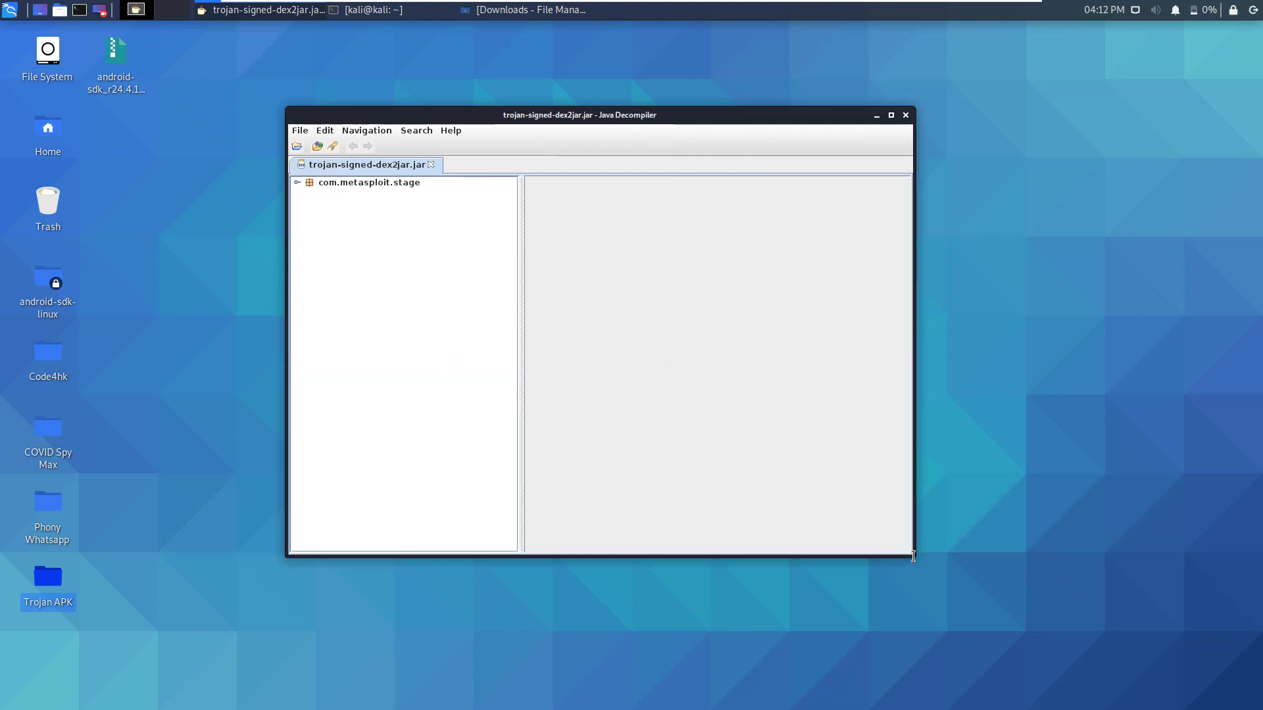
pyautogui.moveTo(552, 203)
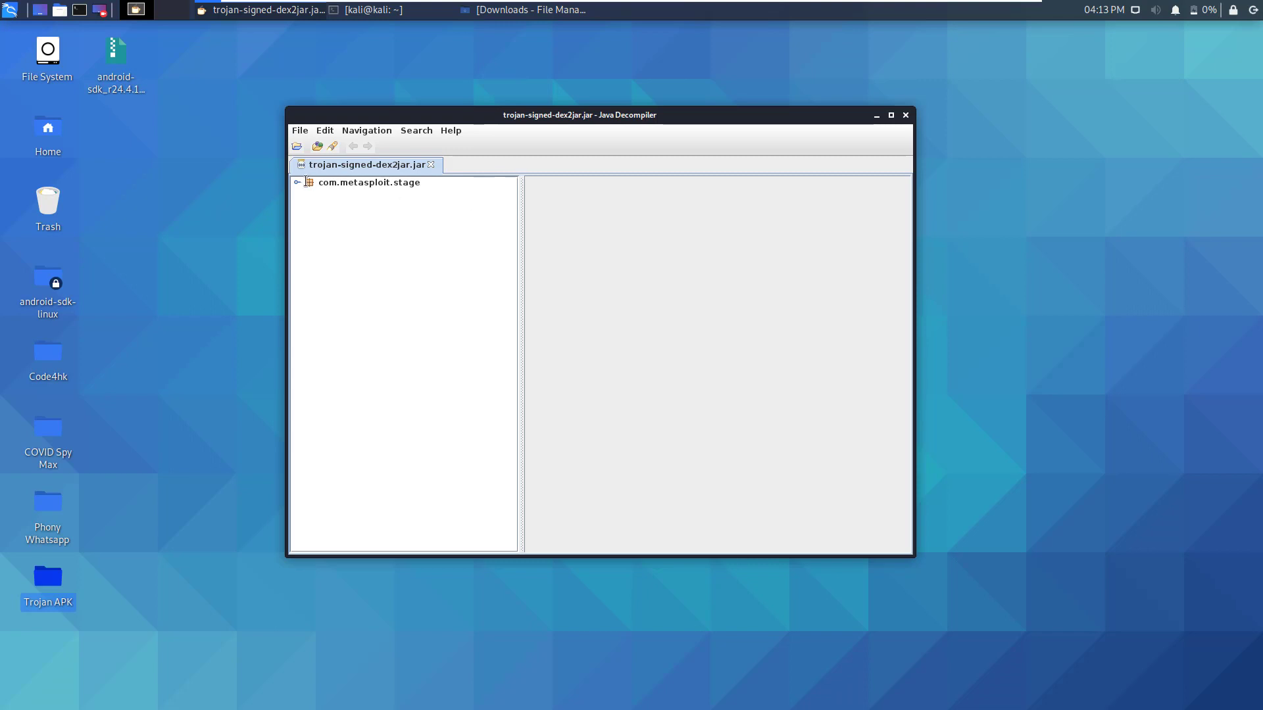
pyautogui.click(298, 182)
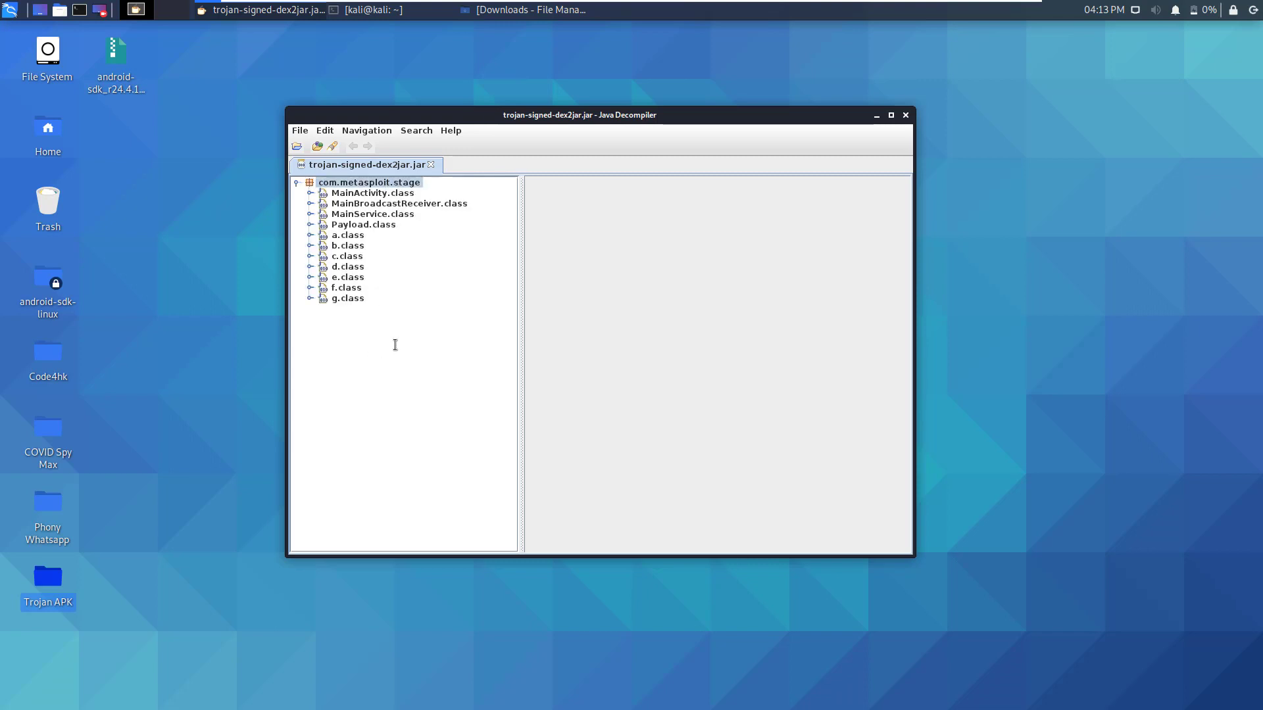
pyautogui.moveTo(403, 240)
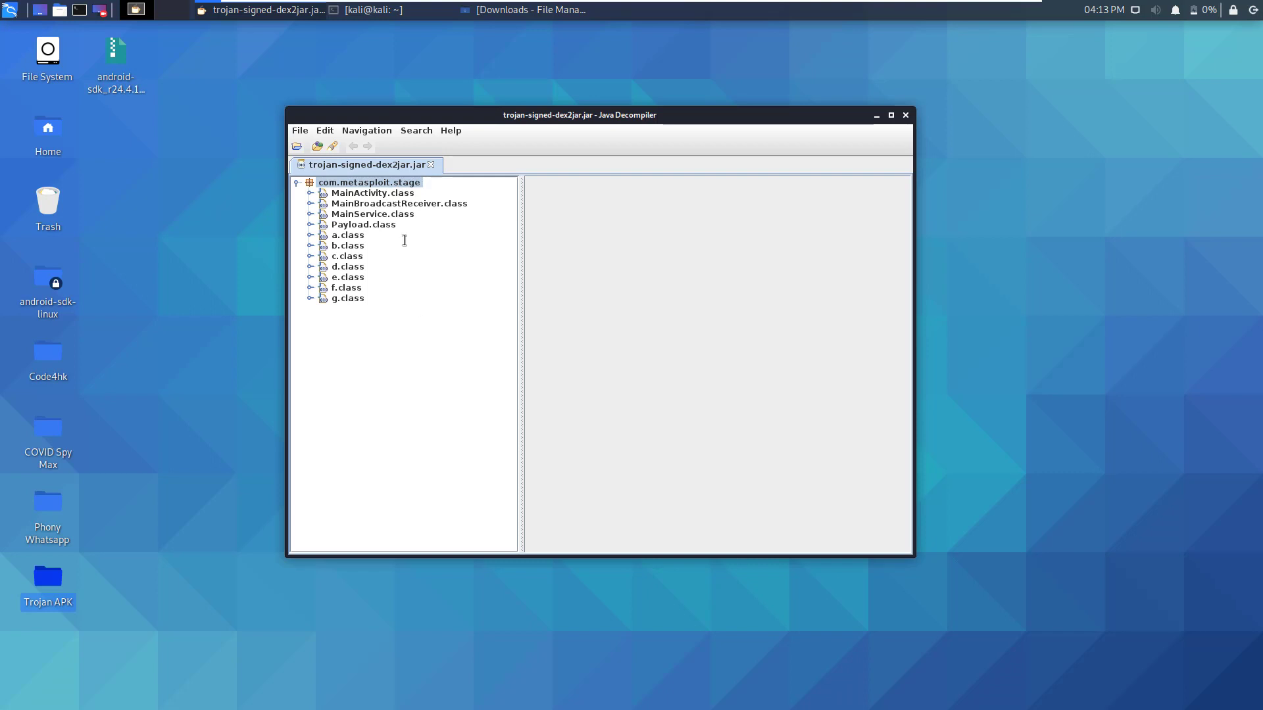
pyautogui.moveTo(361, 192)
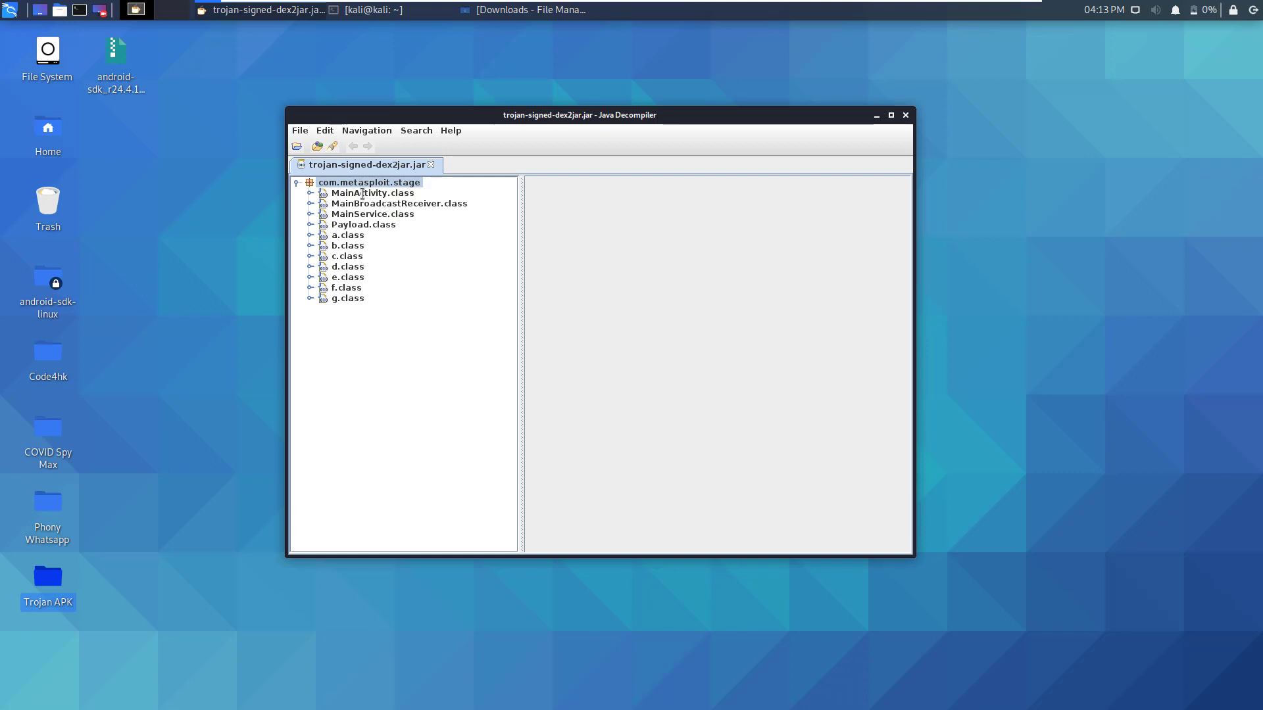
# View MainActivity's decompiled onCreate starting MainService, then bring up the jar-wide Search dialog.
pyautogui.doubleClick(371, 192)
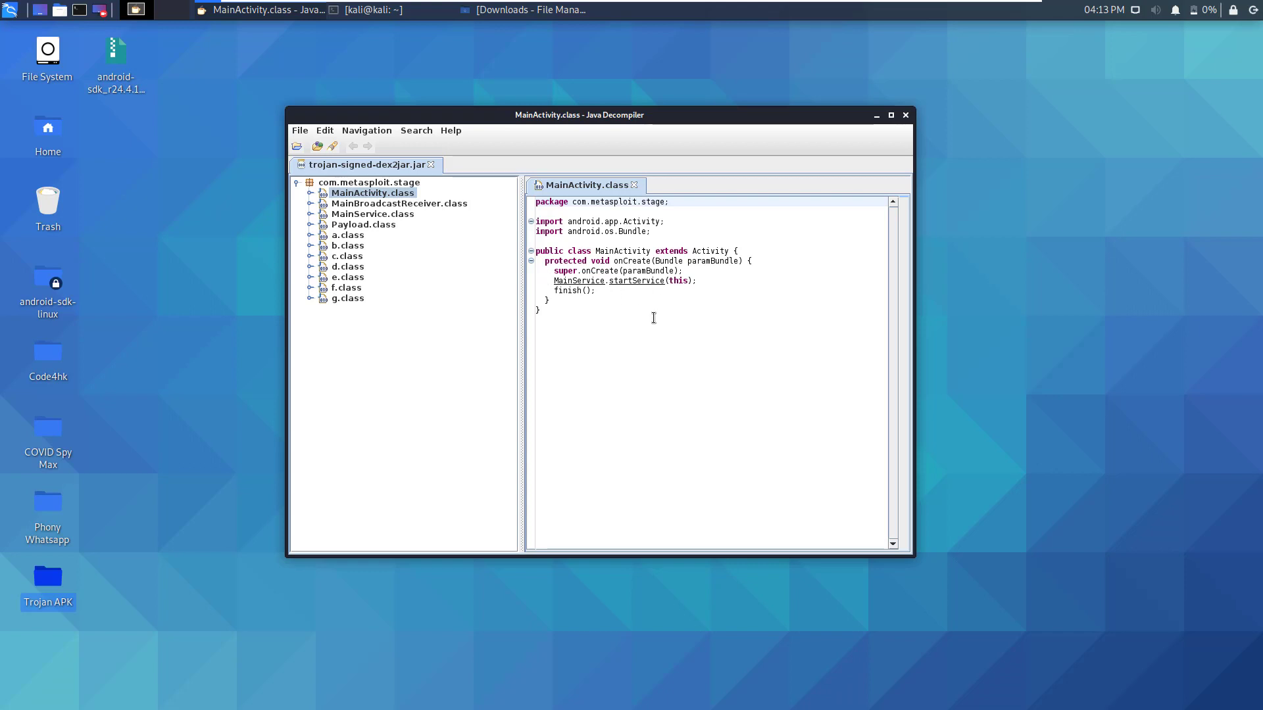
pyautogui.moveTo(653, 299)
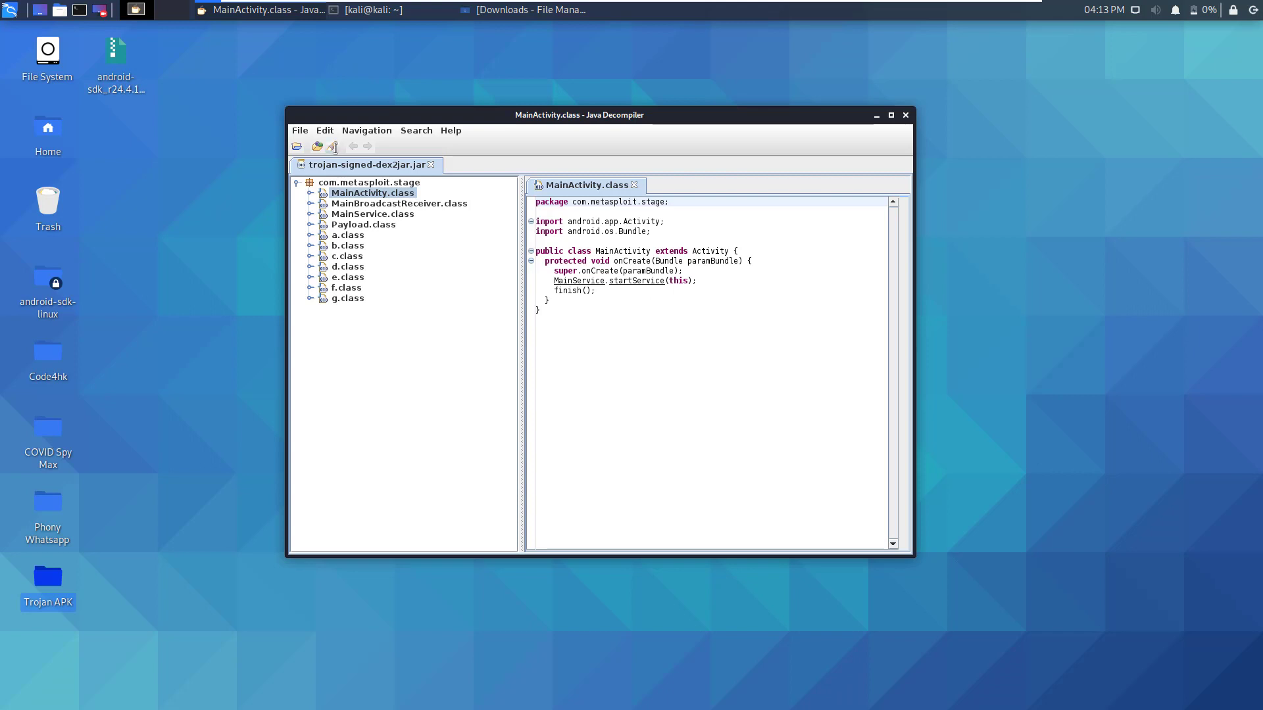
pyautogui.click(416, 129)
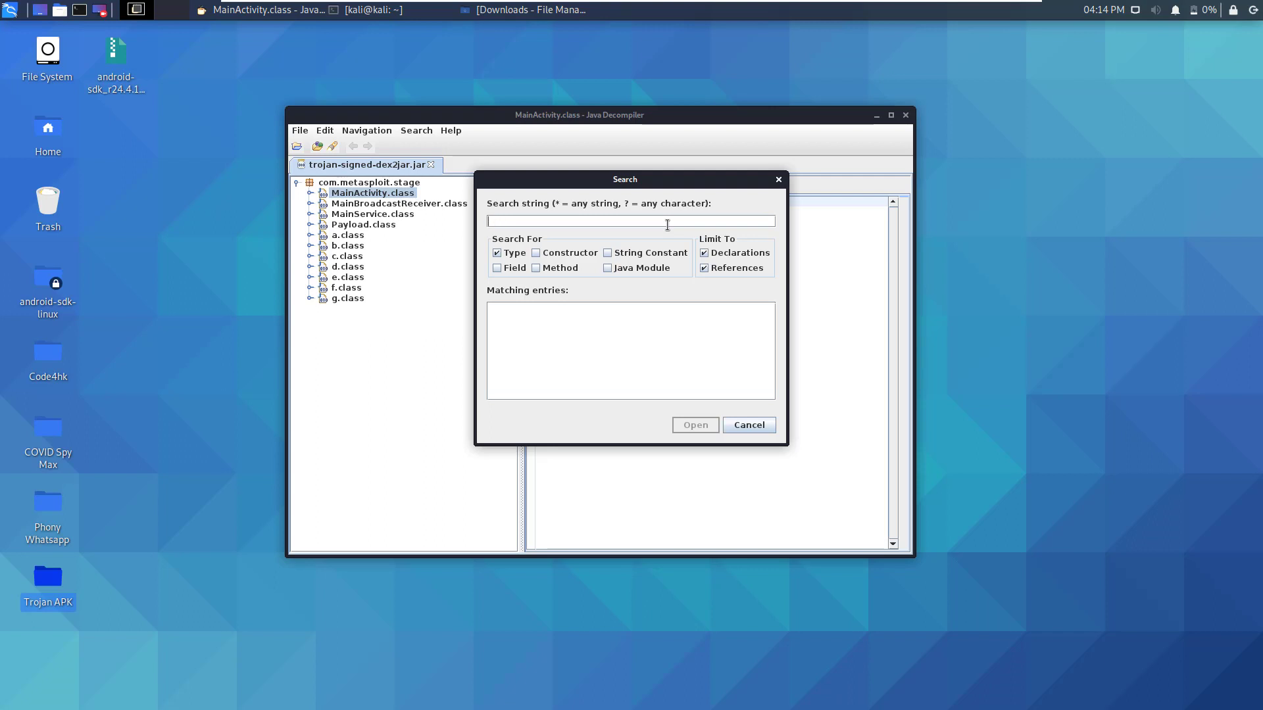
# Search the jar for 'Socket' including string constants and open the Payload.class match.
pyautogui.click(607, 253)
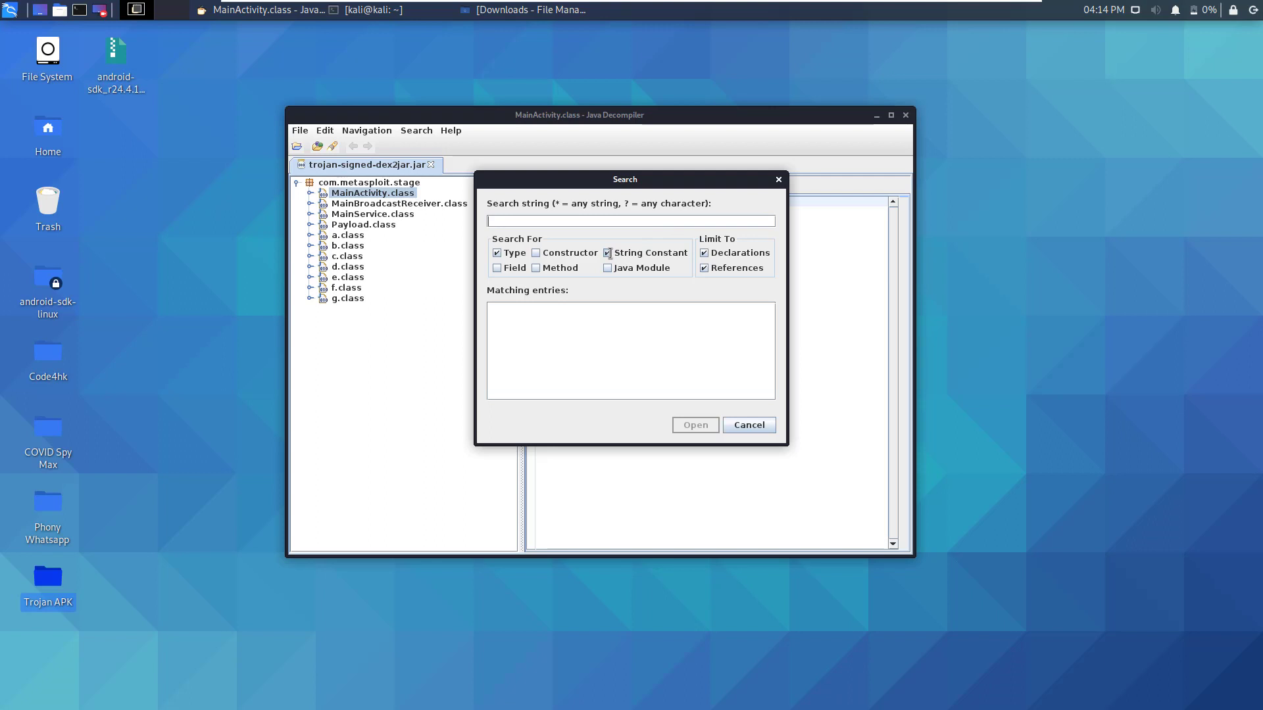
pyautogui.write('socket')
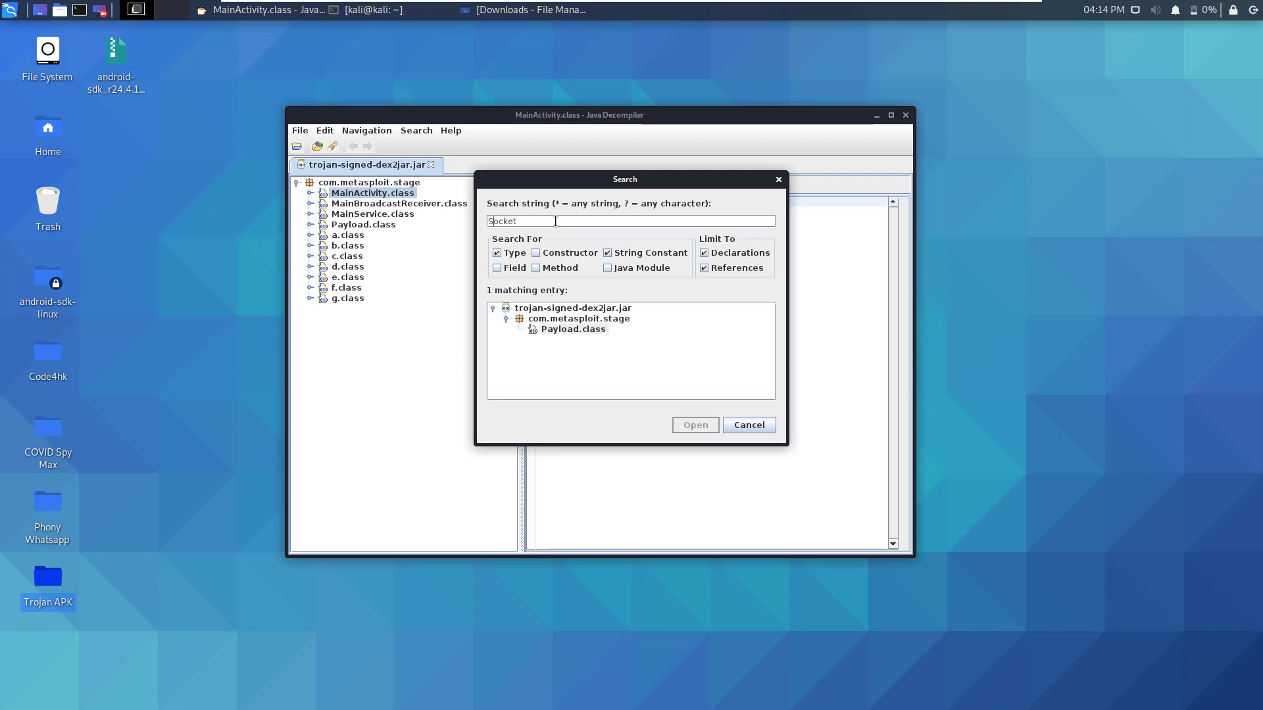
pyautogui.press('BackSpace')
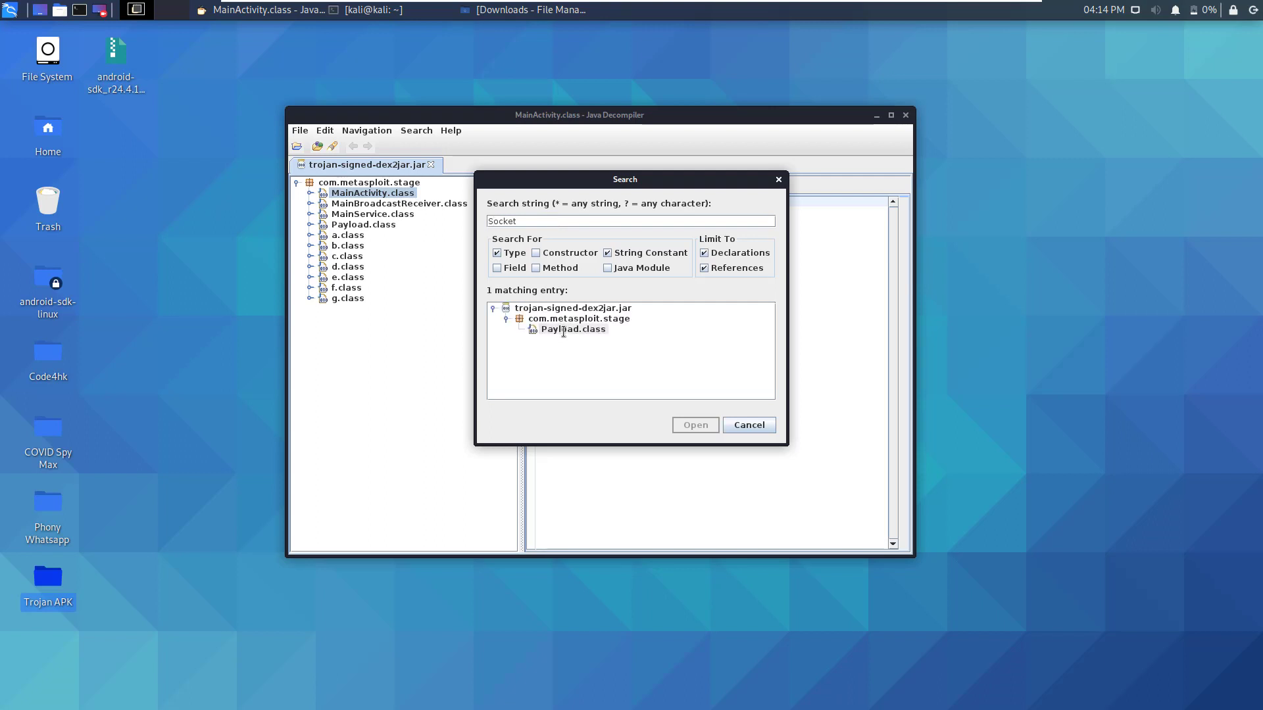
pyautogui.click(571, 328)
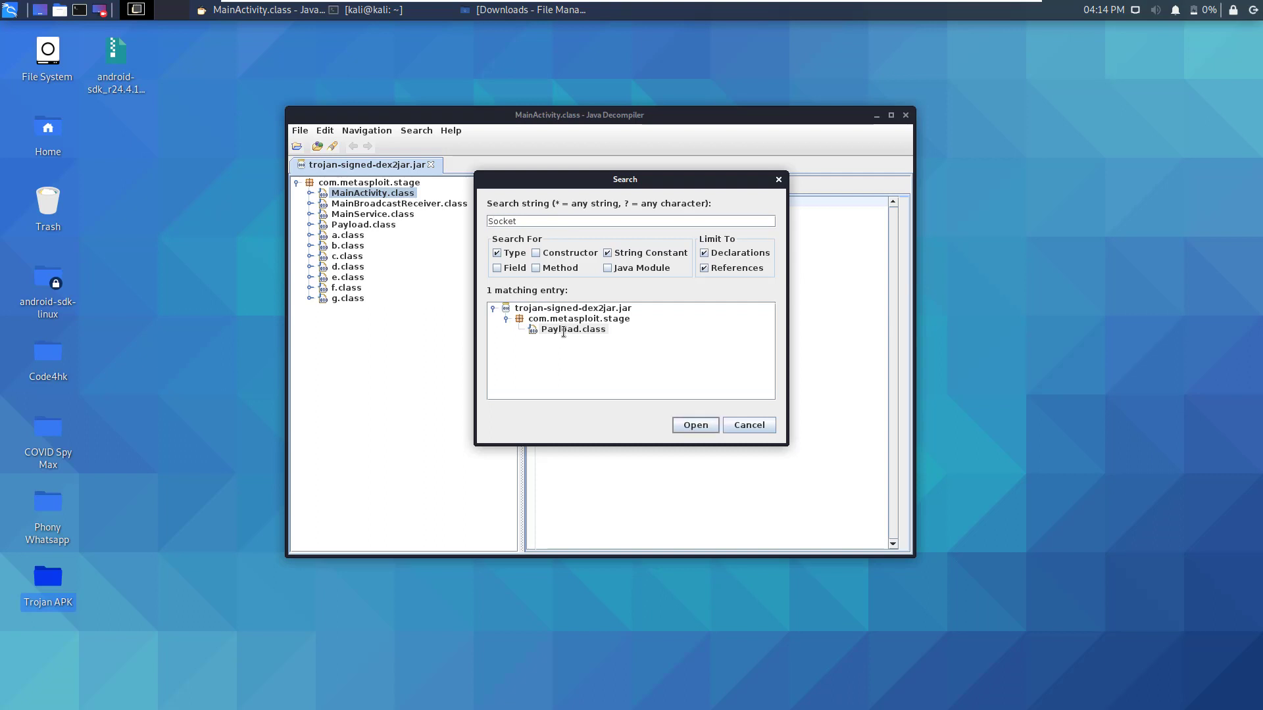
pyautogui.doubleClick(572, 328)
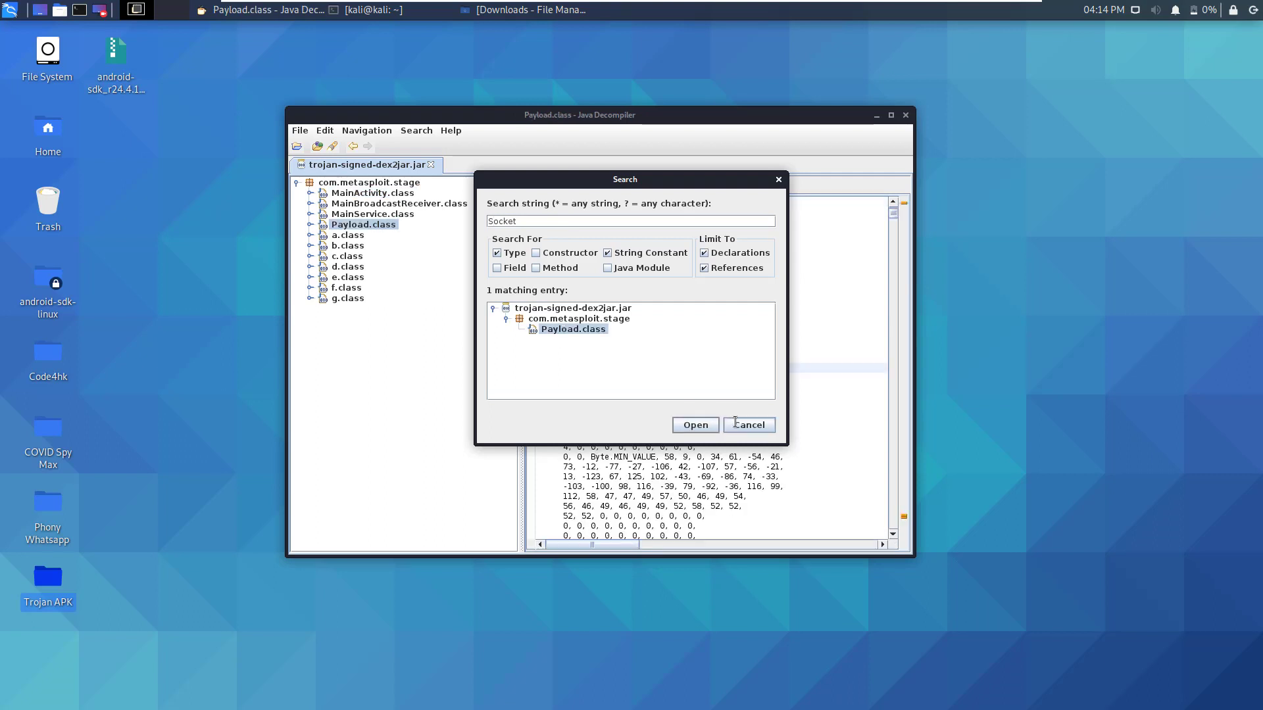
# Dismiss Search, bring up the Find bar, and scroll to Payload's Socket and ServerSocket code.
pyautogui.click(694, 424)
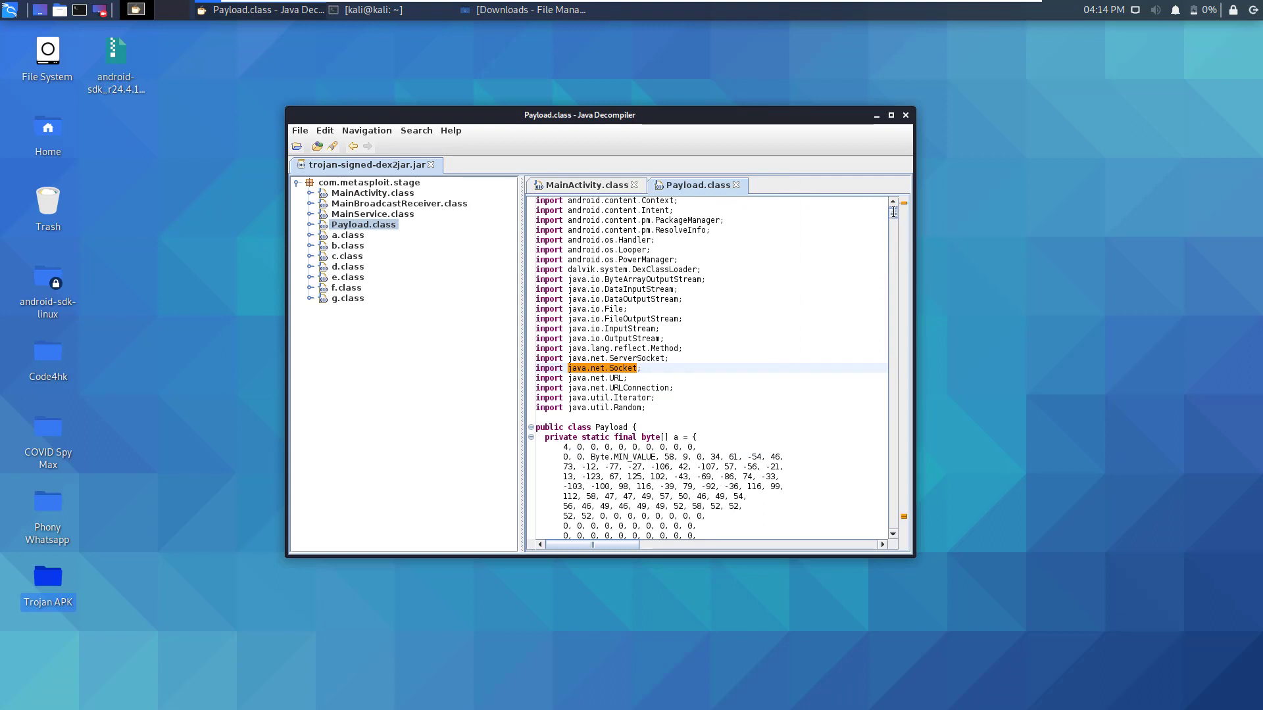
pyautogui.press('ctrl+f')
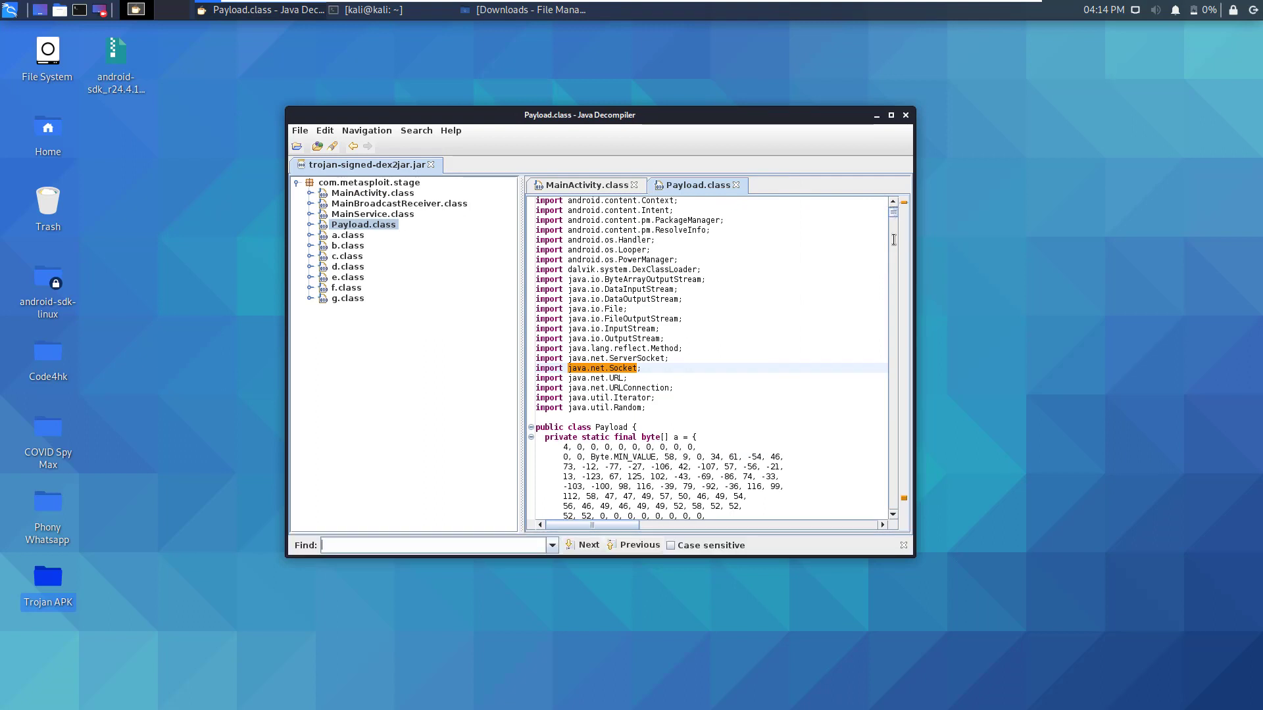
pyautogui.scroll(-3)
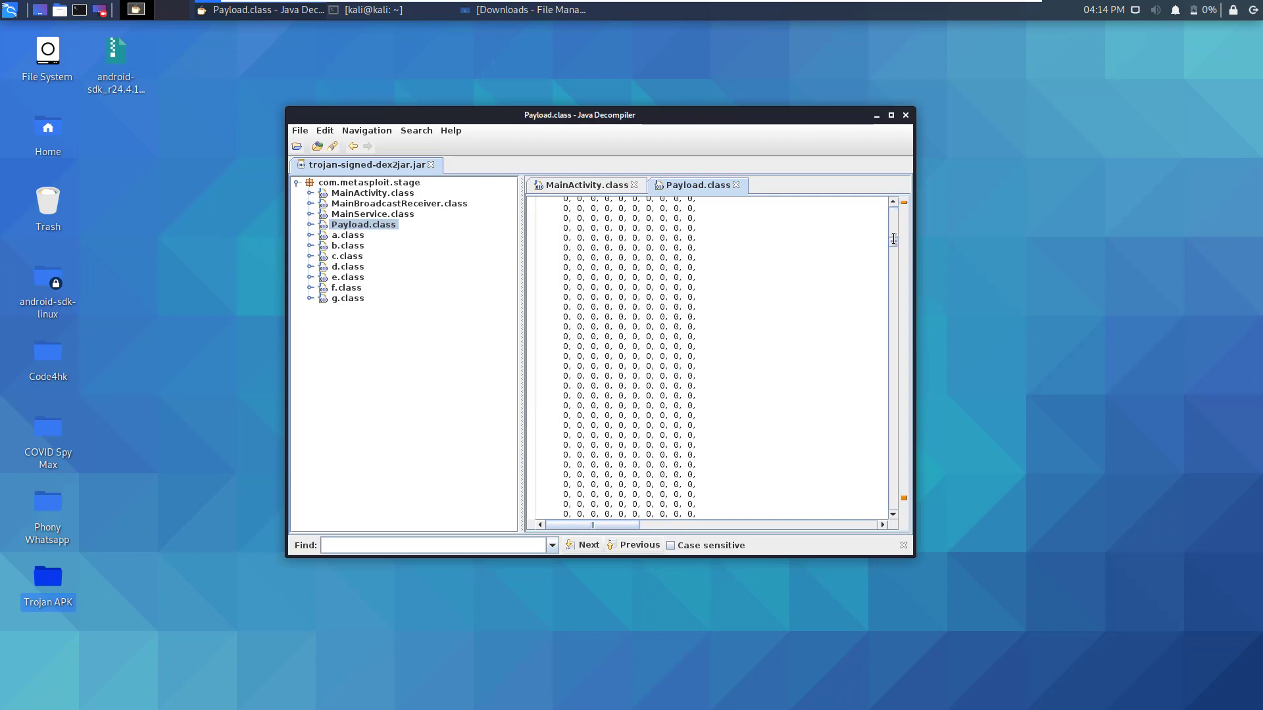
pyautogui.scroll(-3)
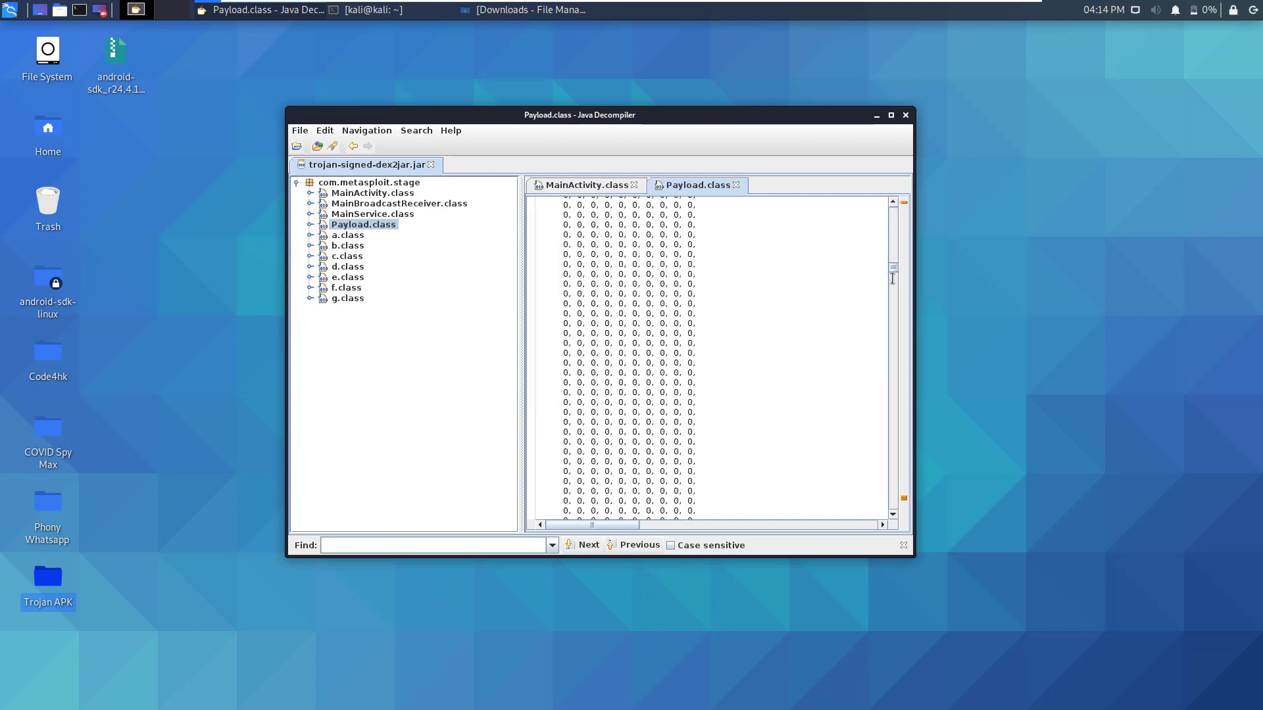
pyautogui.scroll(-3)
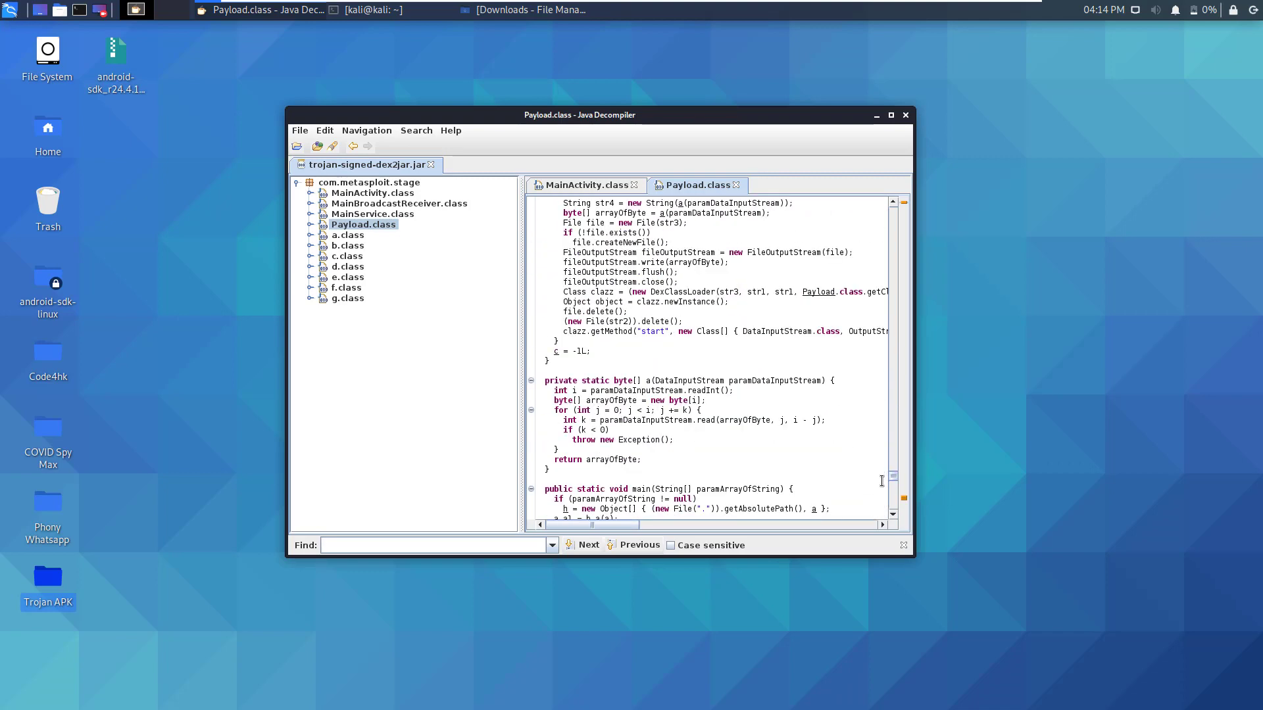
pyautogui.scroll(-3)
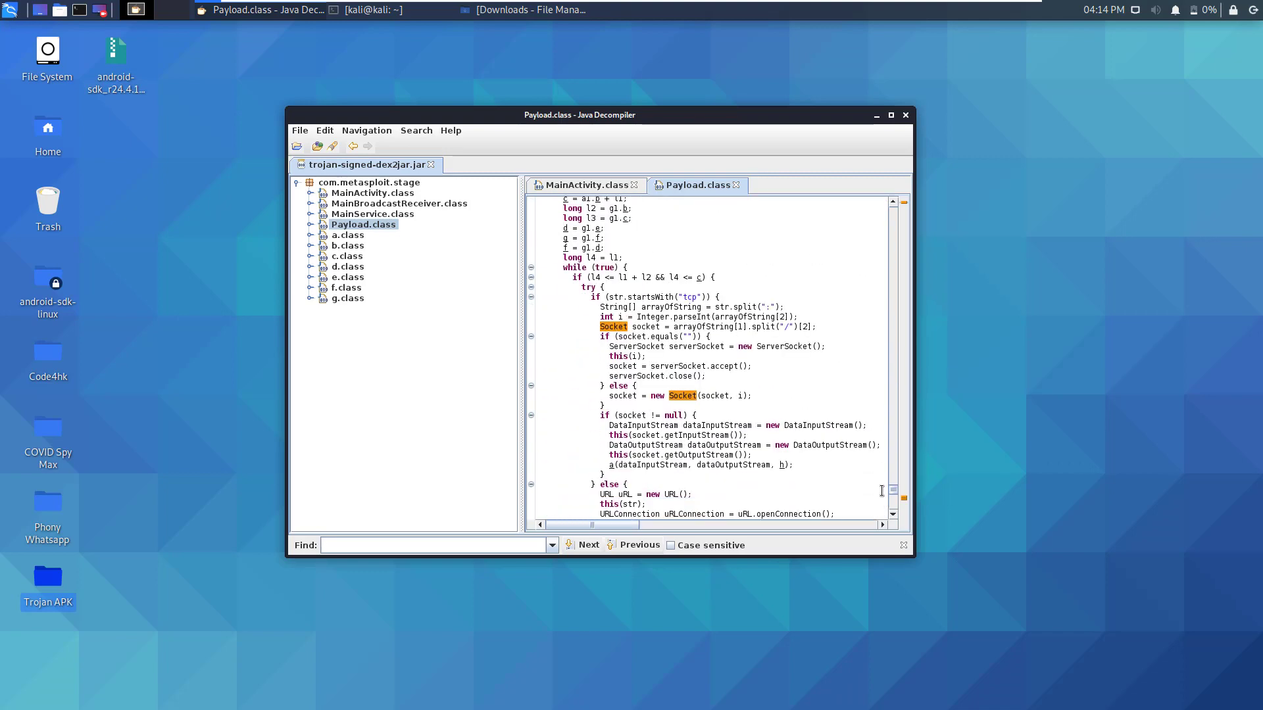
pyautogui.moveTo(632, 330)
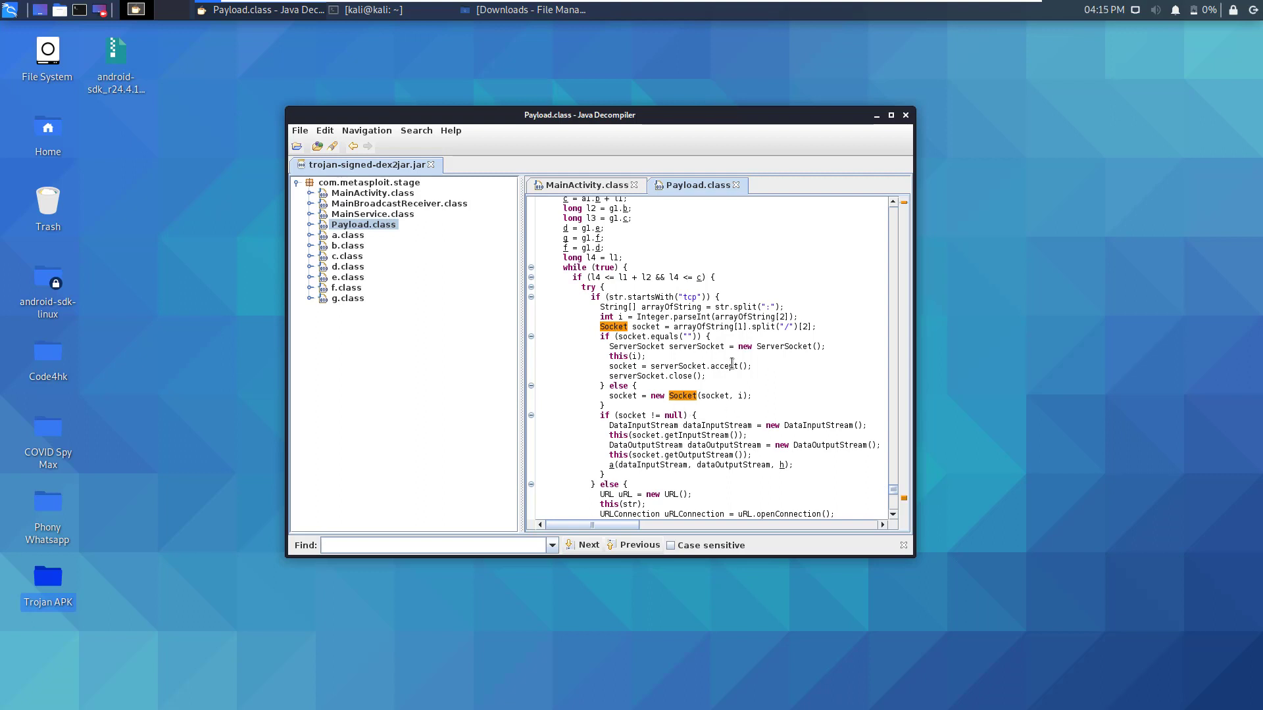
pyautogui.moveTo(746, 380)
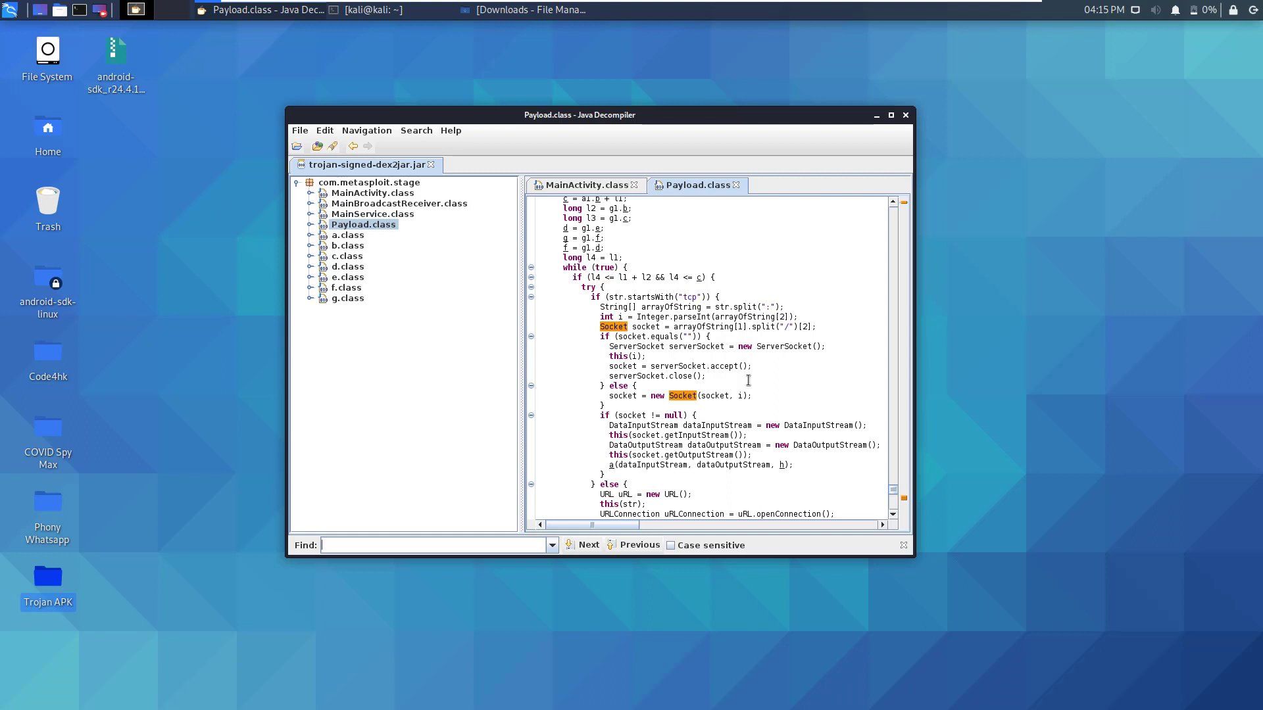
pyautogui.moveTo(847, 424)
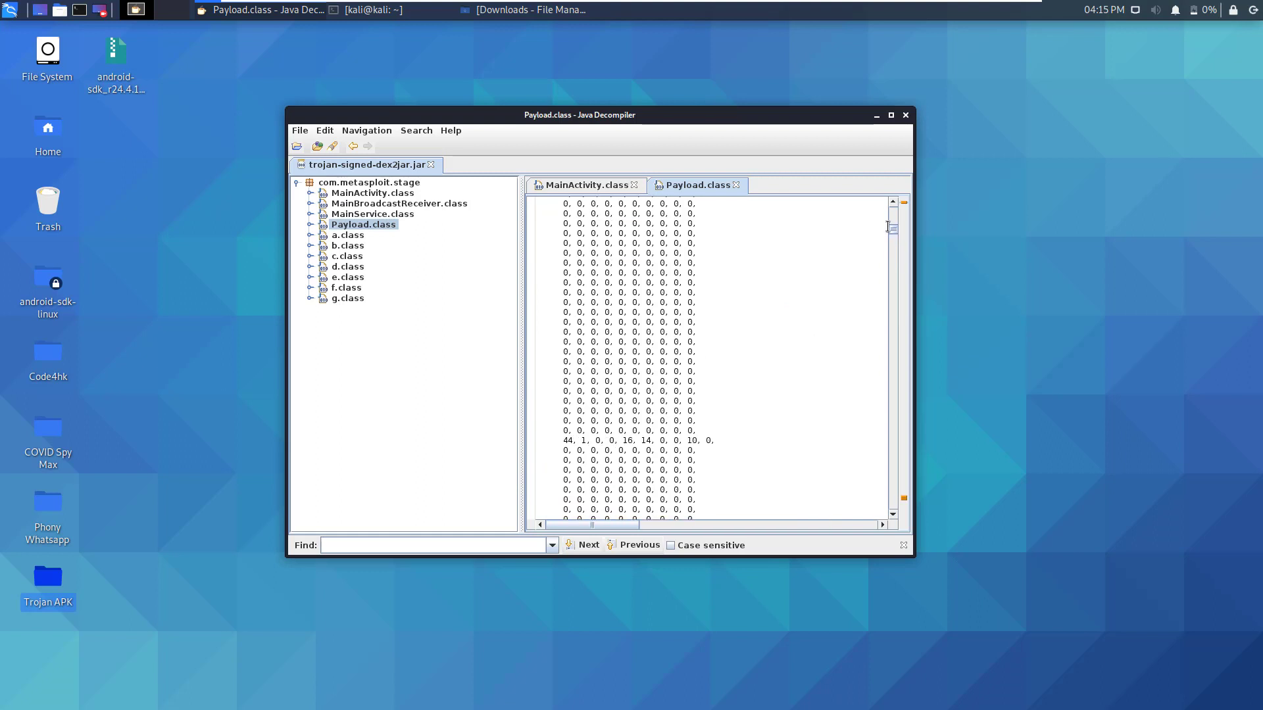
# Expand Payload.class in the tree to list members like main, start and startInPath.
pyautogui.scroll(-3)
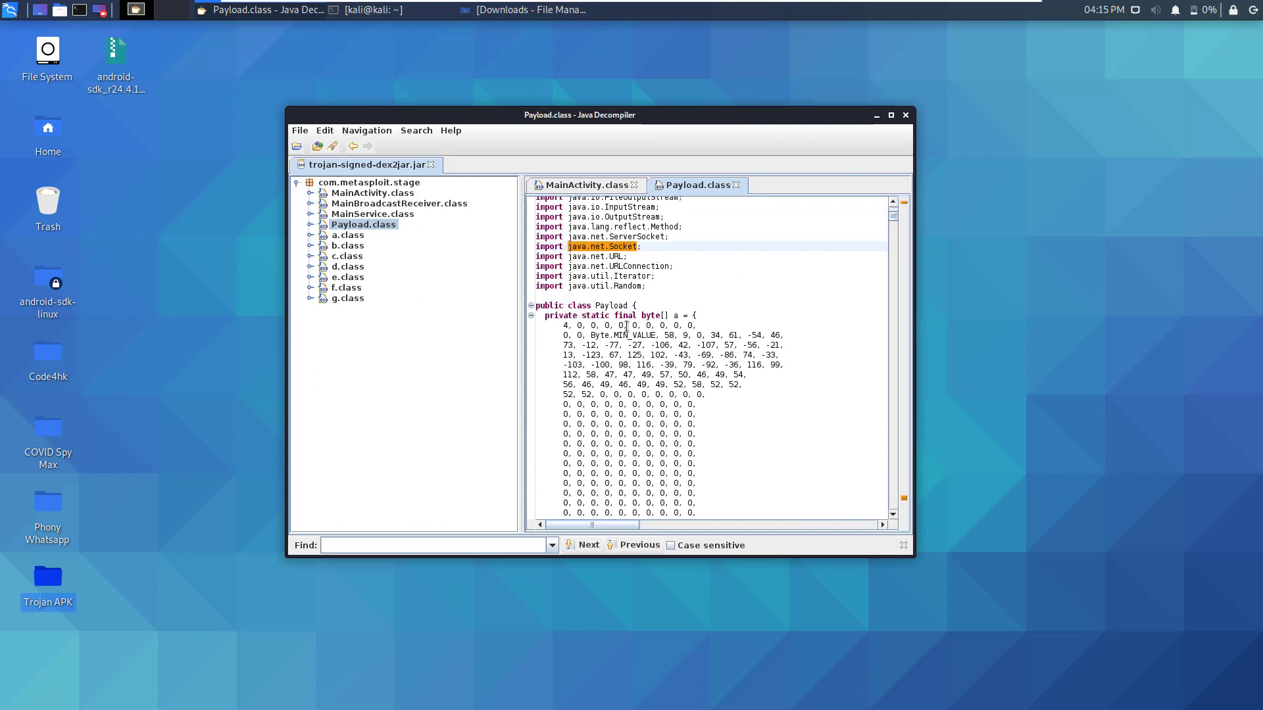
pyautogui.click(435, 545)
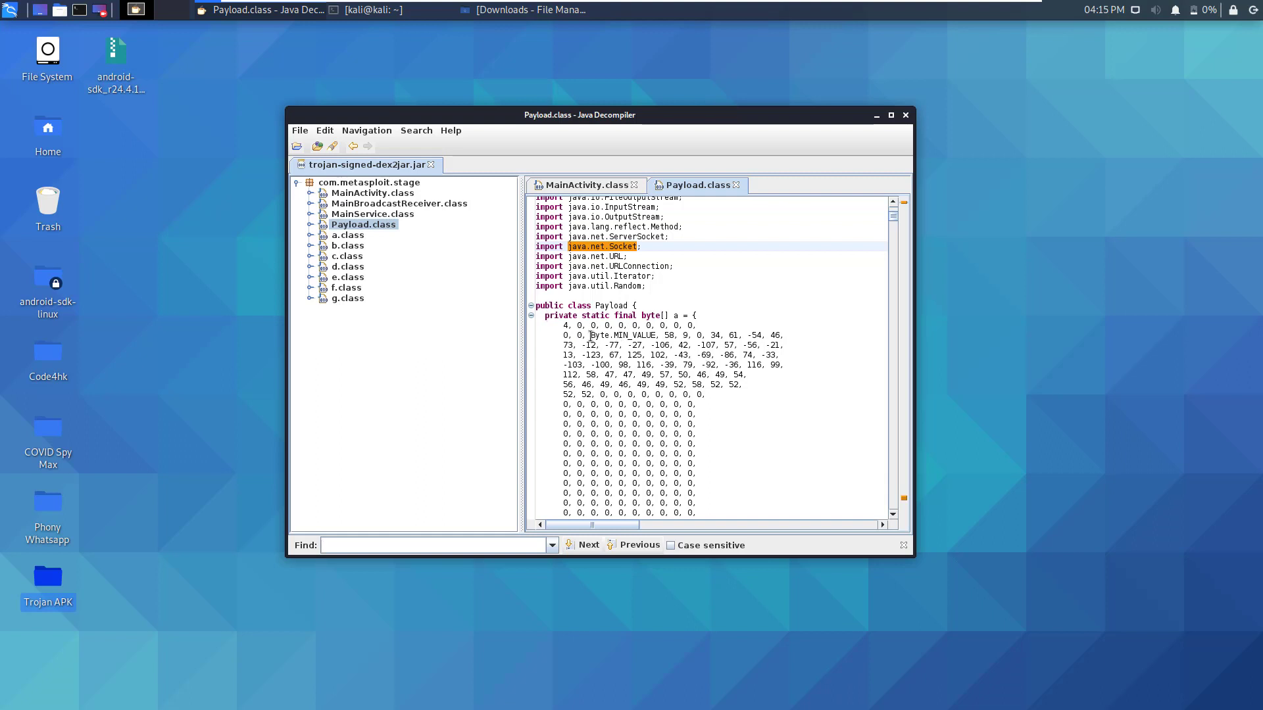
pyautogui.moveTo(582, 368)
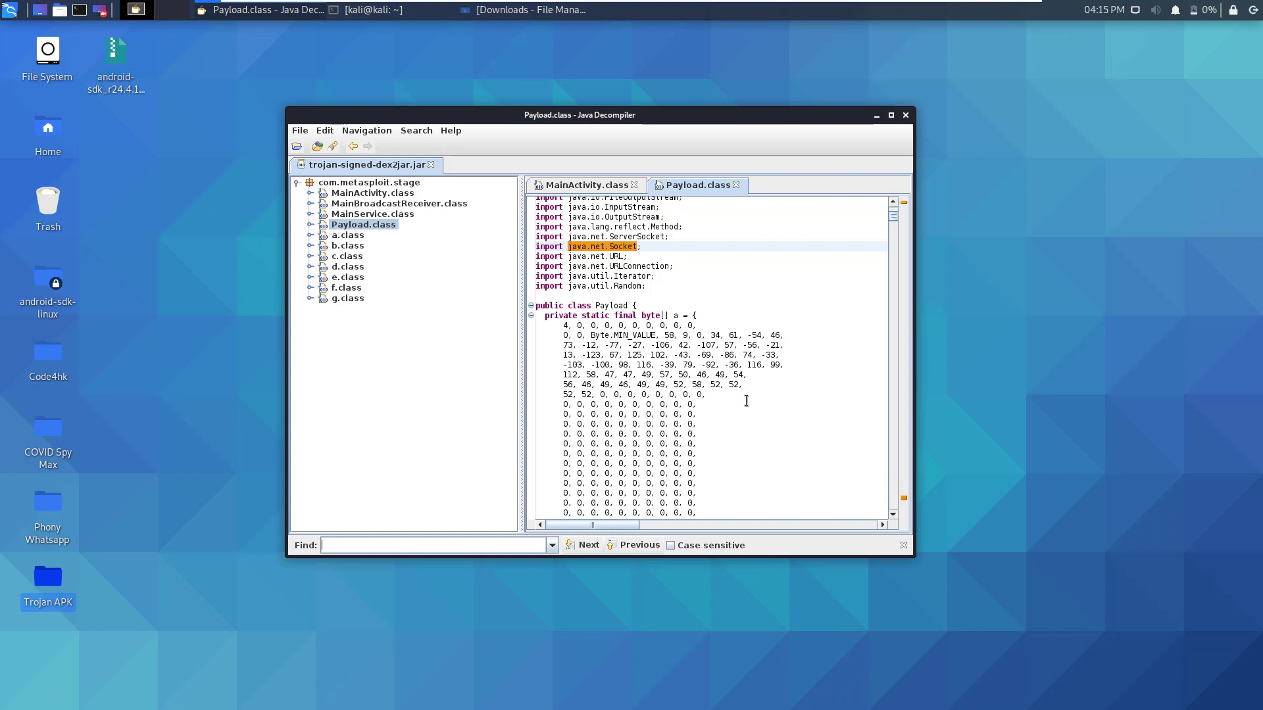
pyautogui.moveTo(767, 389)
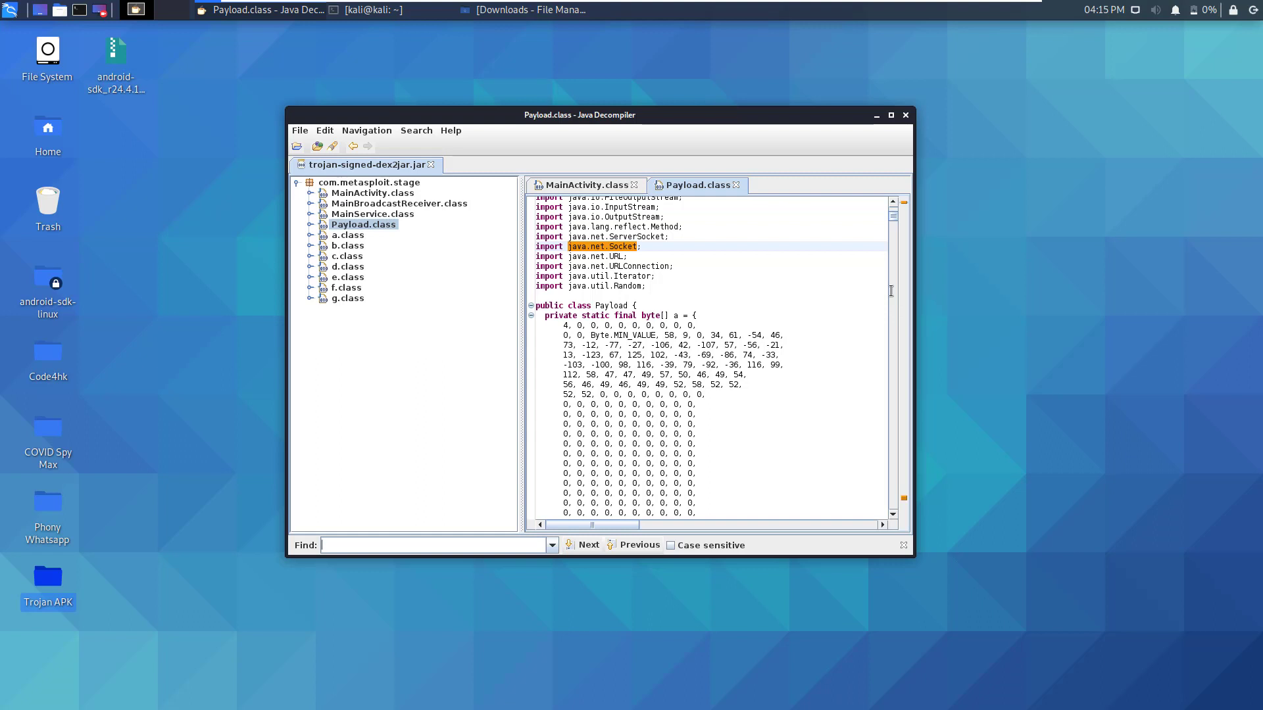
pyautogui.scroll(-3)
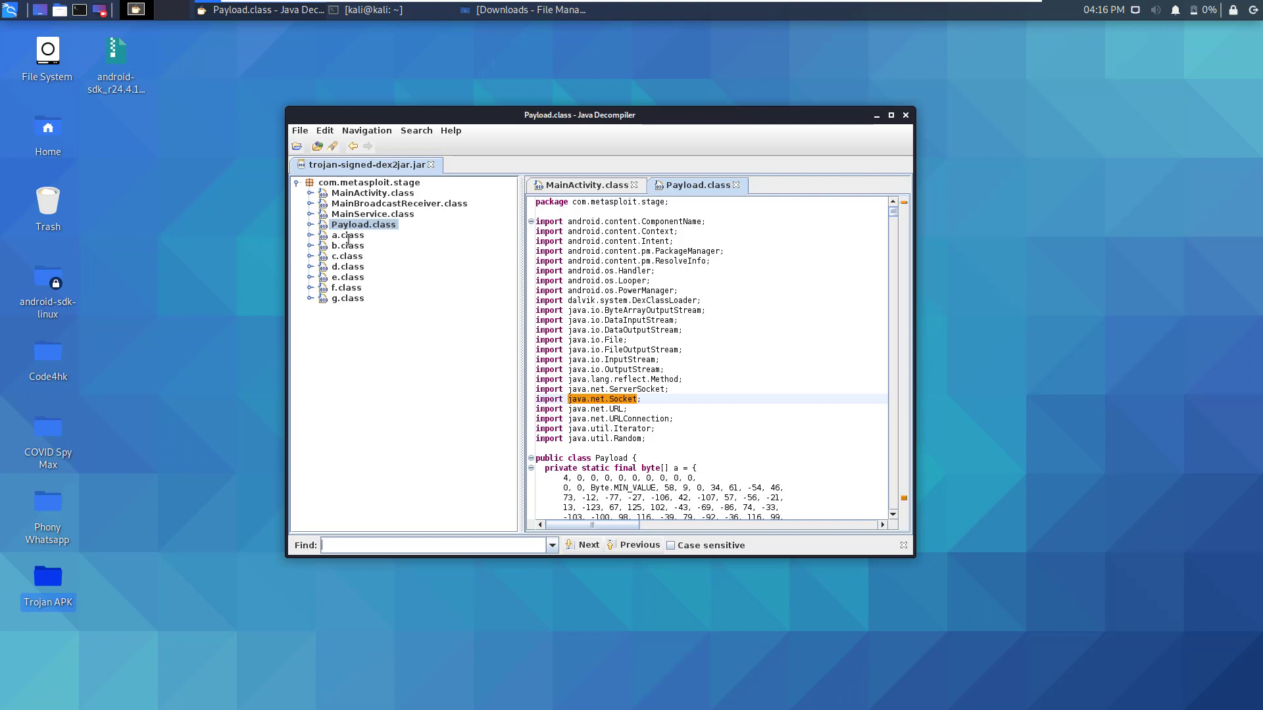
pyautogui.moveTo(568, 307)
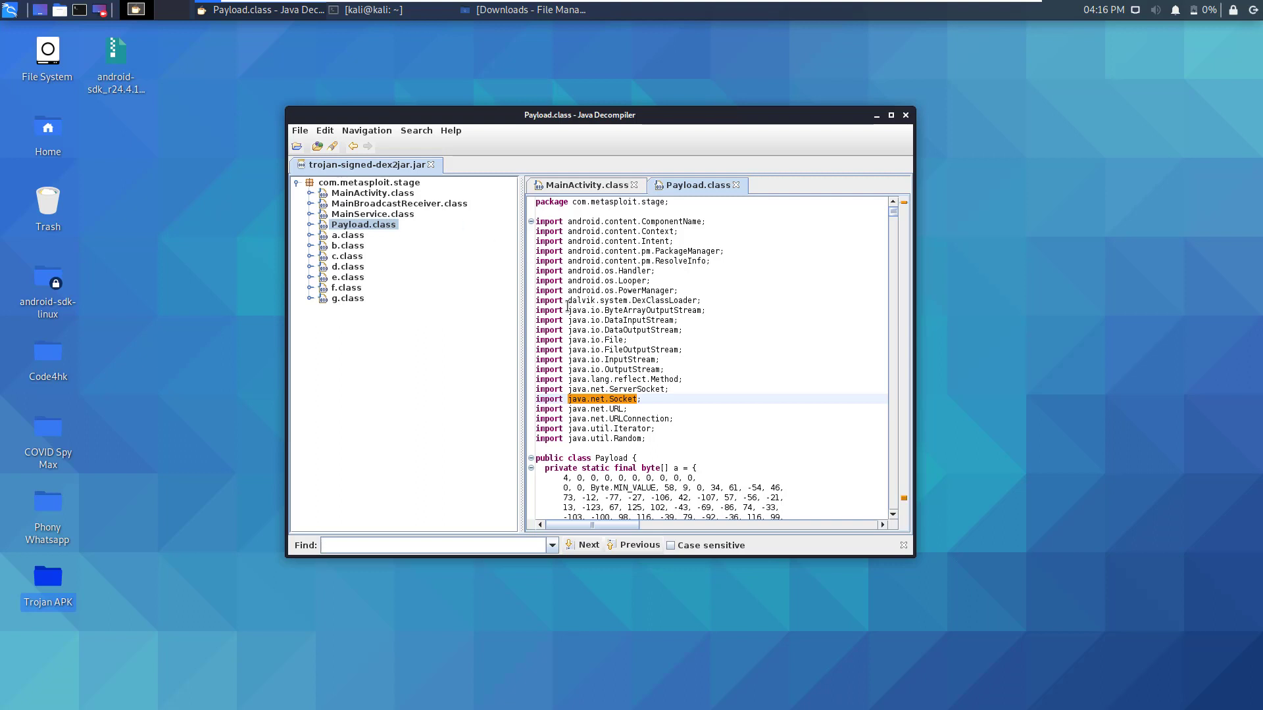
pyautogui.moveTo(893, 469)
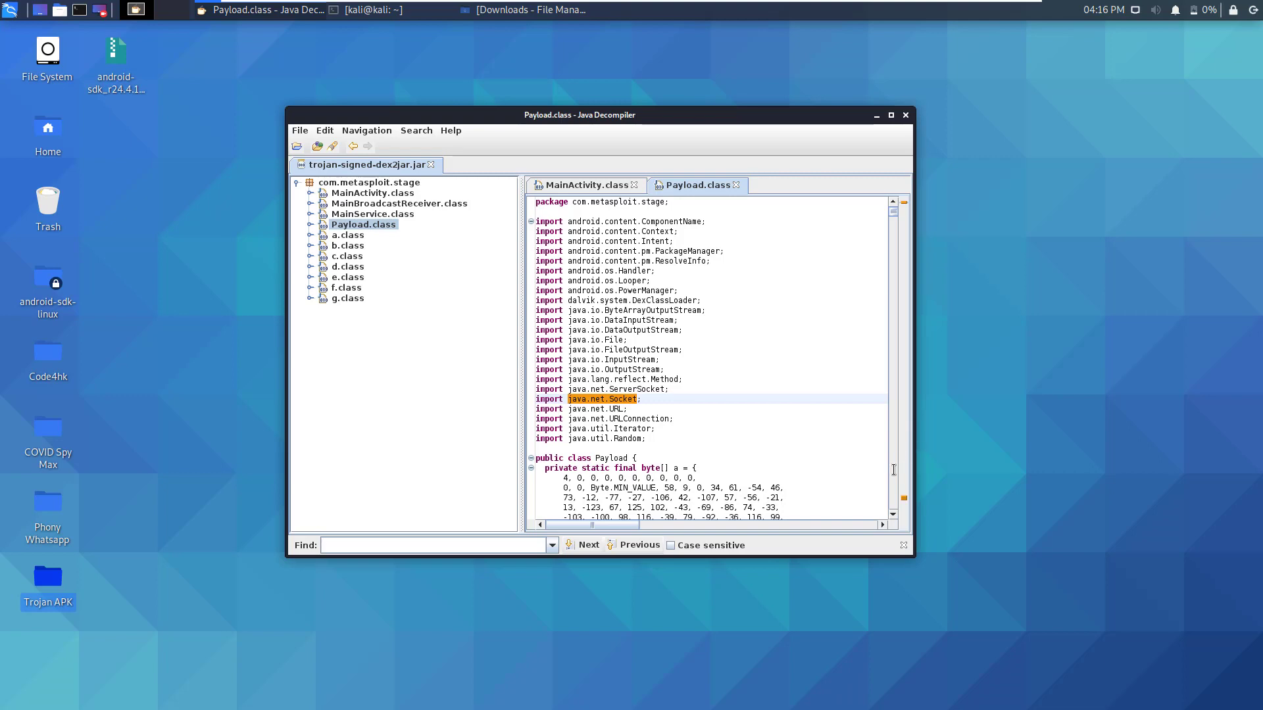
pyautogui.scroll(-3)
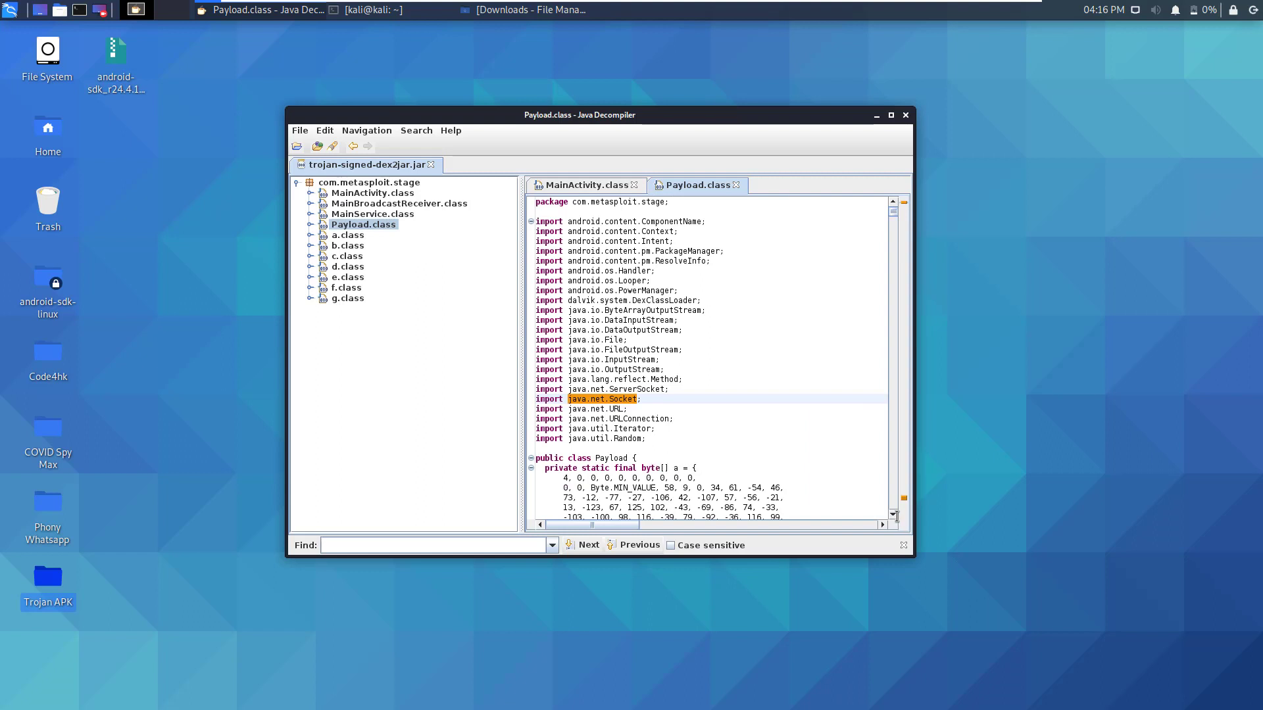
pyautogui.scroll(-3)
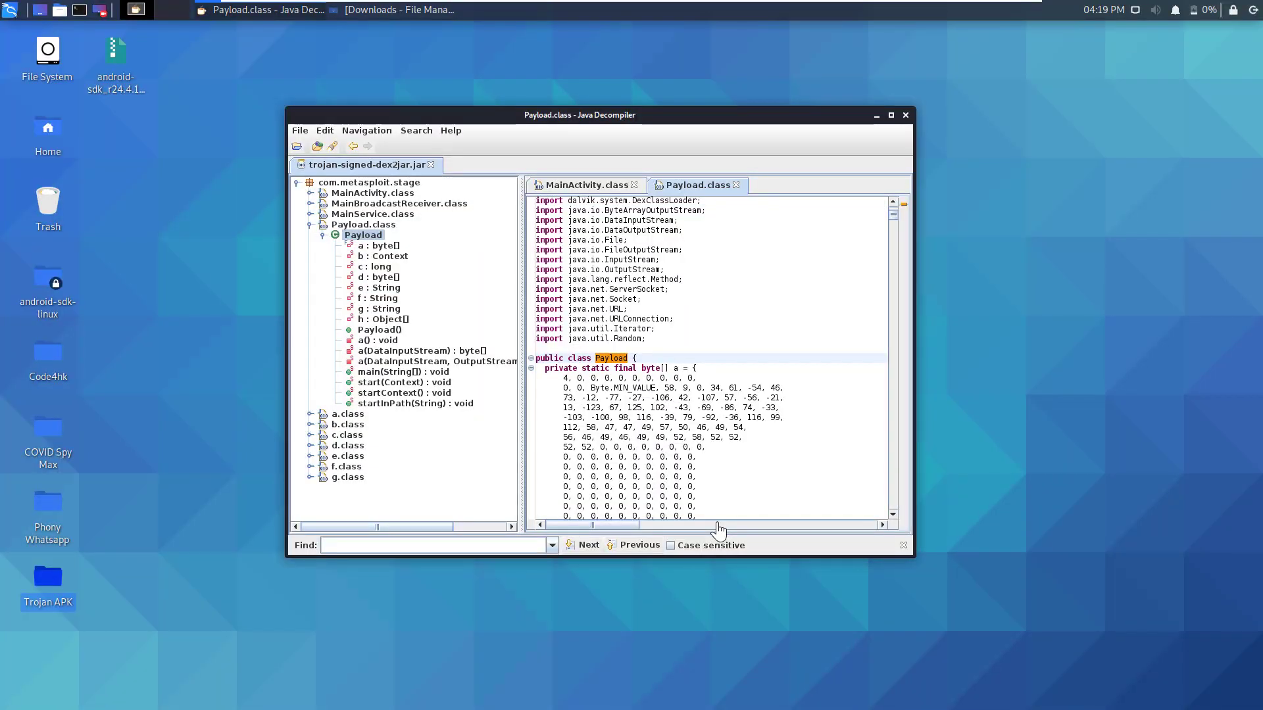
pyautogui.moveTo(334, 150)
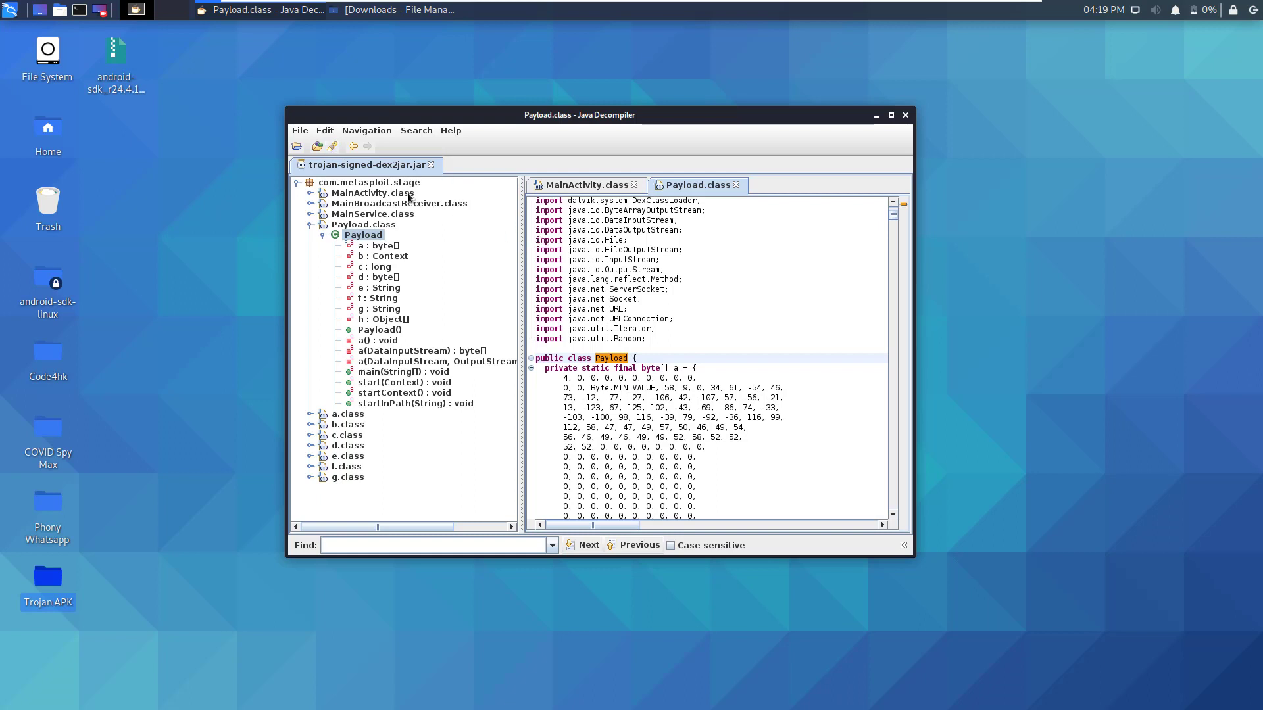
# Search the jar for 'http' and open the Payload.class match showing the https check.
pyautogui.click(416, 129)
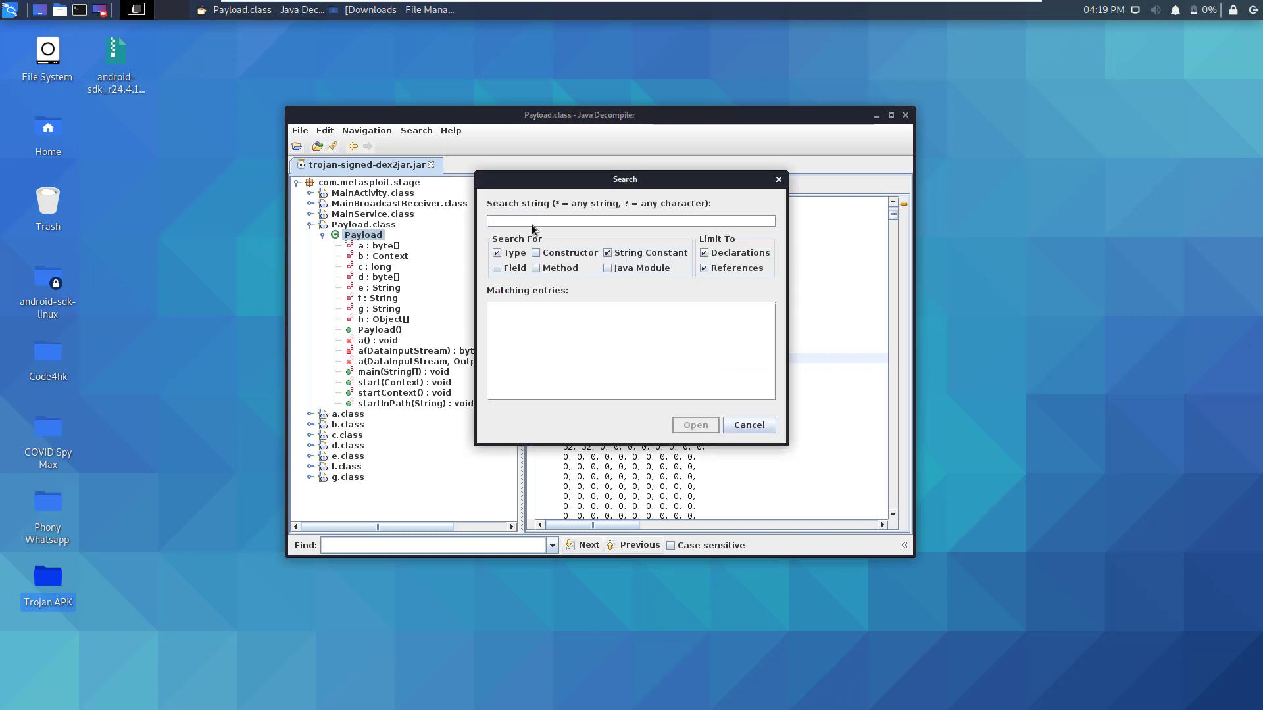
pyautogui.write('http')
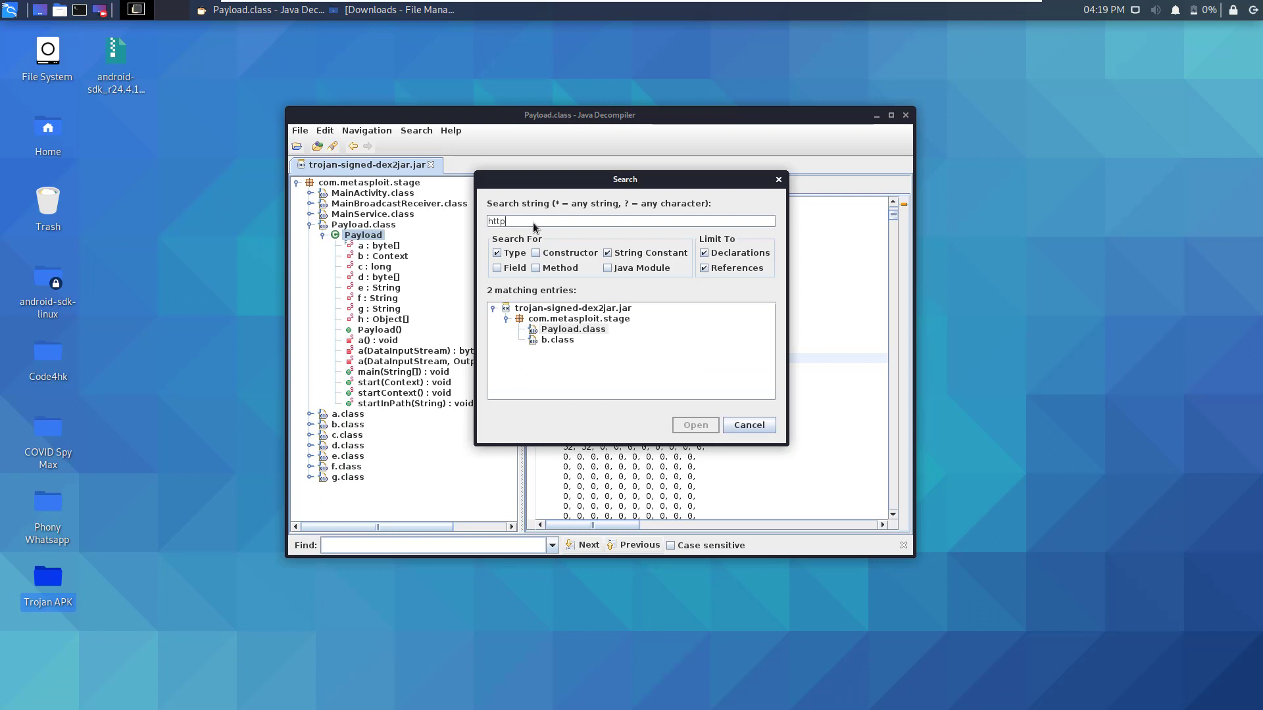
pyautogui.moveTo(584, 336)
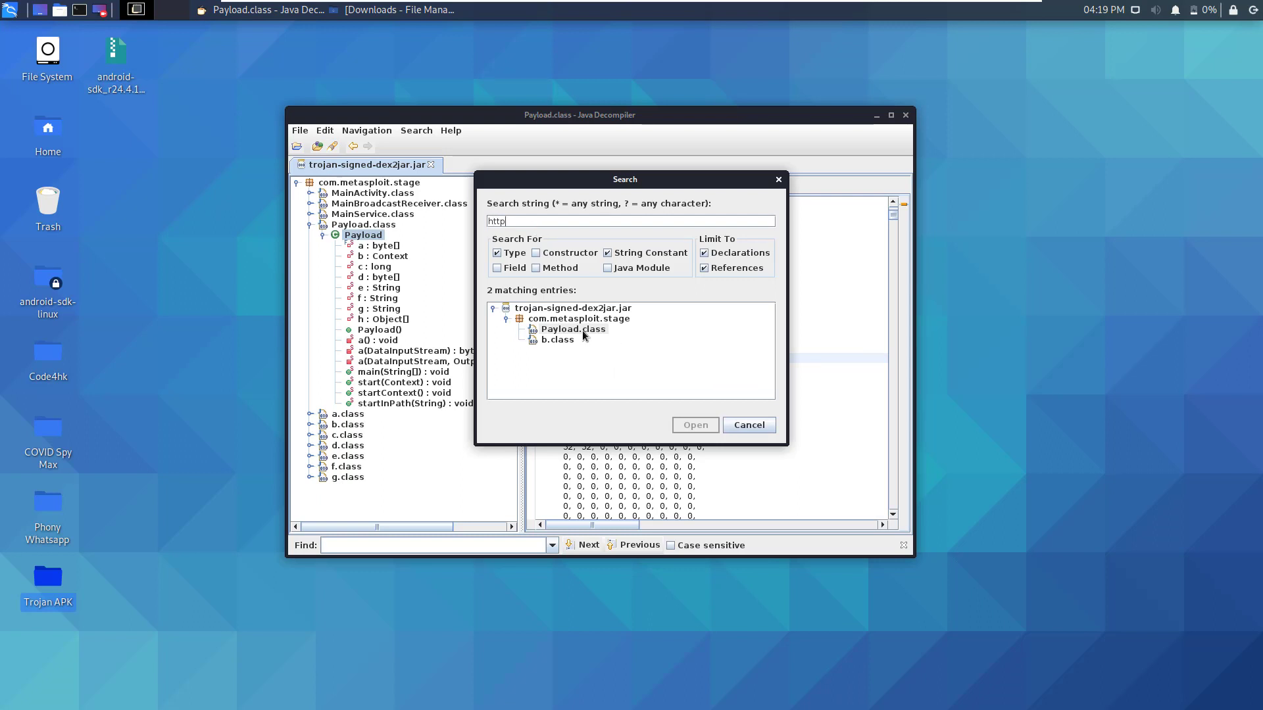
pyautogui.click(572, 329)
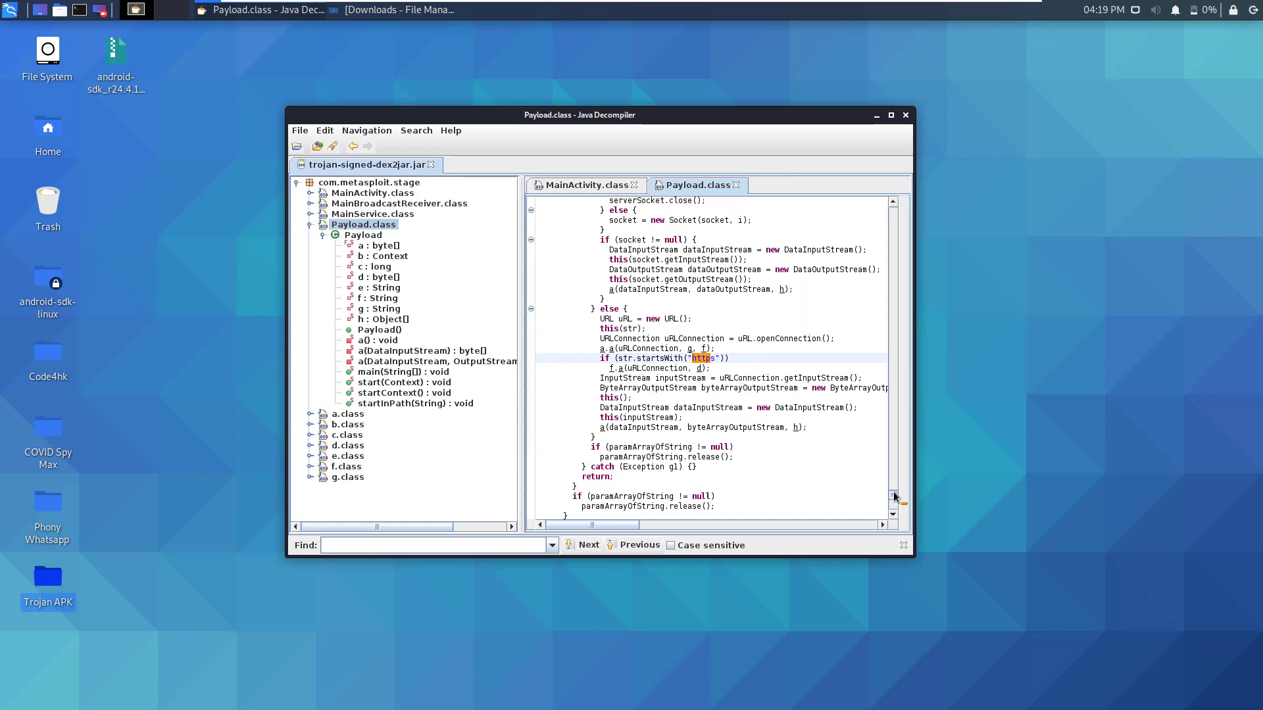
# Open b.class from the http search results to view its startsWith("http") check.
pyautogui.scroll(-3)
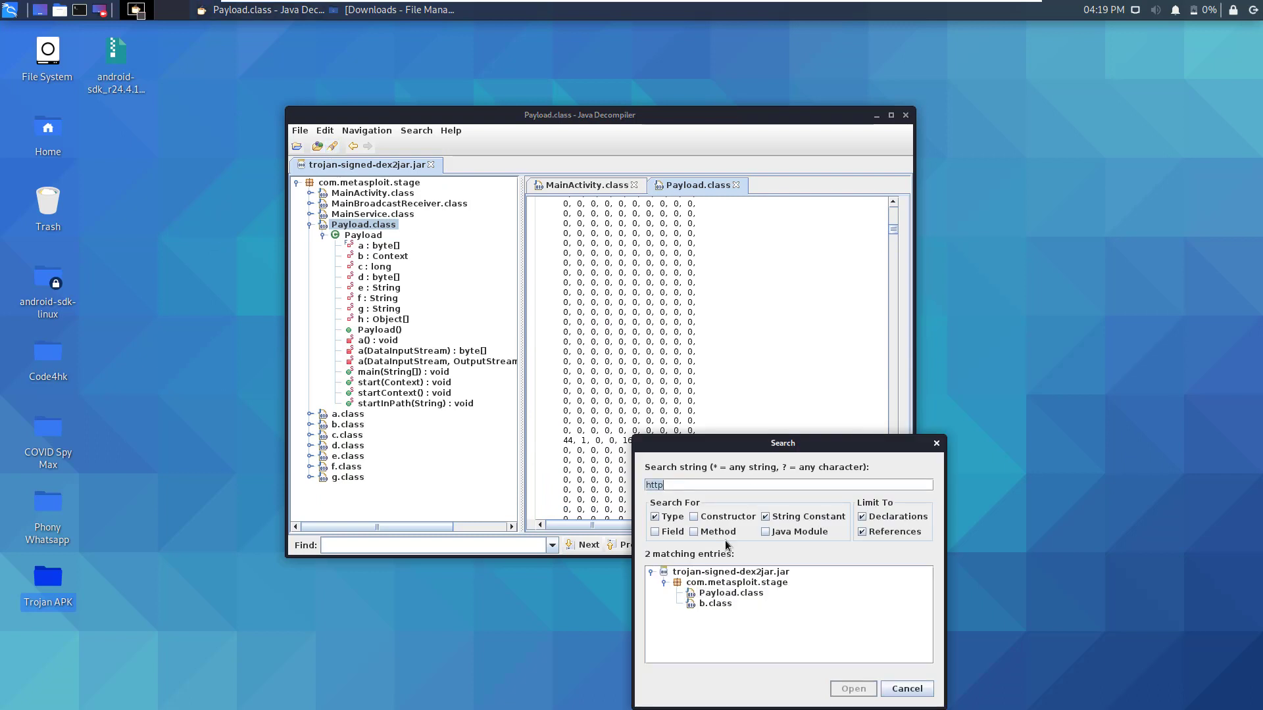
pyautogui.doubleClick(716, 603)
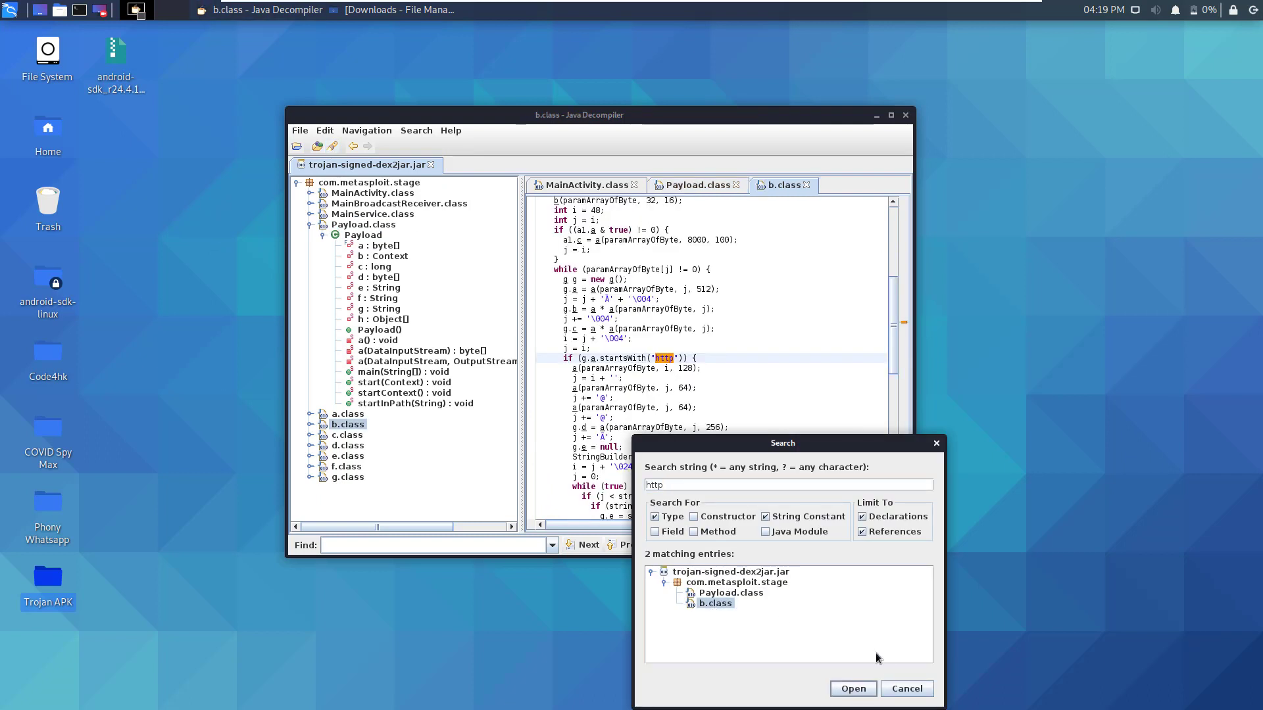